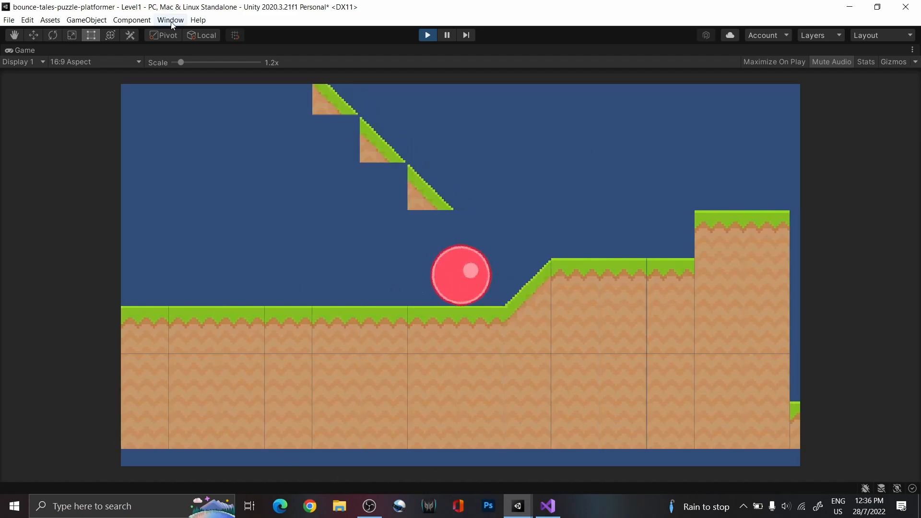
Step: Disable Anti Aliasing for the Ultra quality level in Project Settings > Quality
click(27, 20)
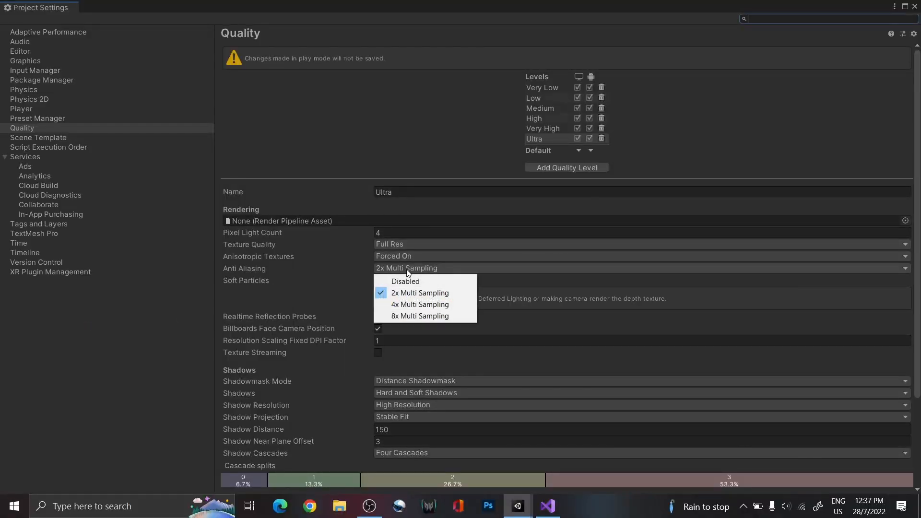
click(405, 281)
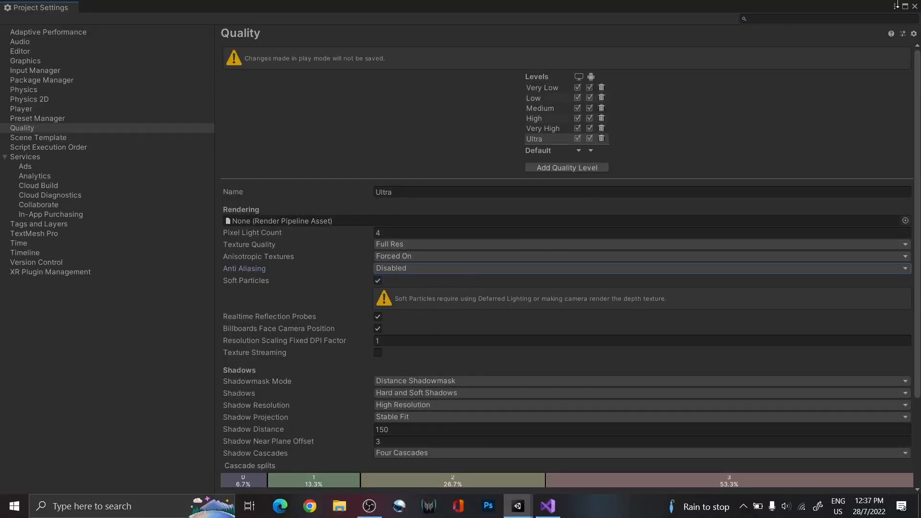
click(517, 505)
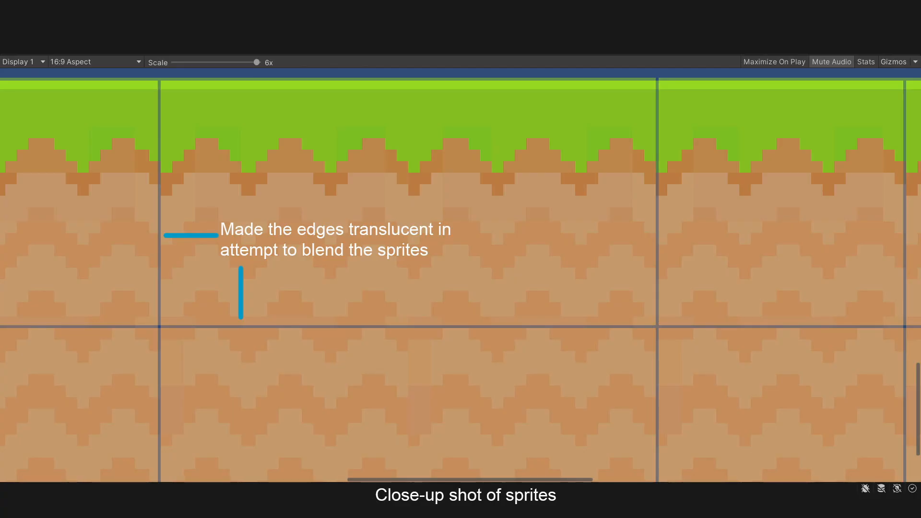
click(428, 35)
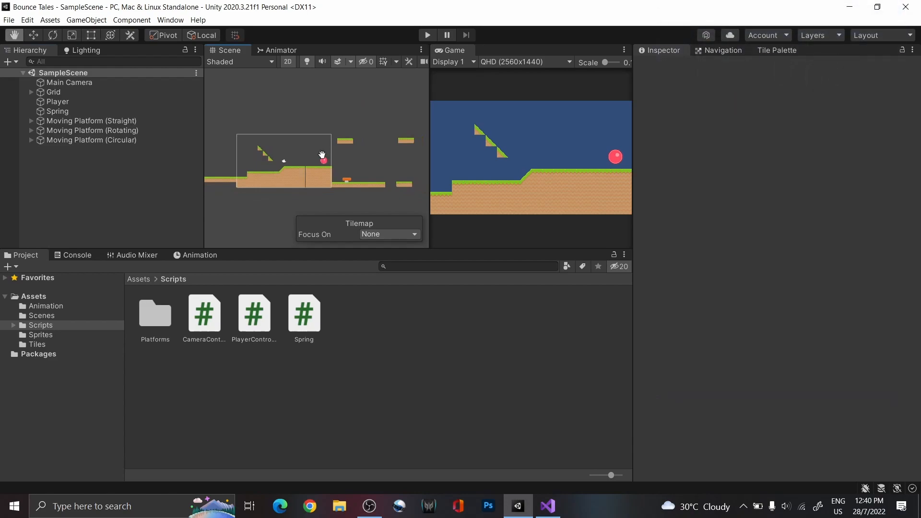
Step: Create an empty UI object with an In-game canvas holding a Timer Text element
right_click(73, 171)
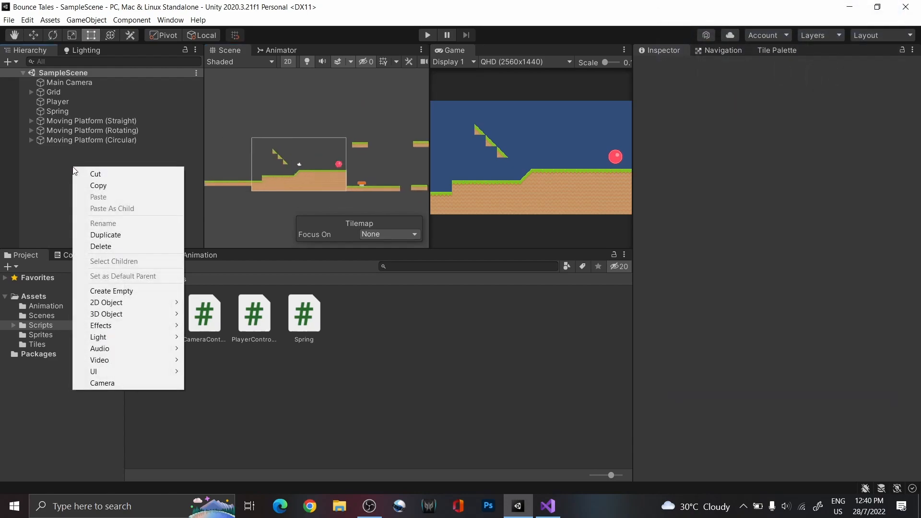
click(111, 290)
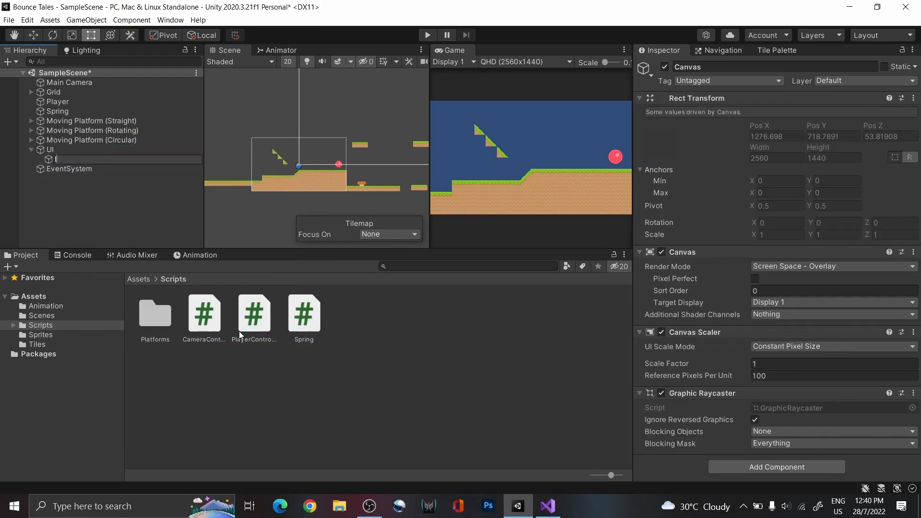
right_click(69, 160)
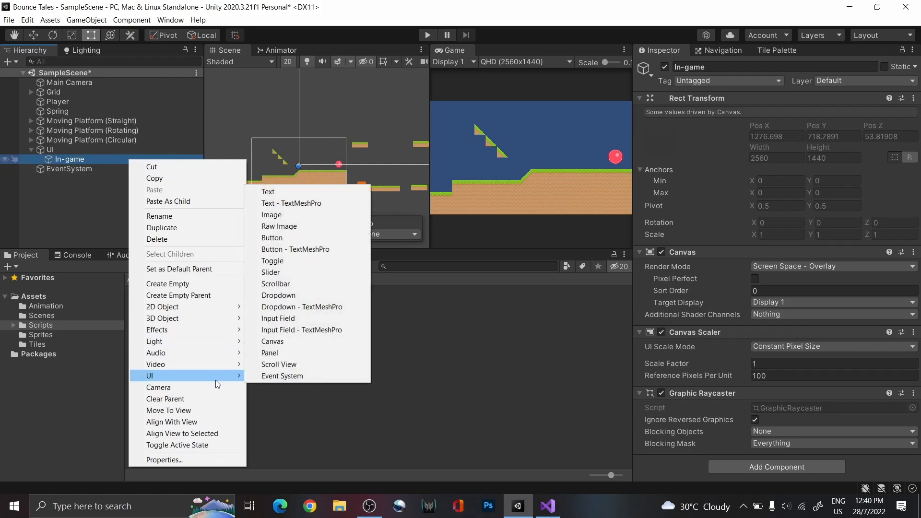
click(268, 192)
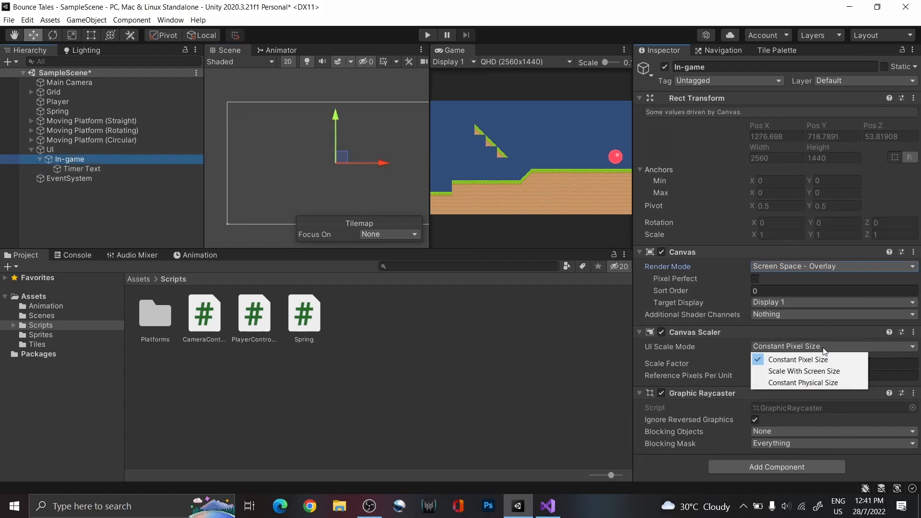
mouse_move(803, 371)
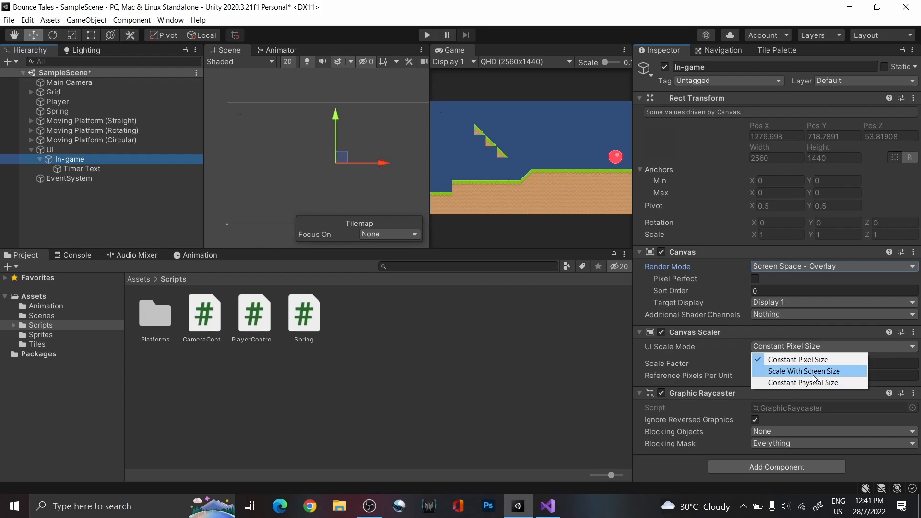
Step: Make the In-game canvas Scale With Screen Size and give Timer Text font size 27 and a larger rect
click(804, 370)
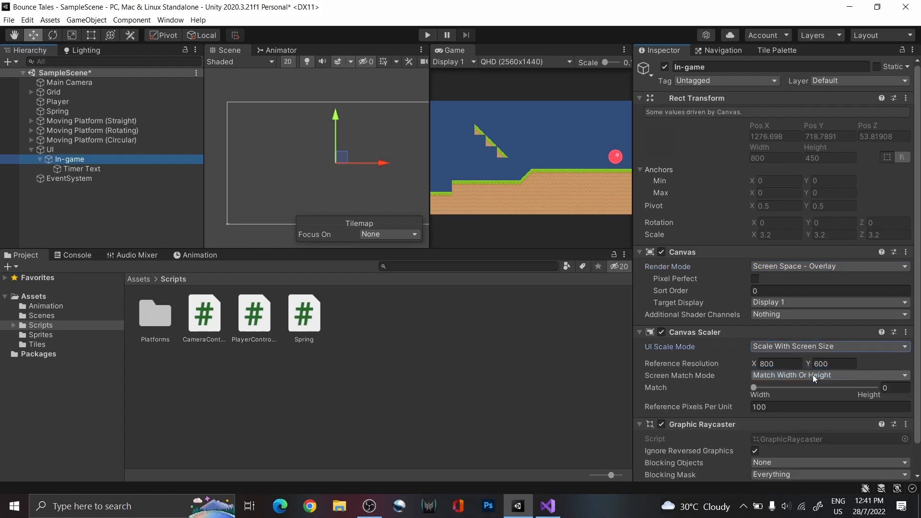
click(80, 169)
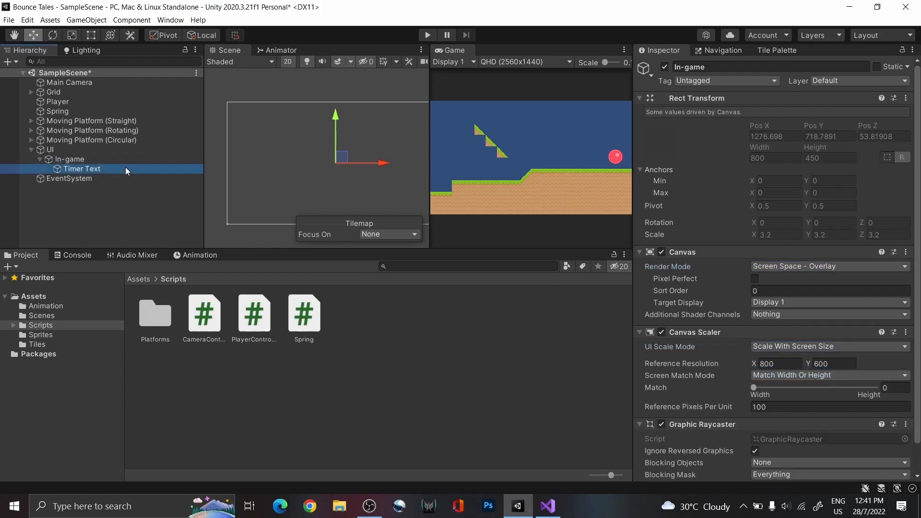
click(80, 169)
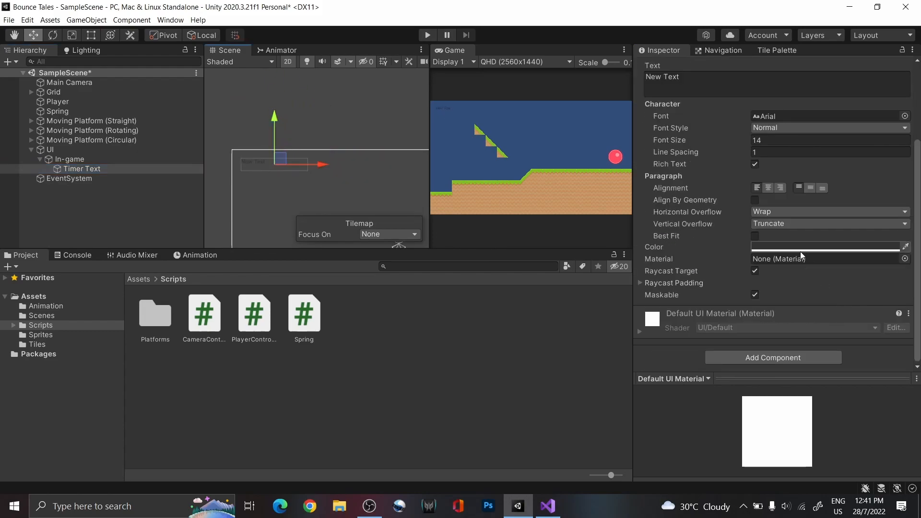
text(27)
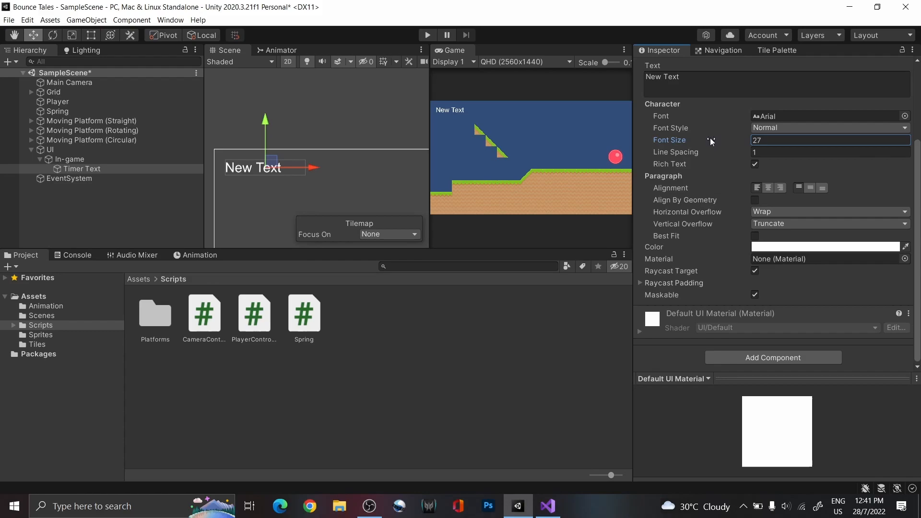
drag(297, 168, 329, 189)
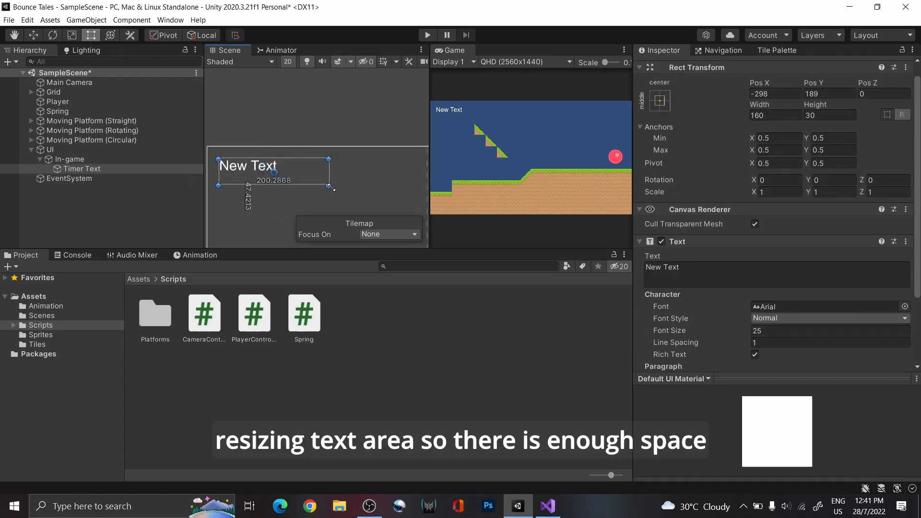
click(660, 100)
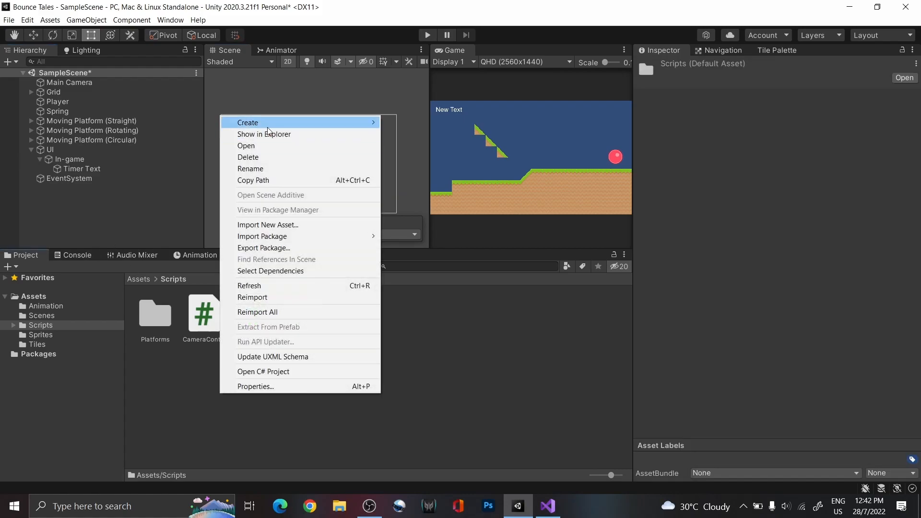
Step: Create a C# script named LevelManager in the Scripts folder
click(248, 122)
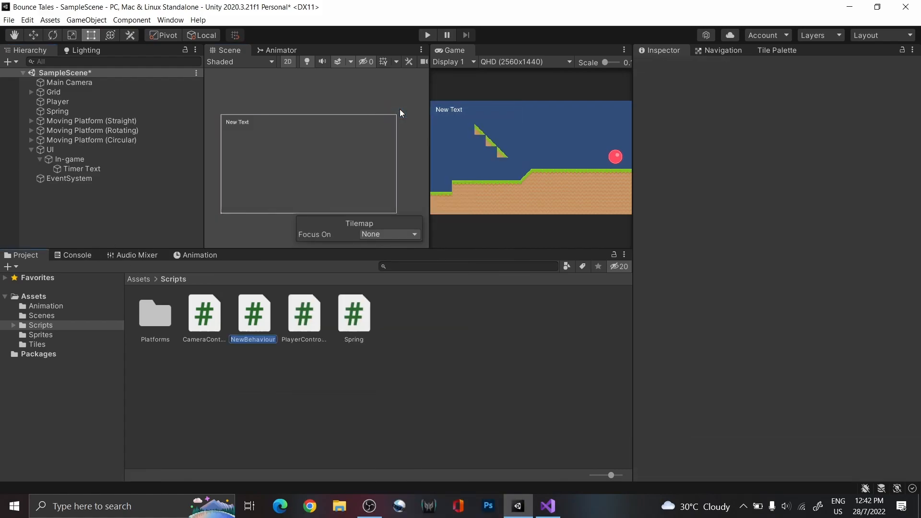
text(LevelManager)
text(using UNity)
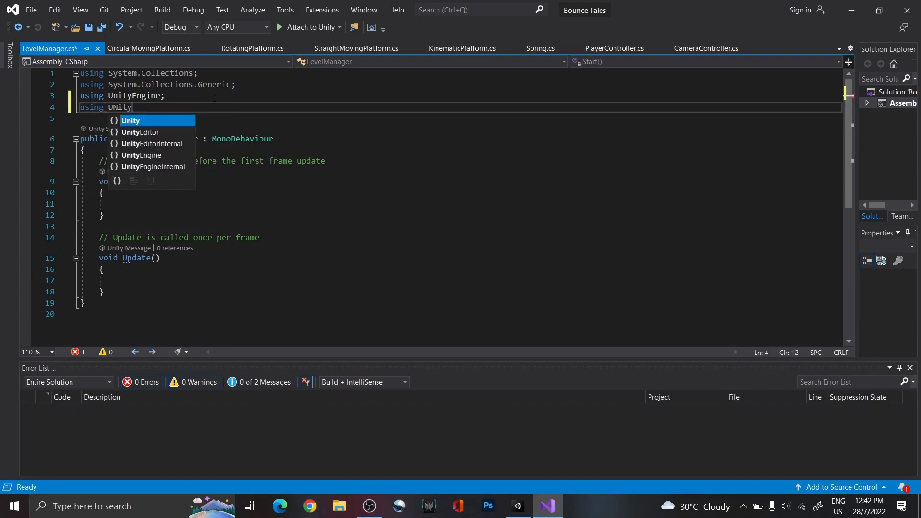
Step: Import UnityEngine.UI and declare a public static LevelManager inst field
text(Engine)
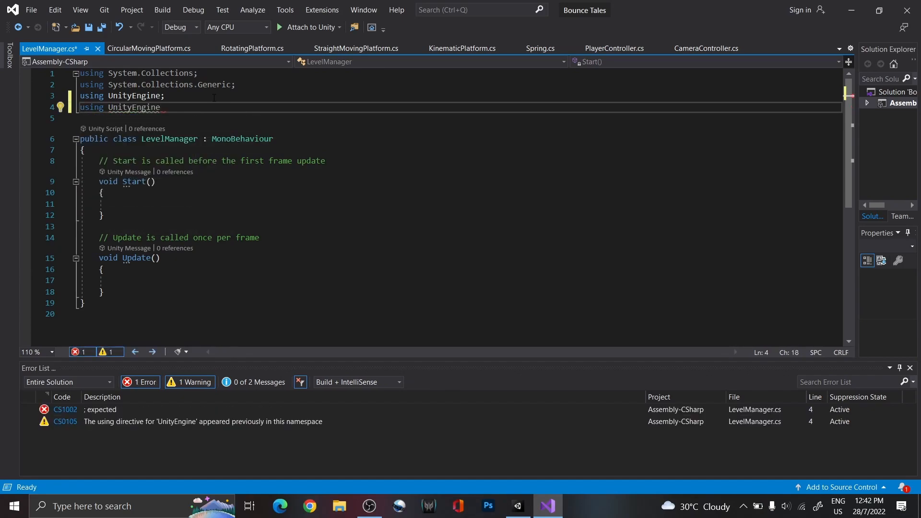
text(.UI;)
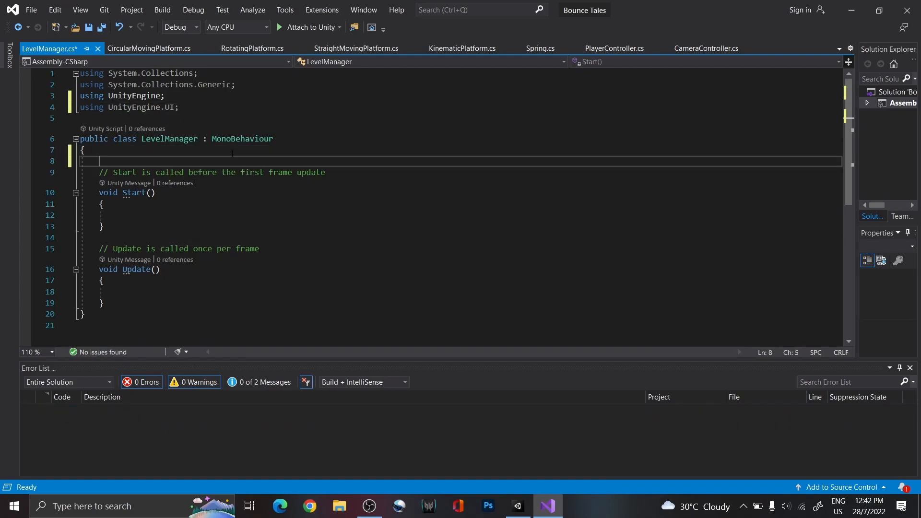
text(p)
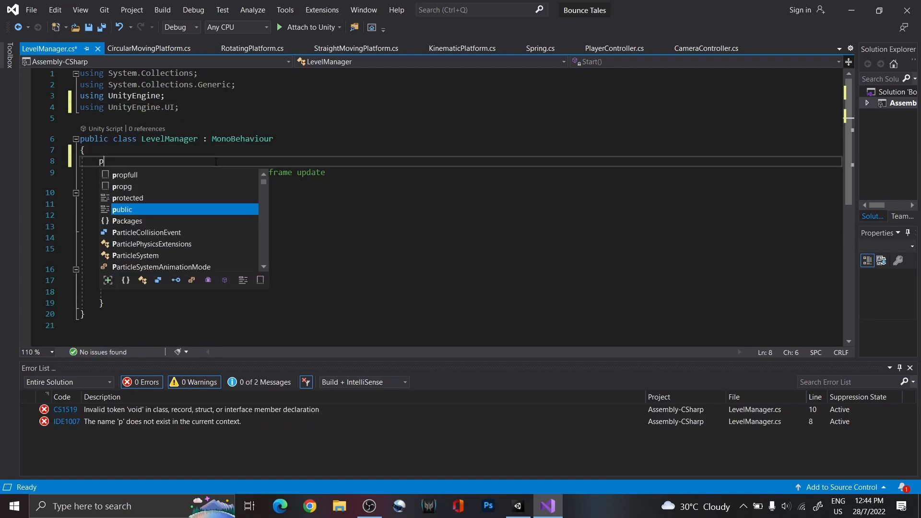
text(ublic static)
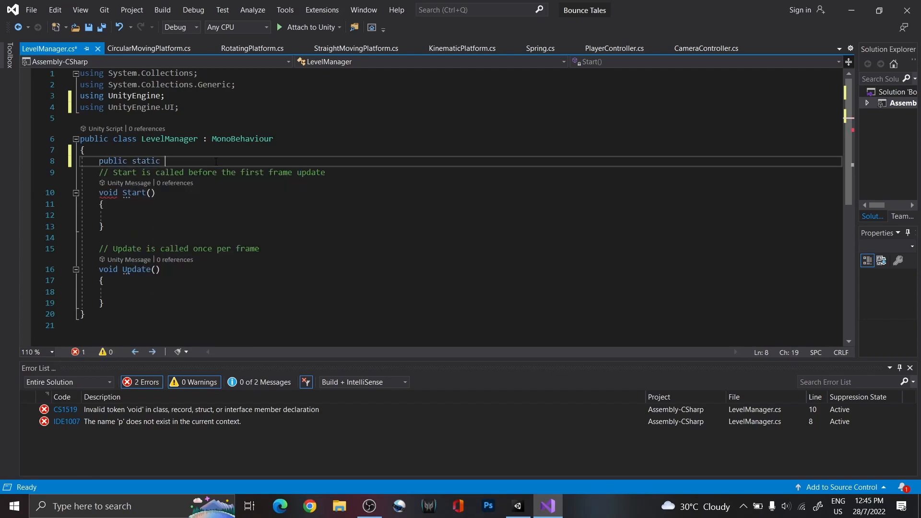
text(LevelManager)
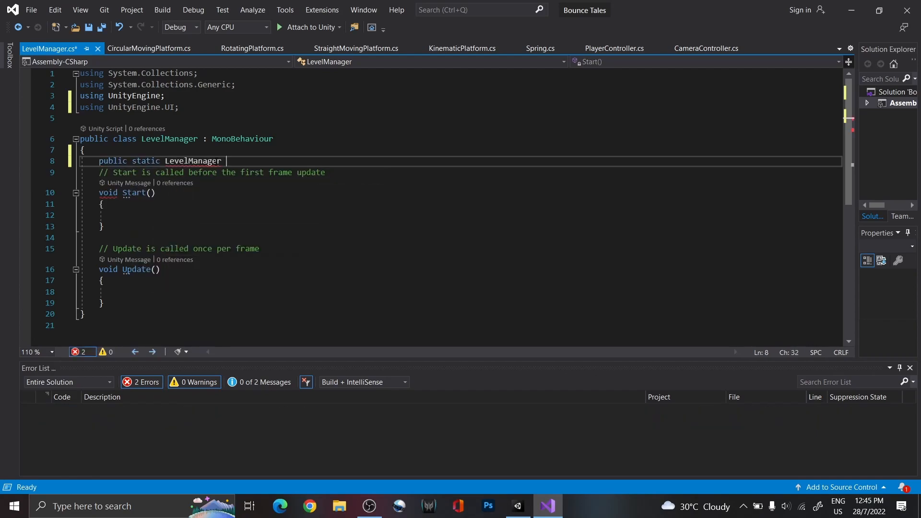
text(inst;)
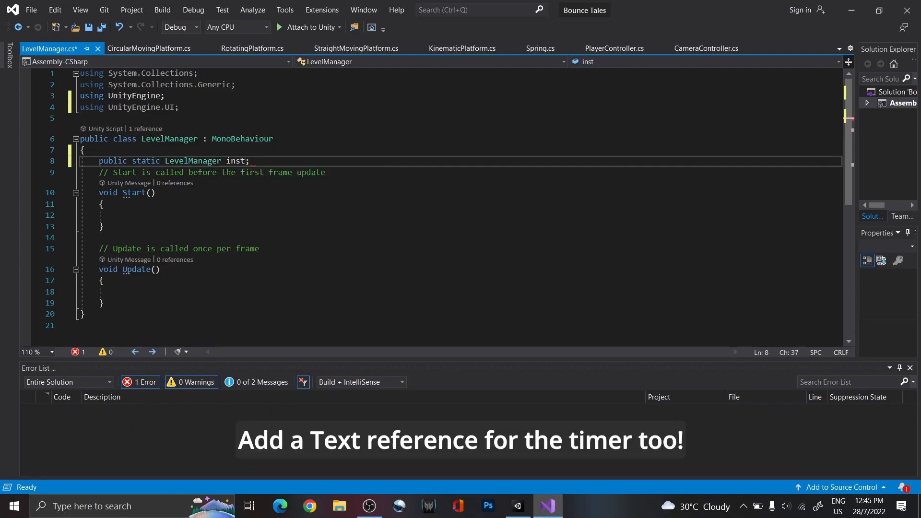
Step: Add a [Header("UI Feedback")] public Text timeFeedback and begin an if(inst) check with Debug.LogWarning in Start
text(public Text timeFeedback;)
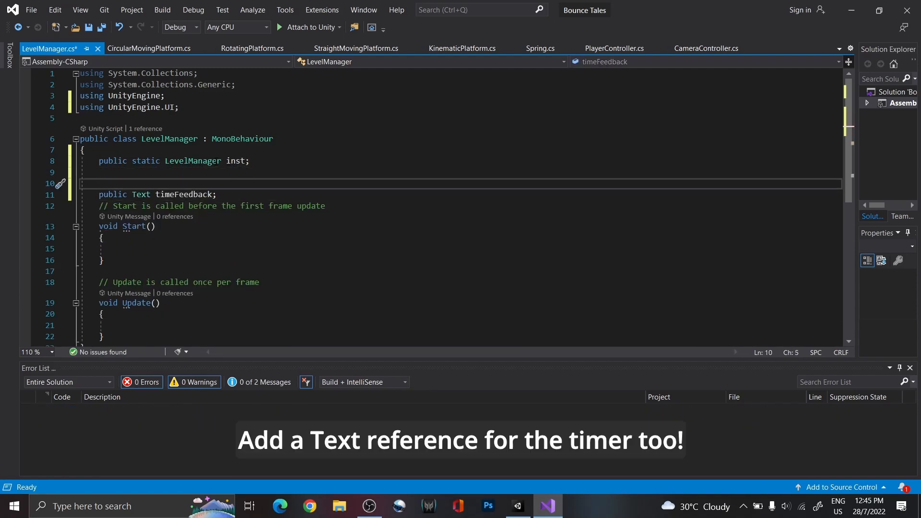
text([Header("UI Feedback")])
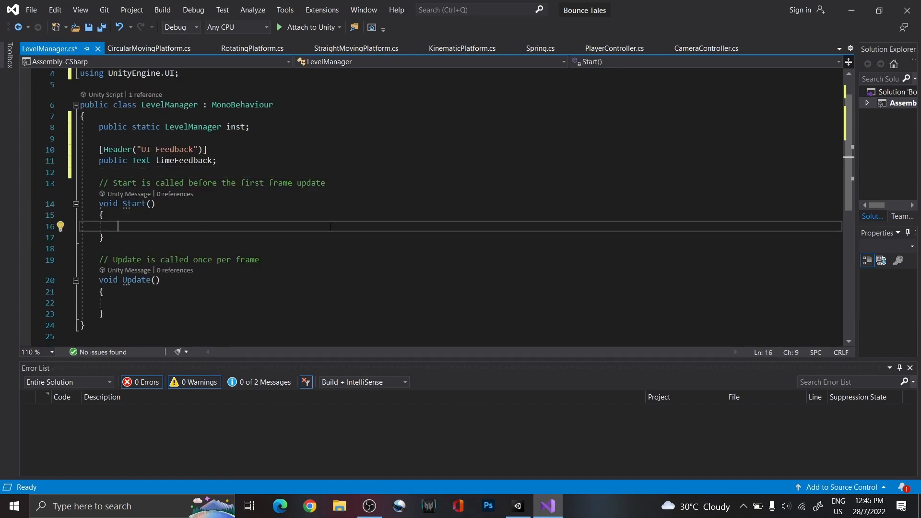
text(if(i))
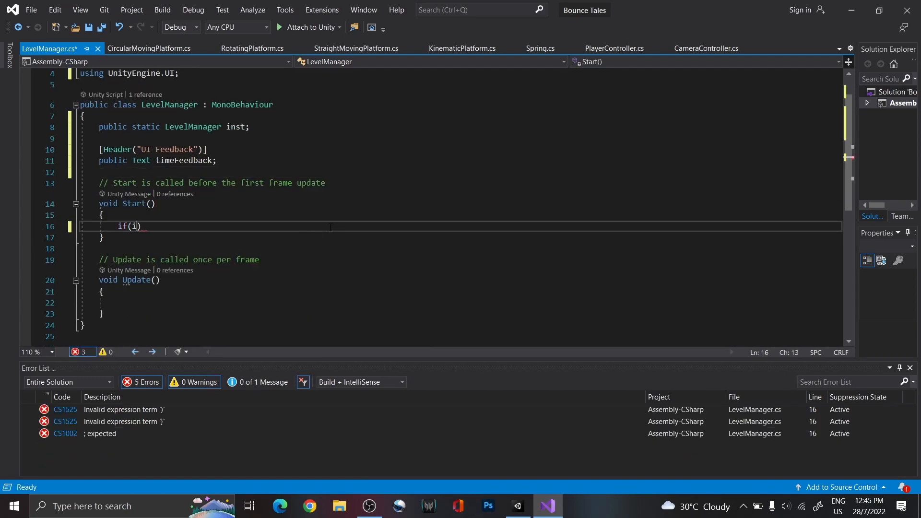
text(nst)
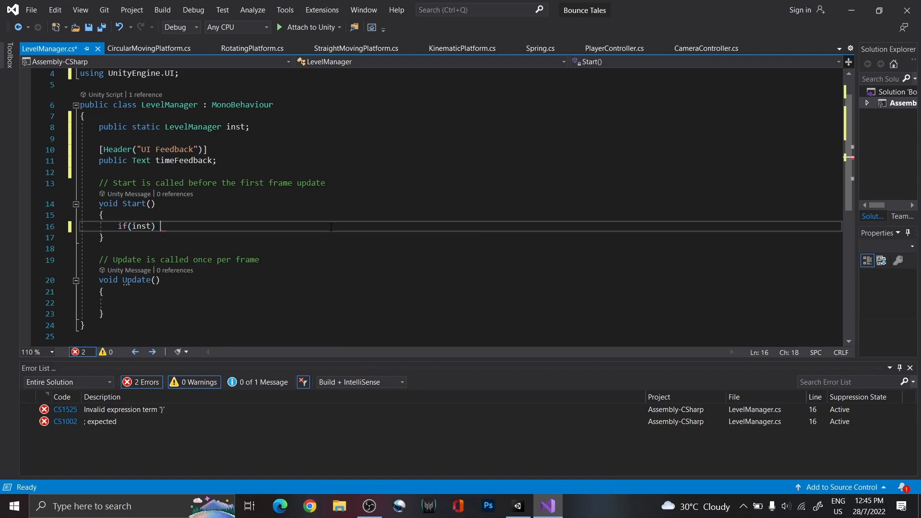
text(Debug.LogWar)
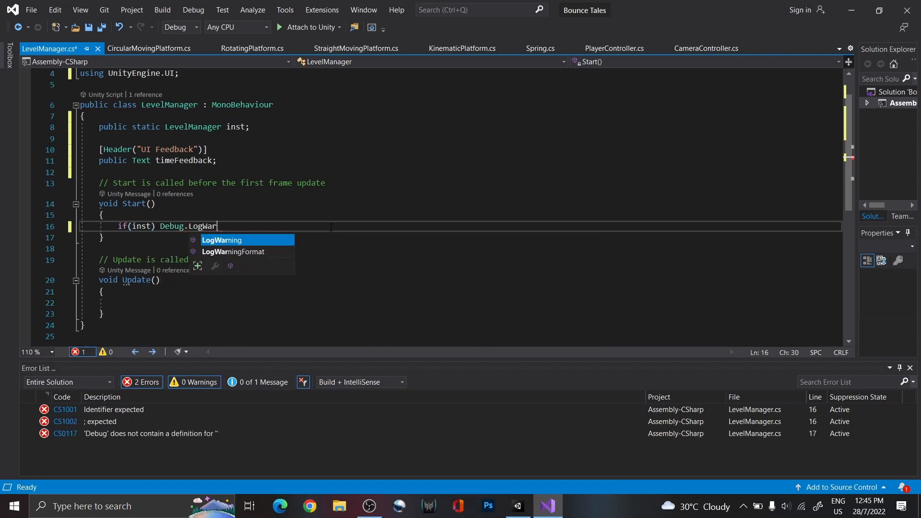
Step: Return to the Unity editor and select the LevelManager script in the Project panel
click(515, 506)
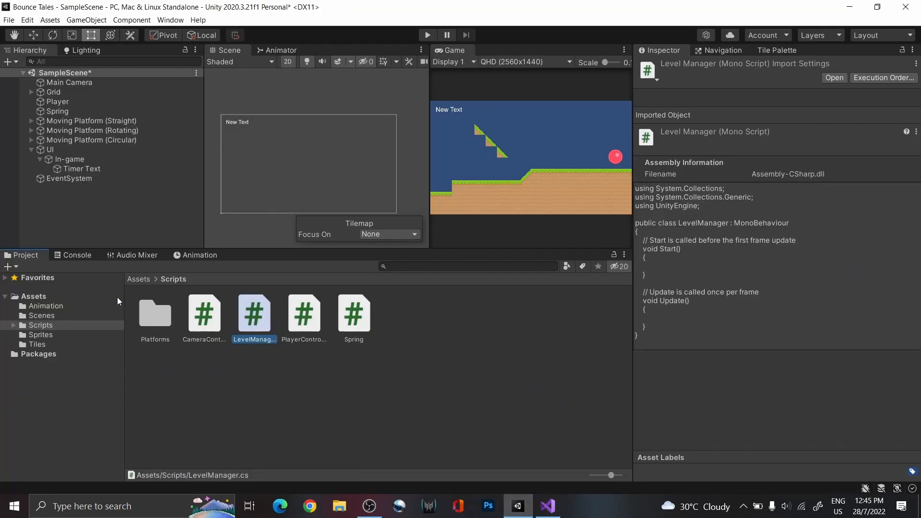
click(73, 255)
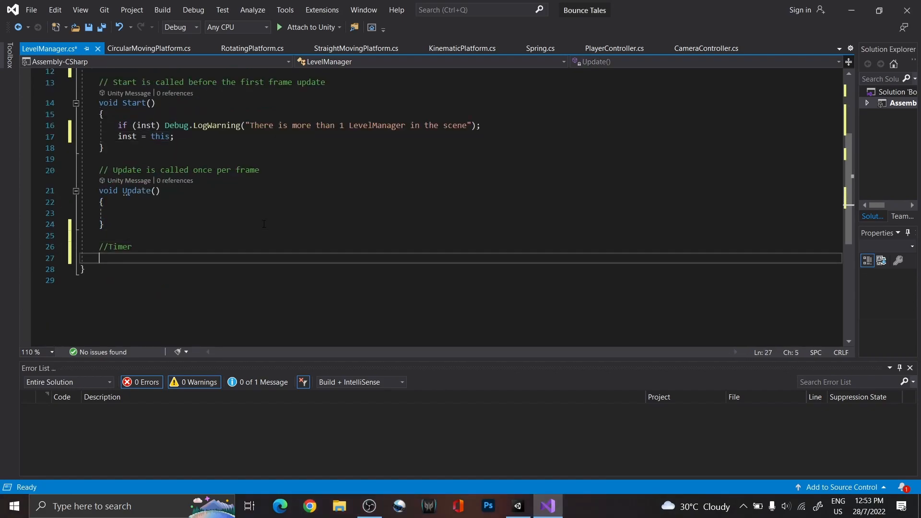
Step: Write the TimeTick coroutine with sec/min counters and a while(Time.timeScale != 0) loop incrementing sec
text(//Calculates only in-game time)
text(IEnumerator TimeTick(int sec = 0)
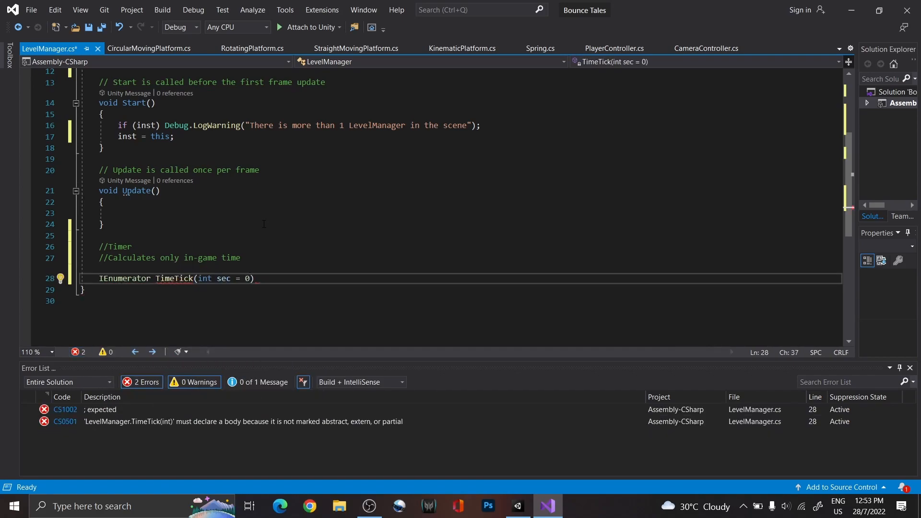
text(, int min =)
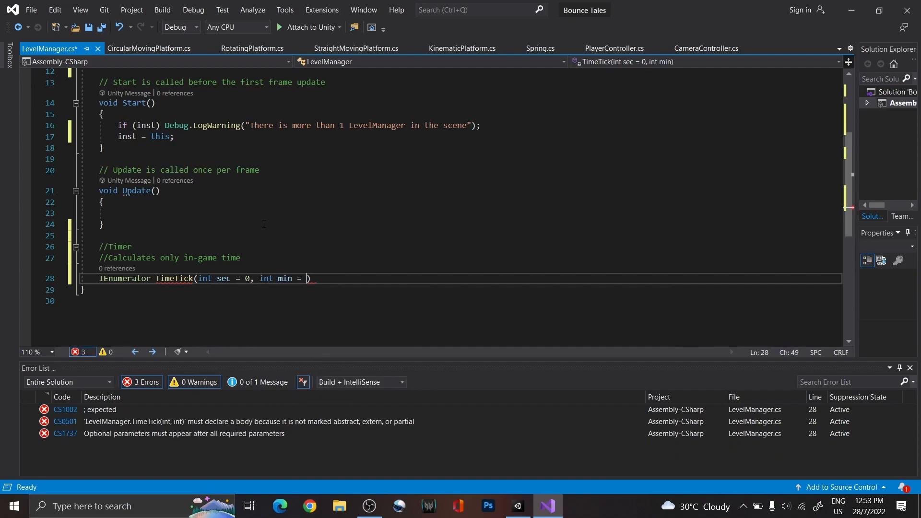
text(0)
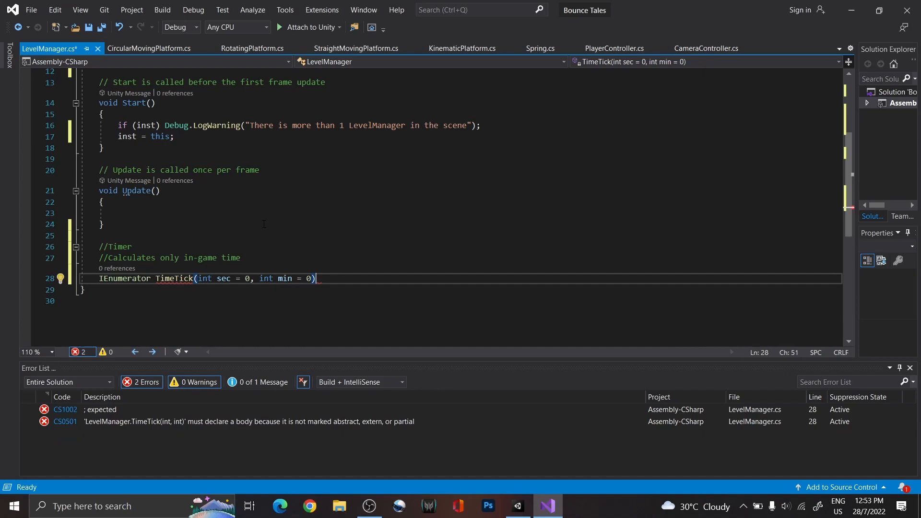
text(while)
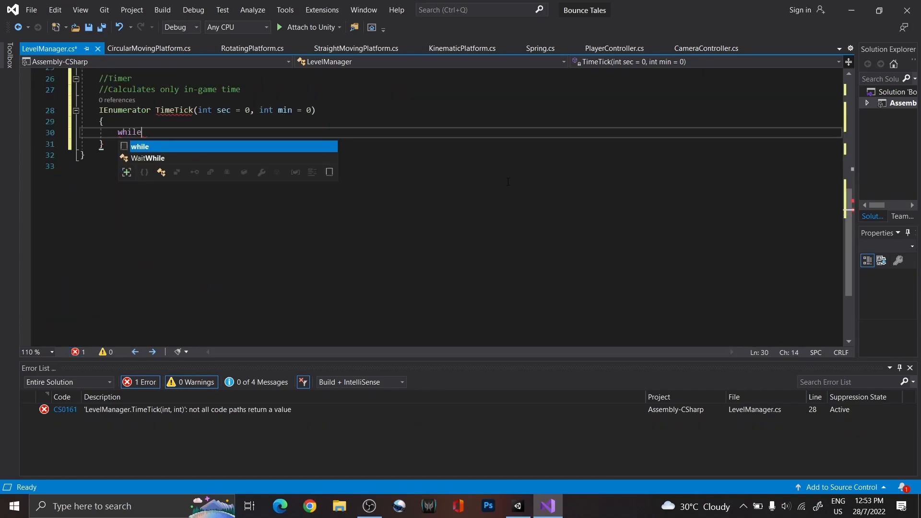
text((Time.timeScale != 0))
text(min++;)
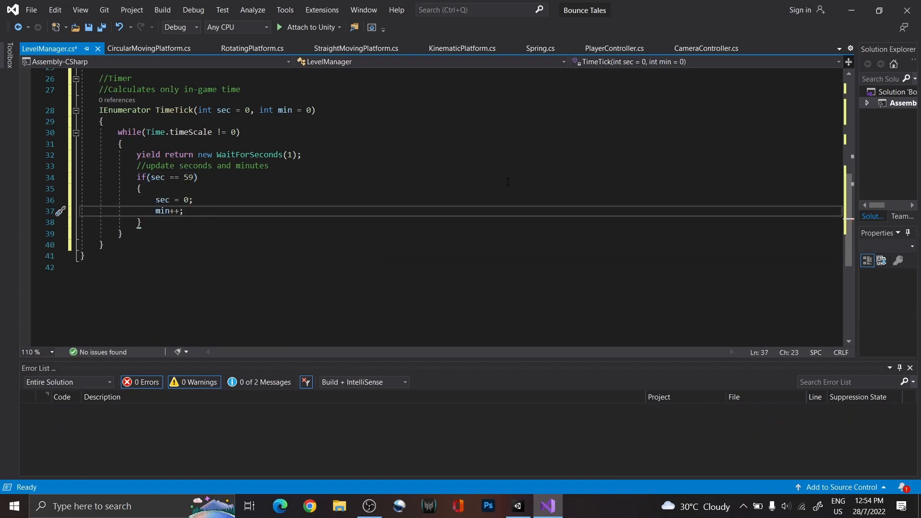
key(enter)
text(el)
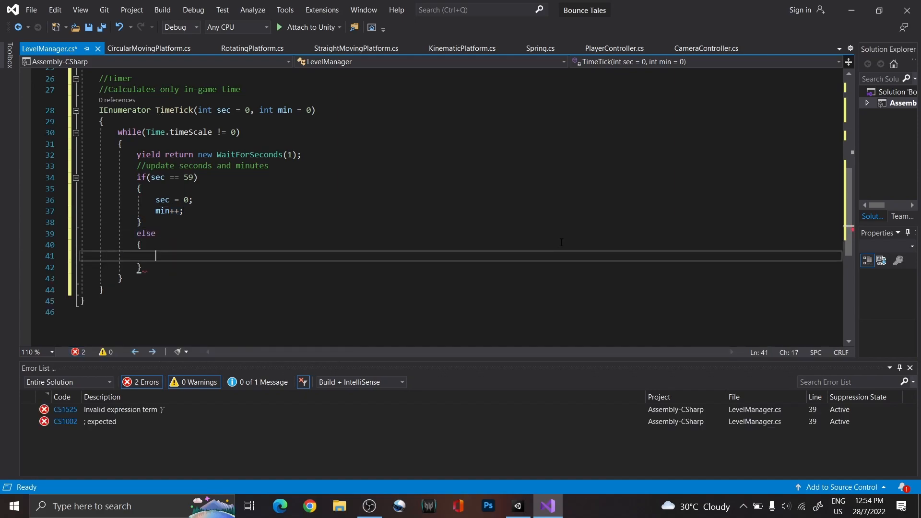
text(sec++)
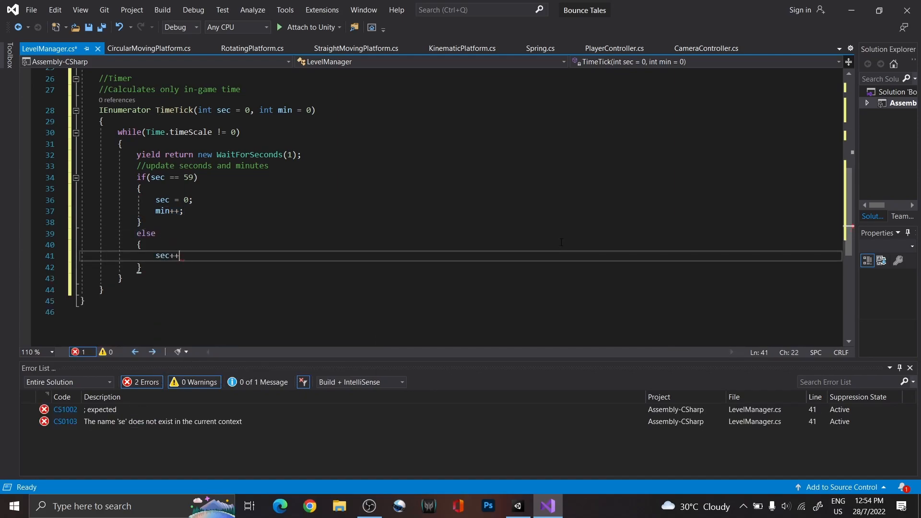
text(;)
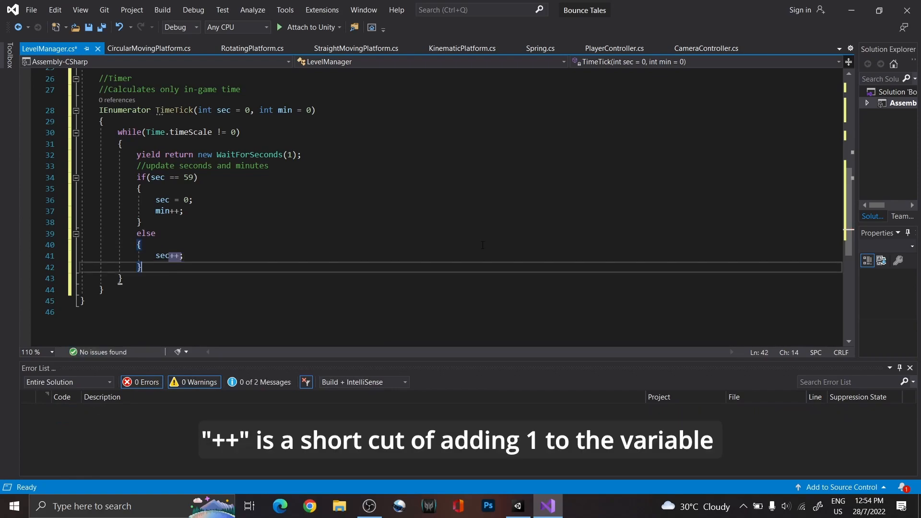
key(Enter)
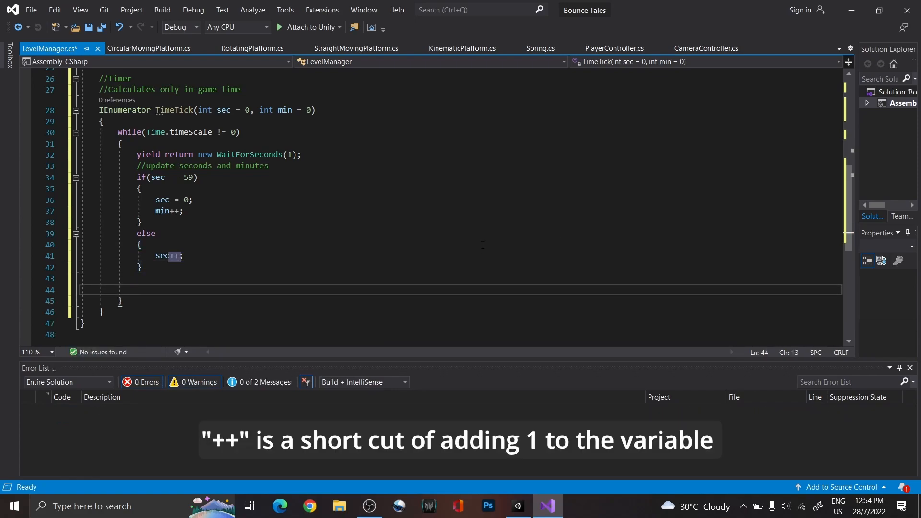
Step: Set timeFeedback.text = min + ":" + sec, save, and launch TimeTick() with StartCoroutine in Start
text(timeFeedback)
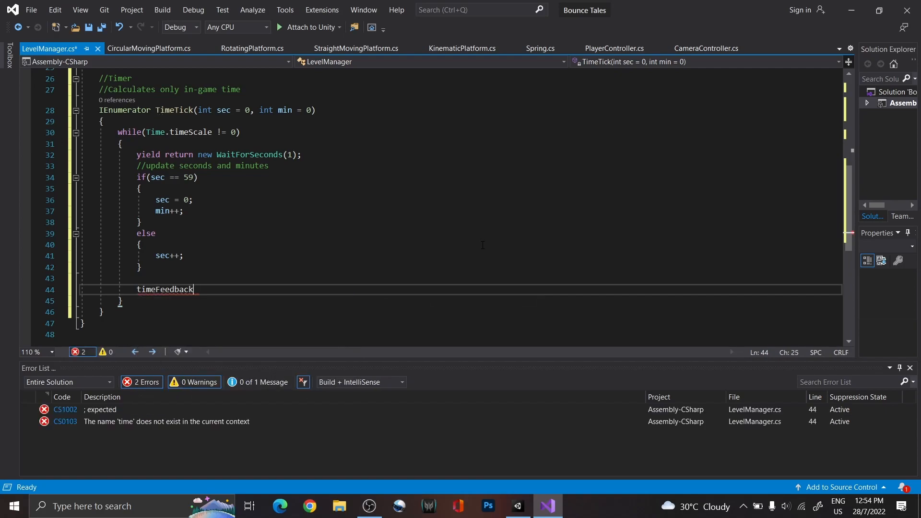
text(.text = min)
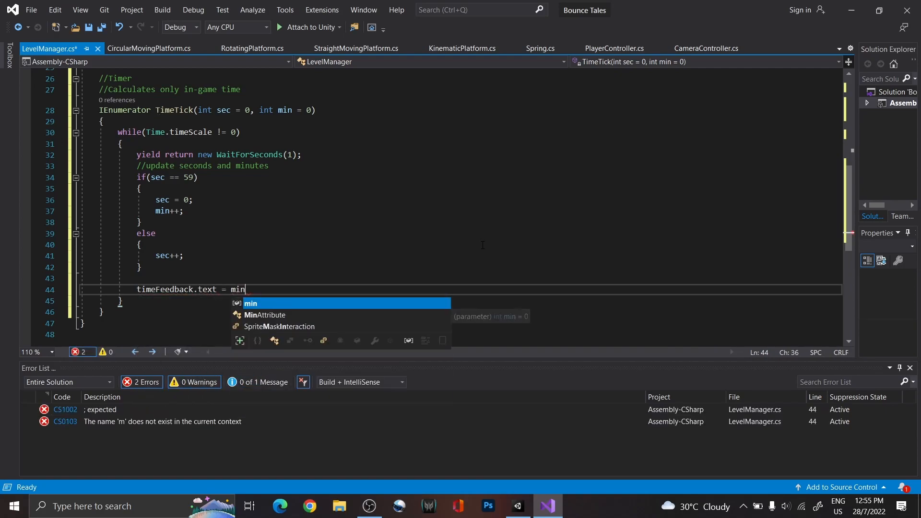
text(+ ":" +)
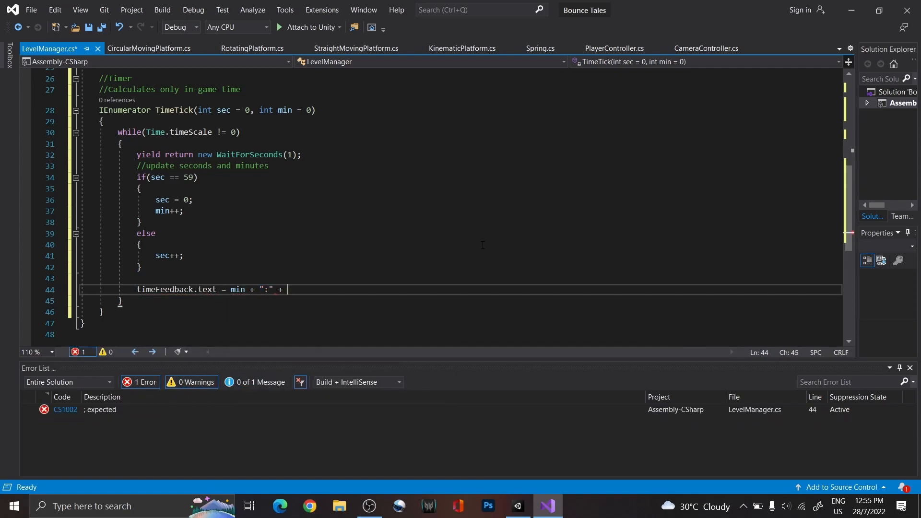
text(sec;)
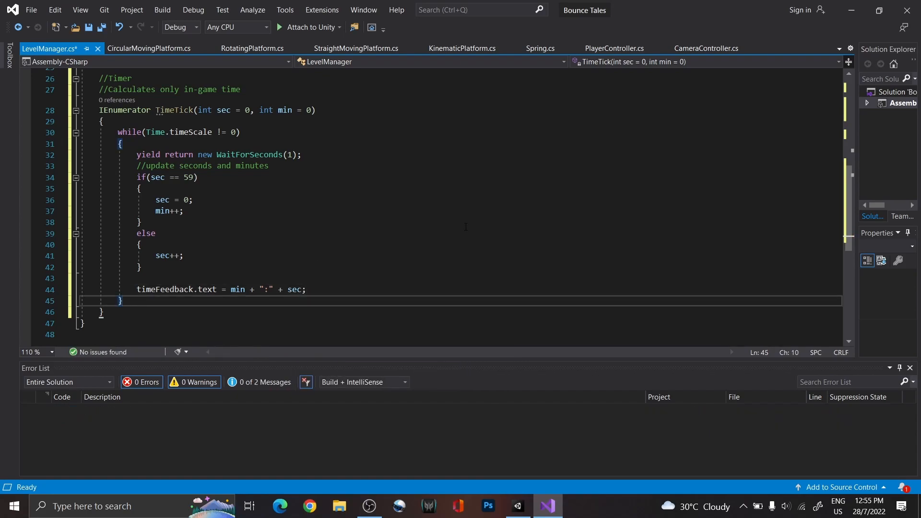
text(S)
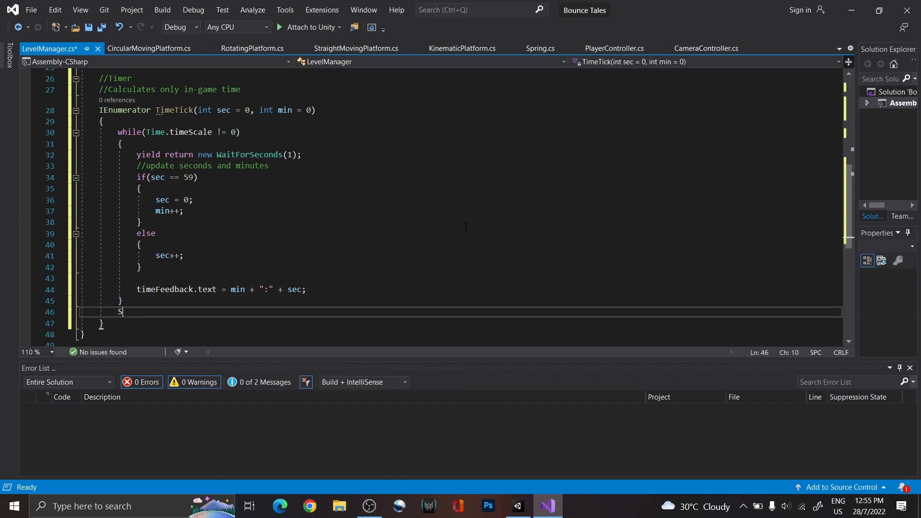
text(topCoroutine()
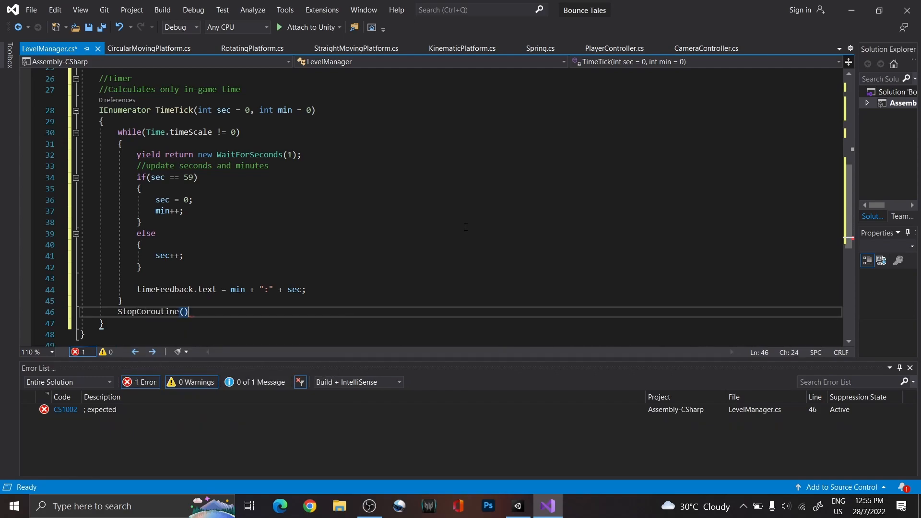
text(Time)
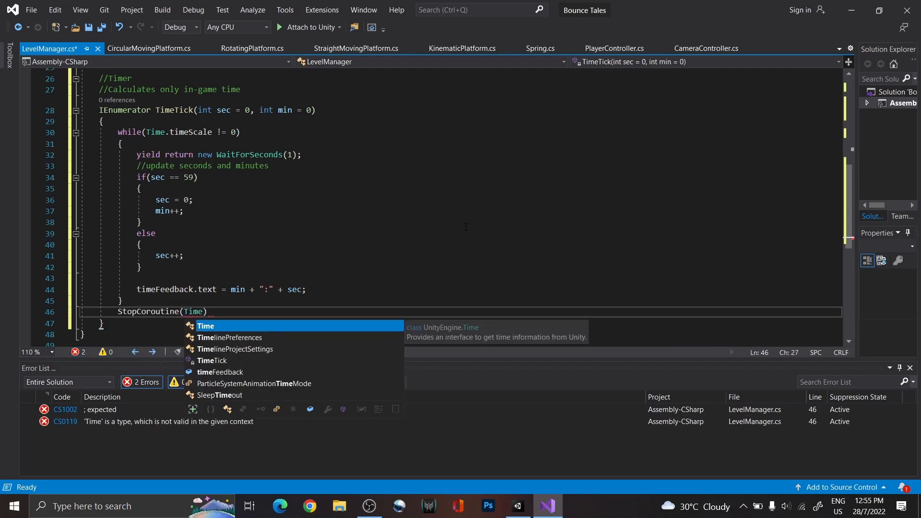
text(TimeTick)
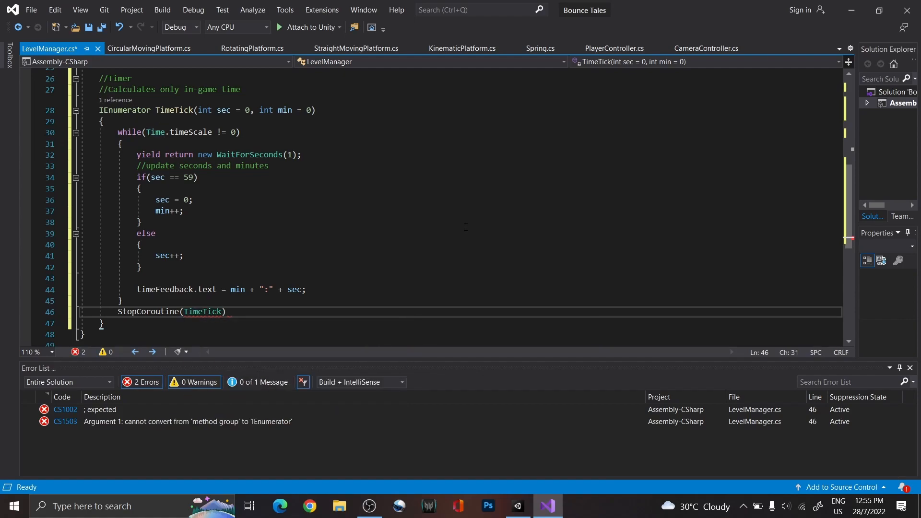
text(();)
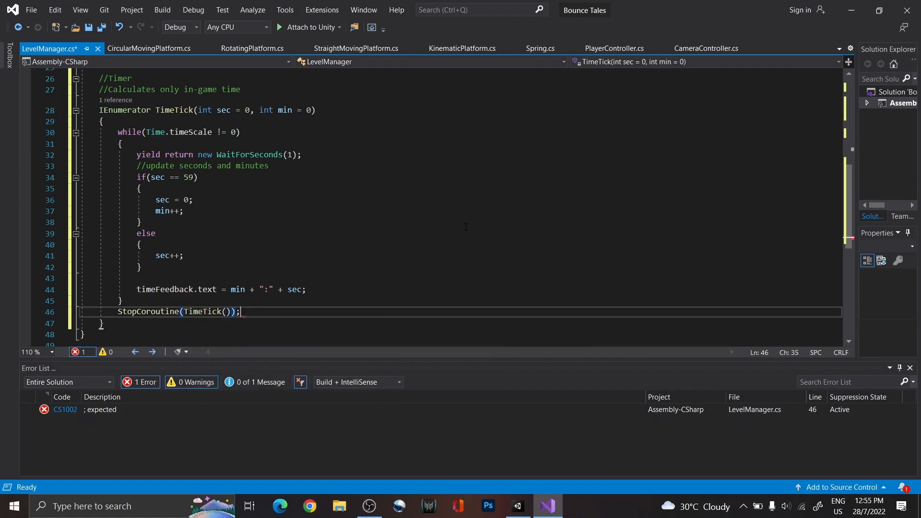
key(ctrl+s)
text(StartCoroutine()
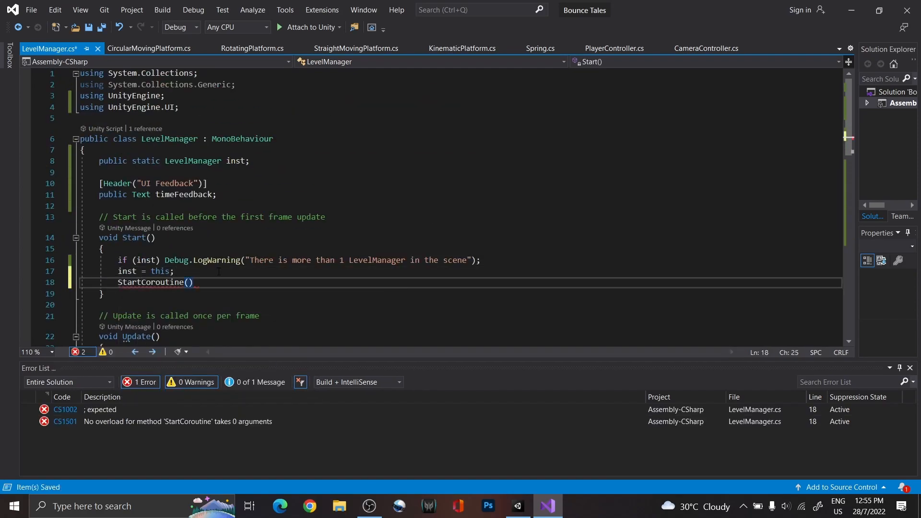
text(TimeTick())
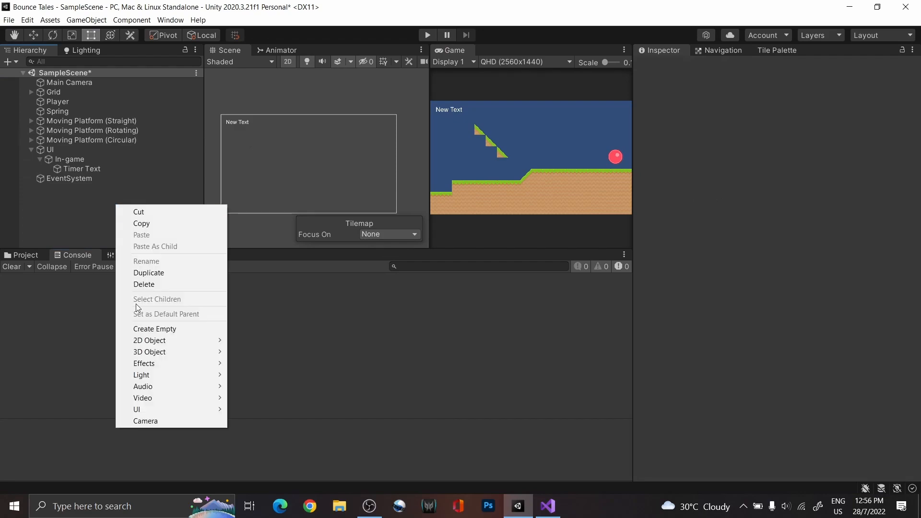
Step: Create a LevelManager object with the script assigned to Timer Text and play-test the counting timer
click(155, 328)
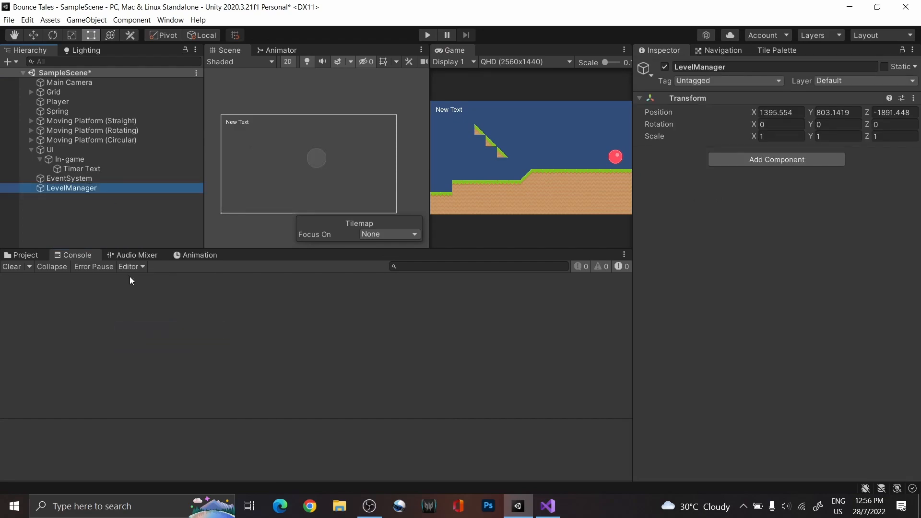
click(24, 254)
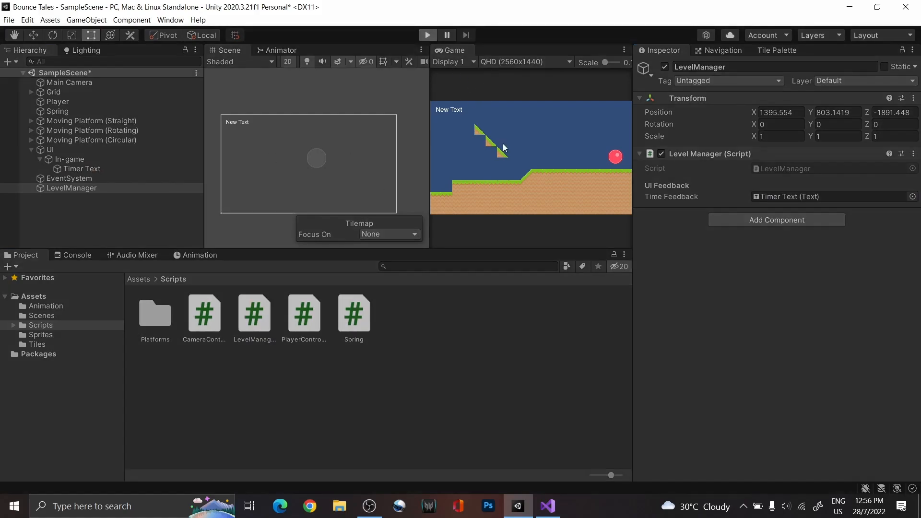
click(427, 34)
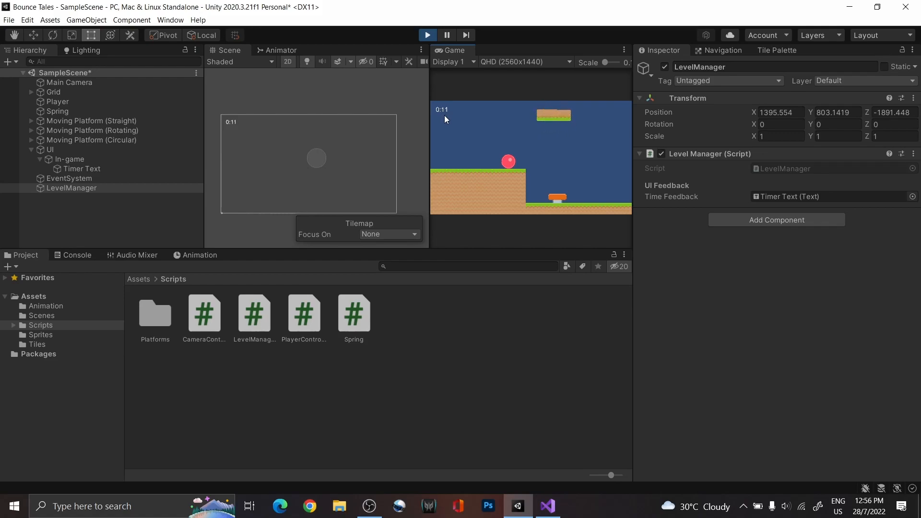
click(427, 34)
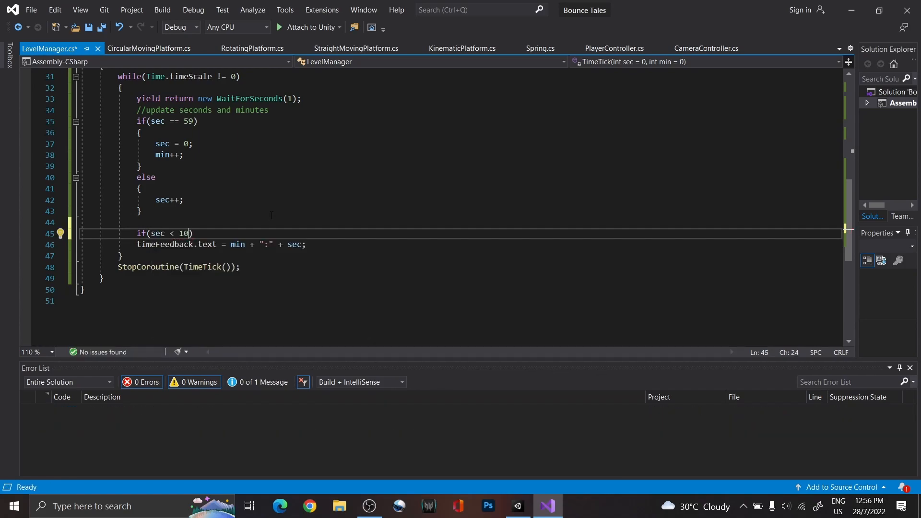
Step: Add an if(sec < 10) check before updating the timer text in TimeTick
text(0)
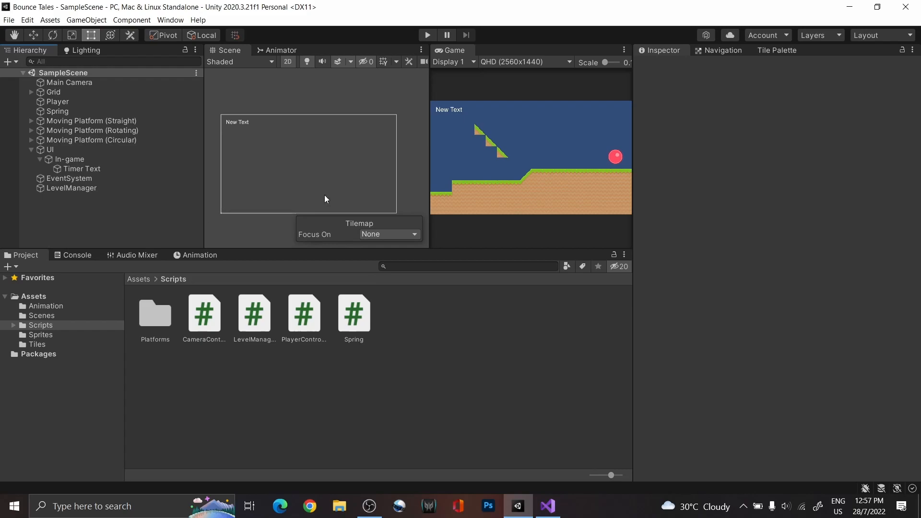
Step: Place the bronze, silver and gold coin sprites (tilemap_76-78) side by side on the ground
click(40, 334)
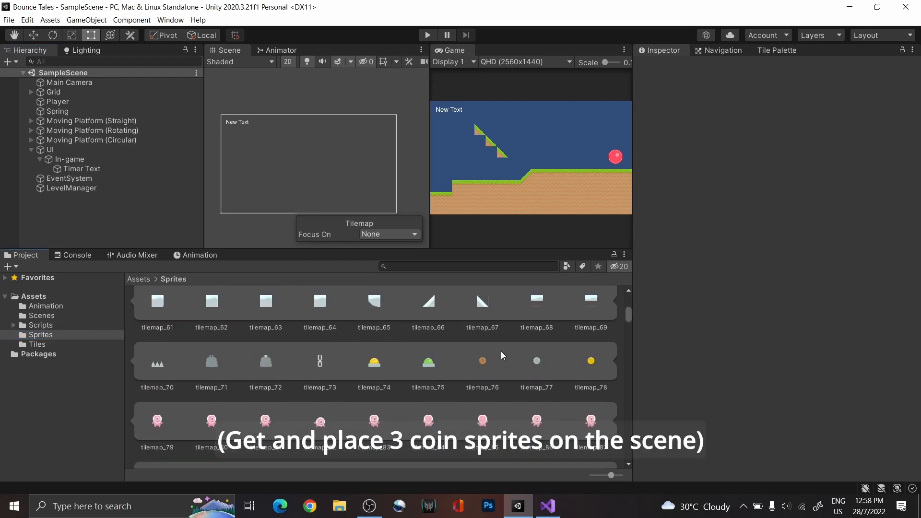
click(57, 102)
text(1)
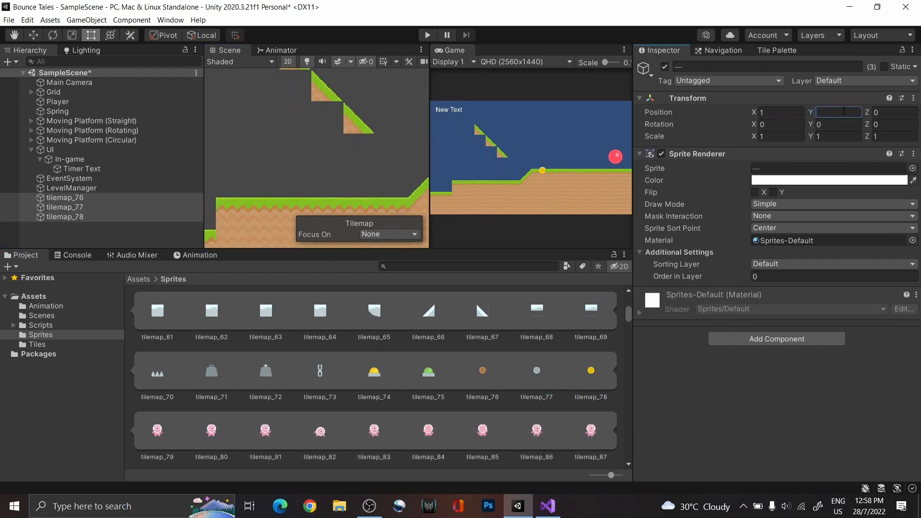
click(66, 197)
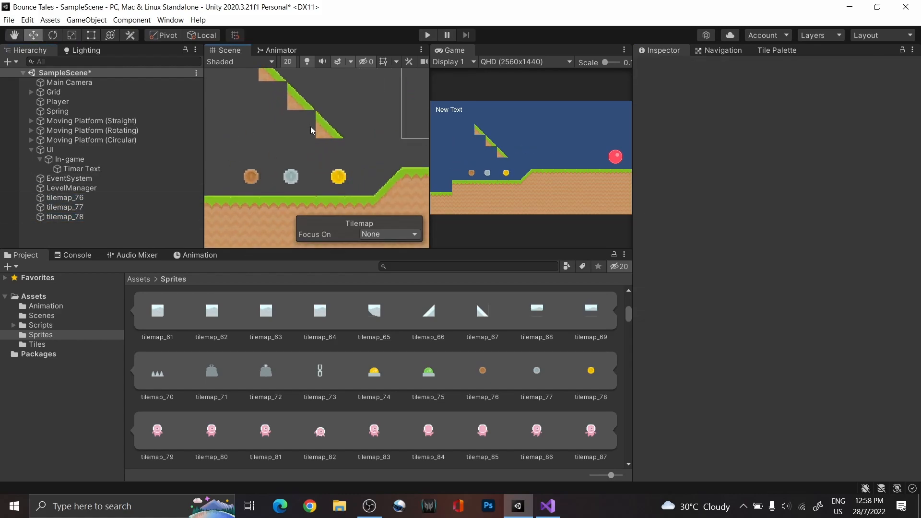
click(40, 326)
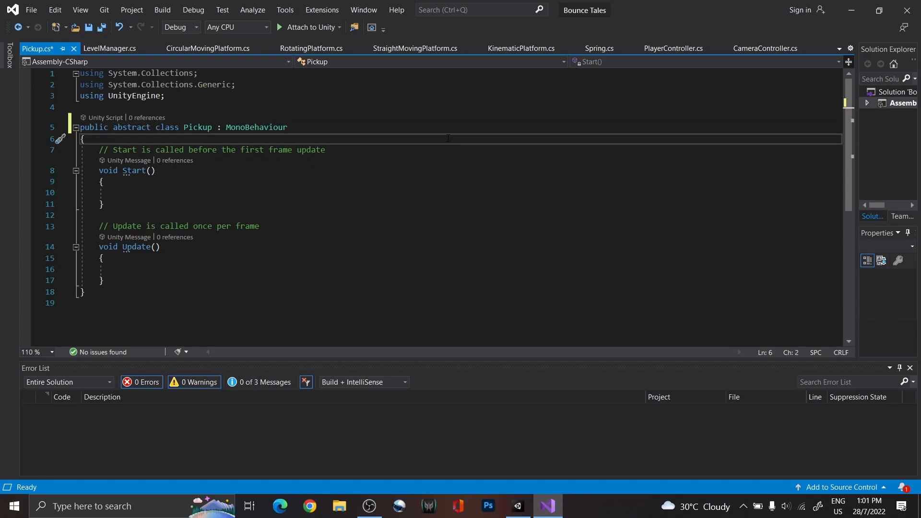
Step: Declare public bool alwaysAnimate = false and a Renderer r cached via GetComponent in Start
key(enter)
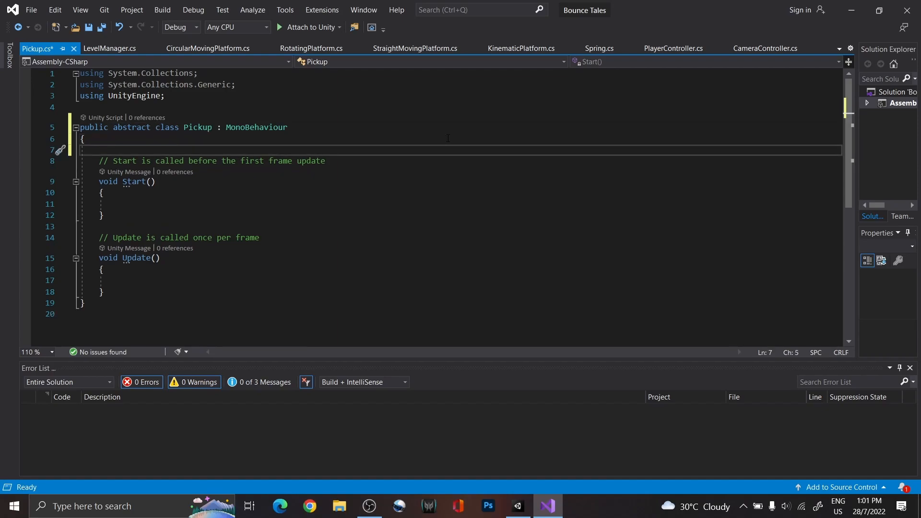
text(//Variables for animation)
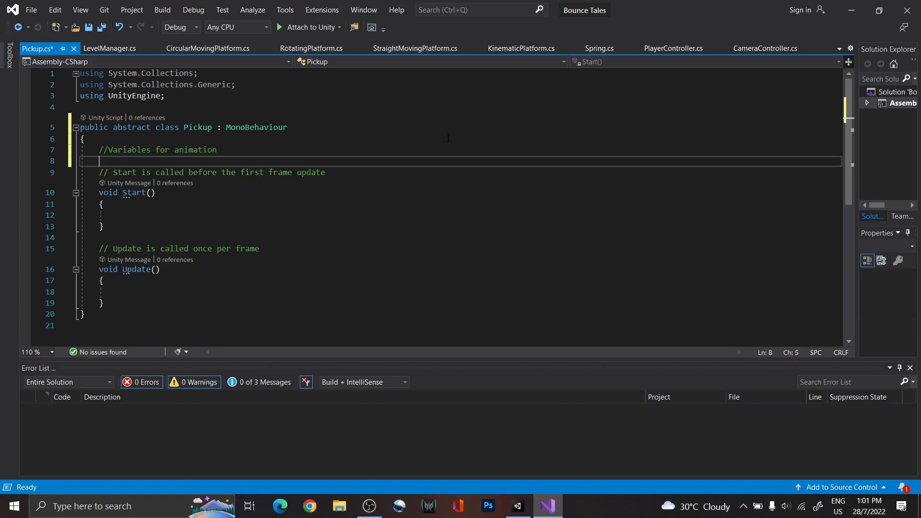
text(public bool alwaysAnimate = false;)
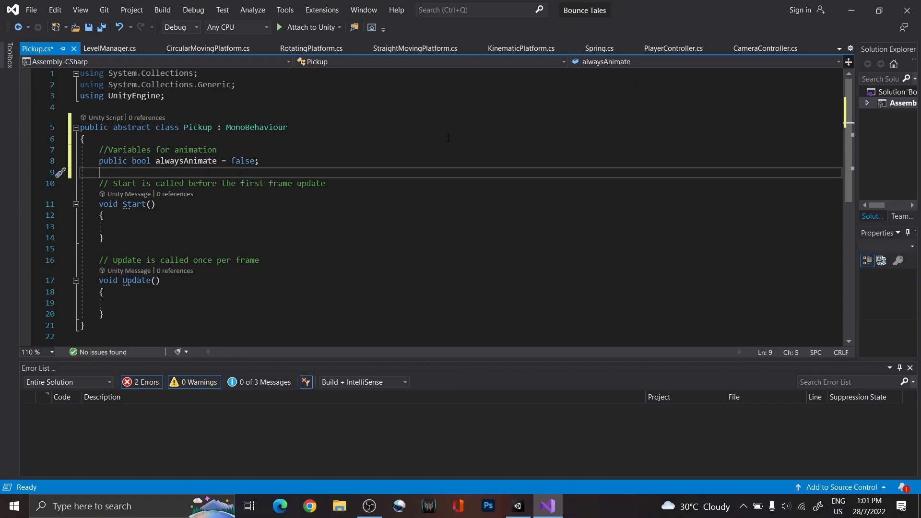
text(Renderer r;)
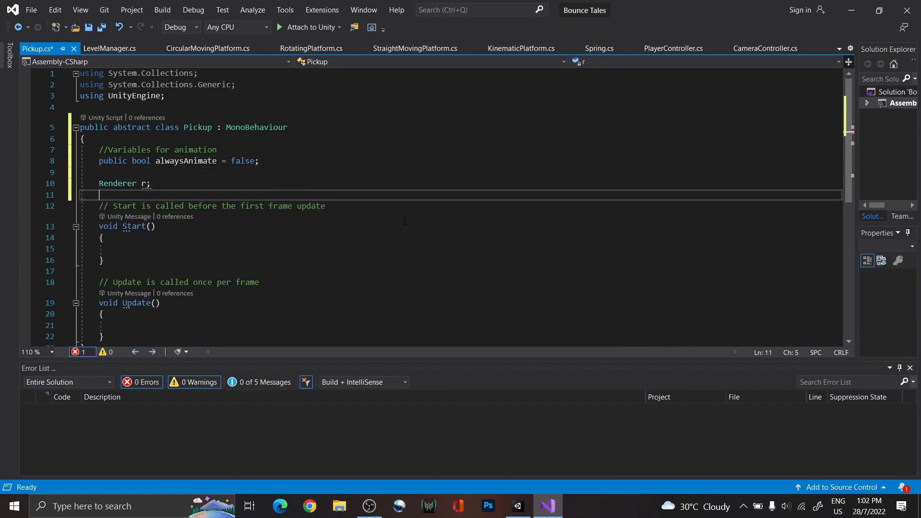
text(r = GetComponent<Renderer>)
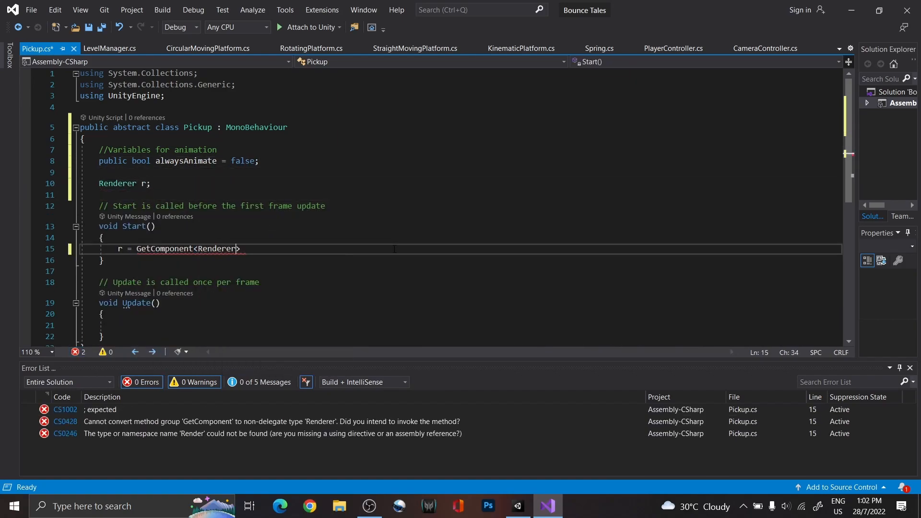
text(();)
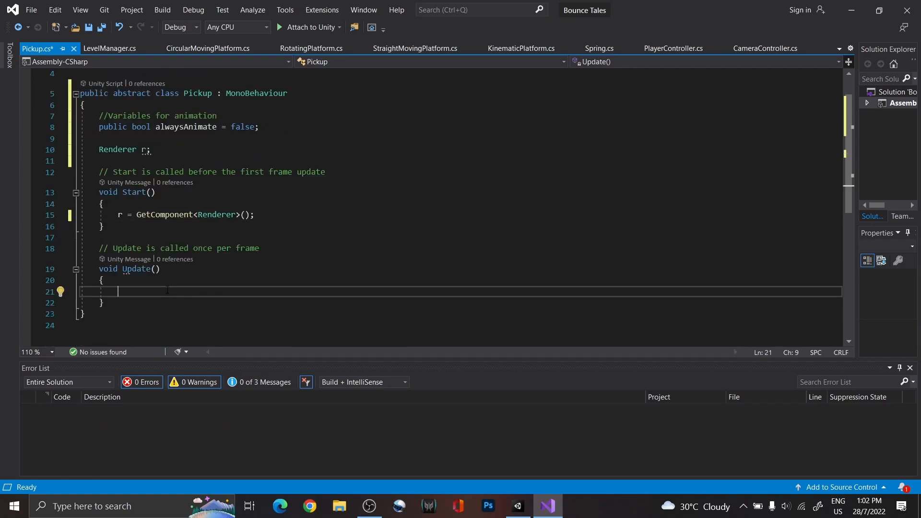
Step: Make Update return early with a 'don't animate if not on screen' check on !alwaysAnimate && !r.isVisible
text(if(!)
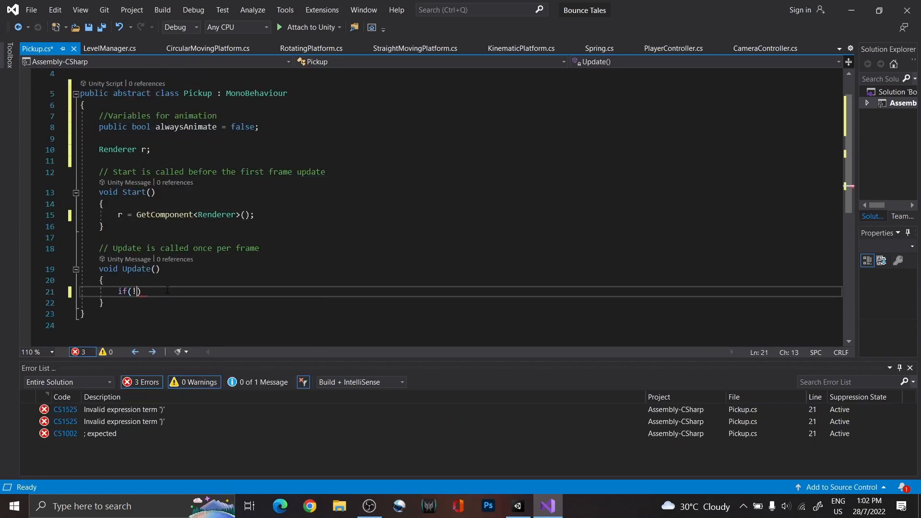
text(alwaysAnimate && r)
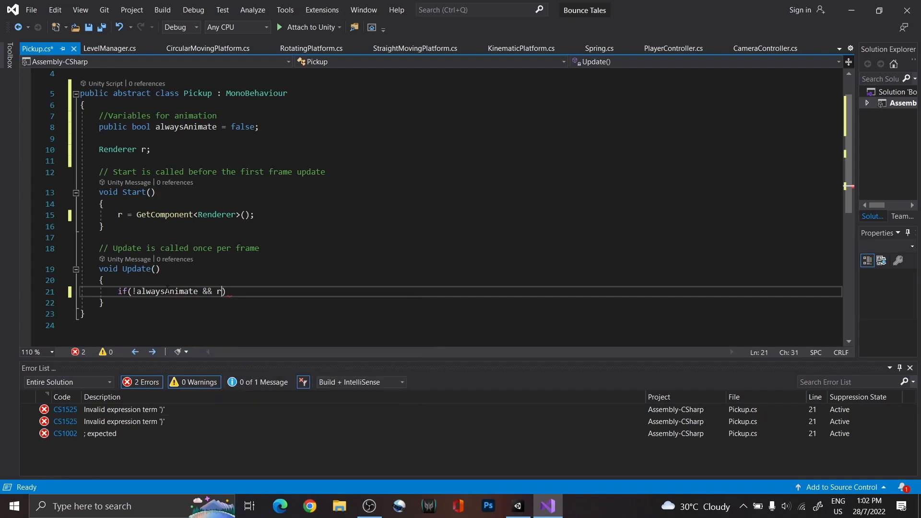
text(&& !r.isVisible)
text(//)
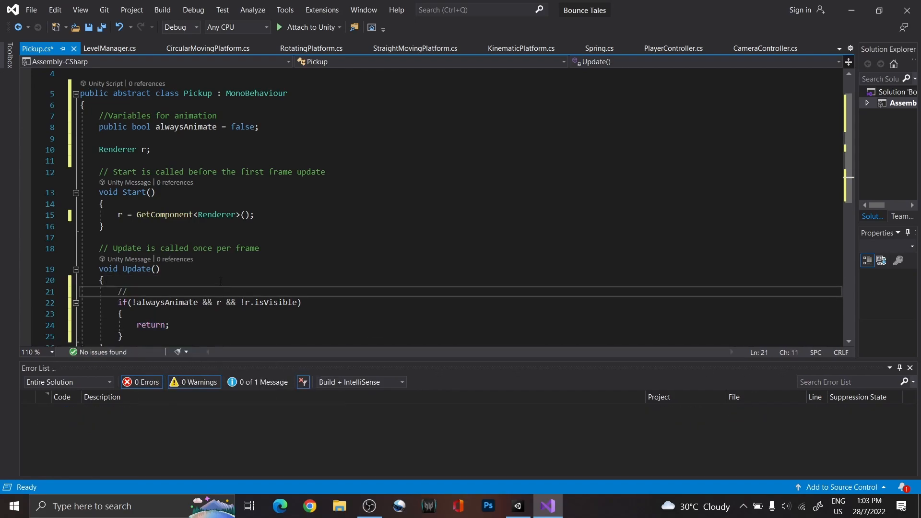
text(don)
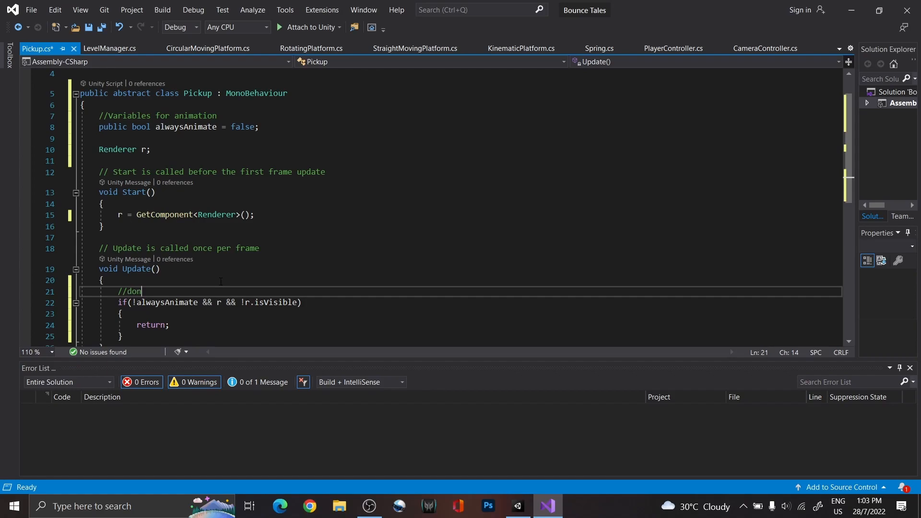
text('t animate if not on screen)
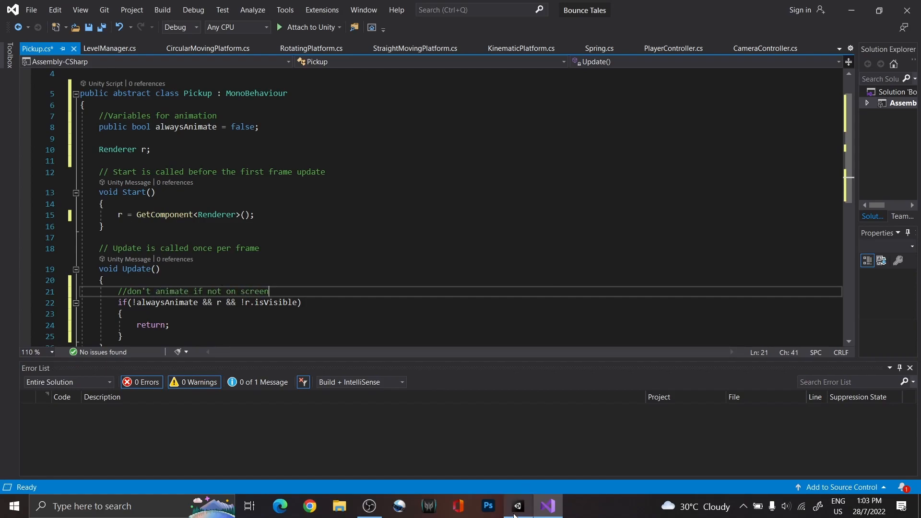
click(517, 505)
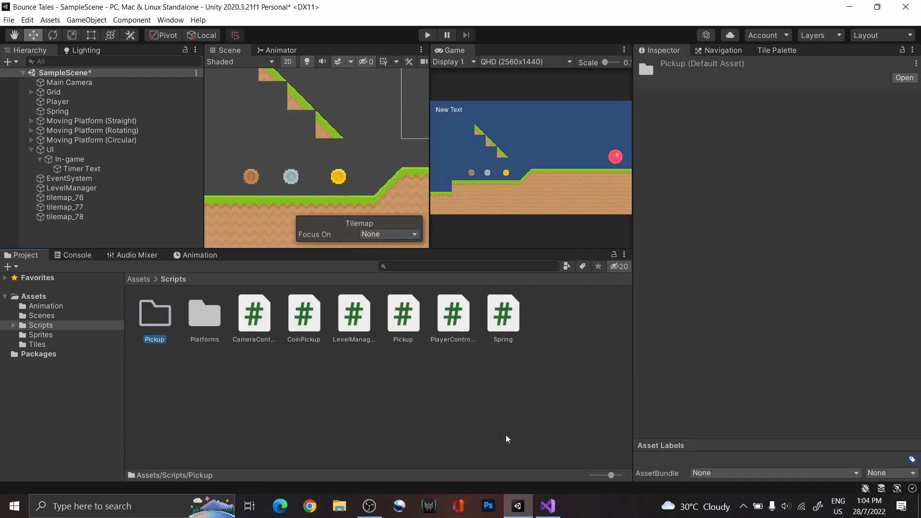
Step: Derive CoinPickup from Pickup and make Pickup's Start and Update public virtual so CoinPickup overrides them
double_click(154, 314)
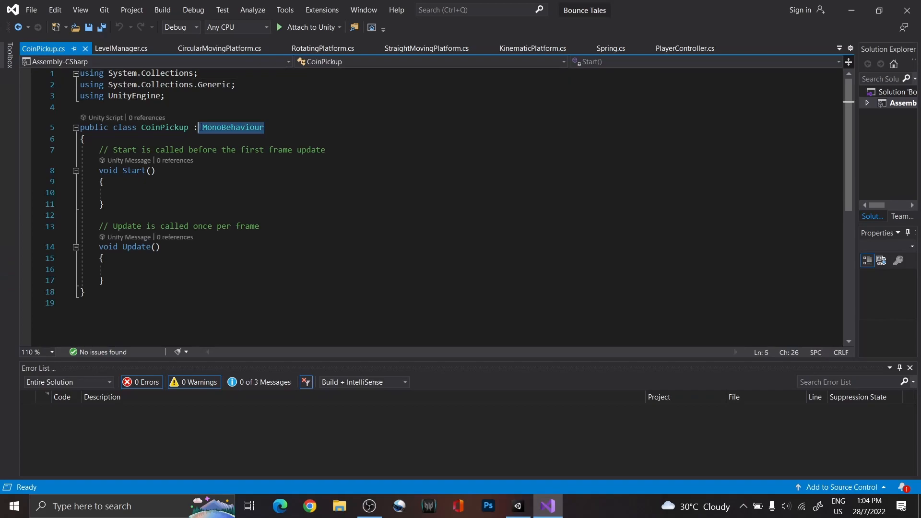
text(Pickup)
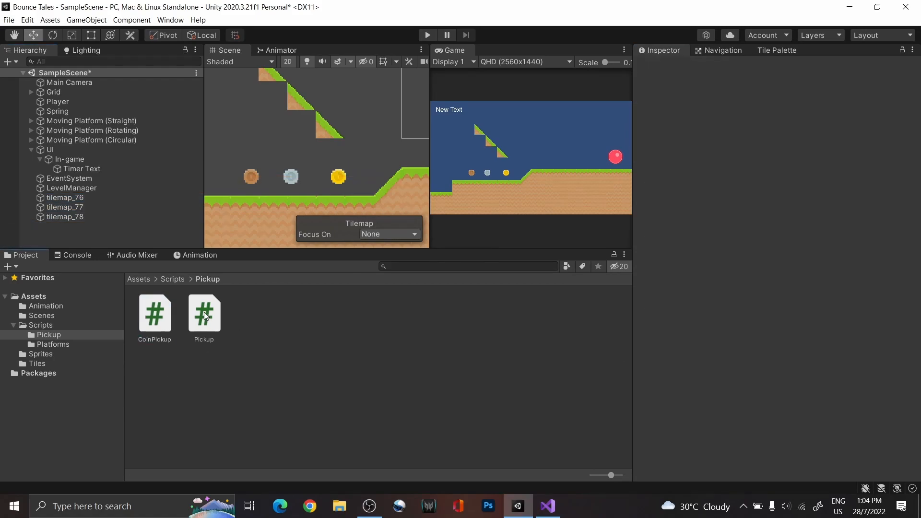
double_click(203, 313)
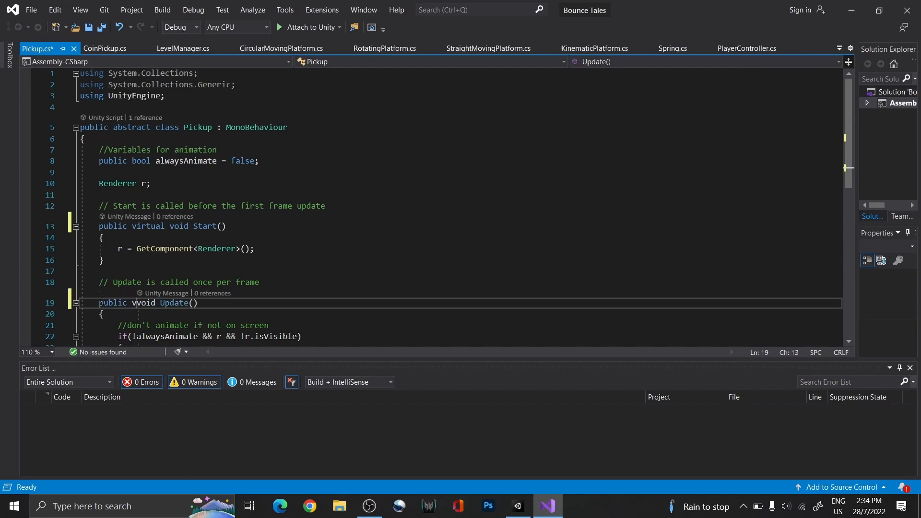
click(104, 48)
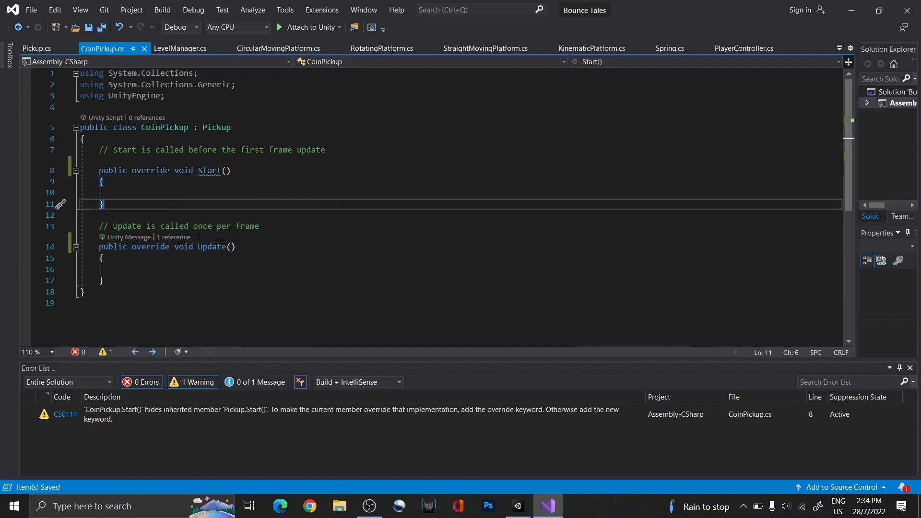
click(35, 48)
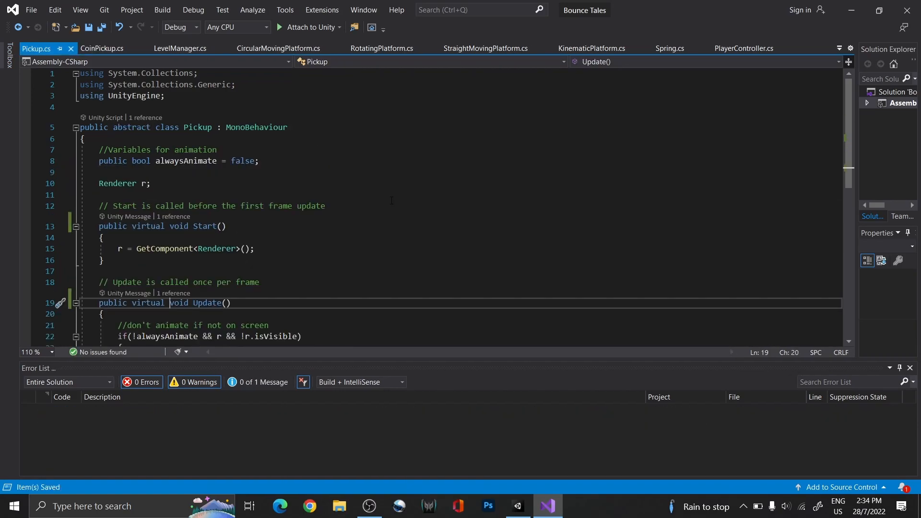
Step: Add public Vector3 rotationRate = new Vector3(0, 90, 0) and rotate the transform when rotationRate.sqrMagnitude > 0
text(public Vector3 rotationRate)
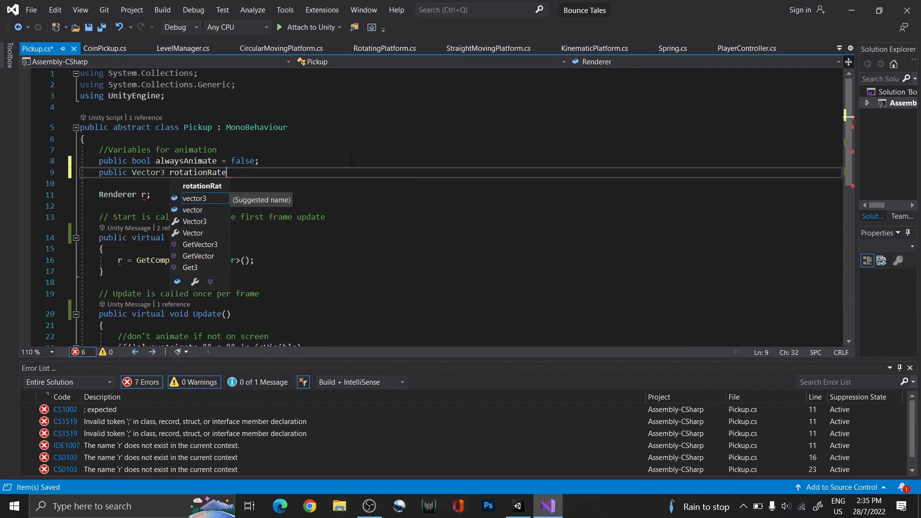
text(= new Vector3(0,90)
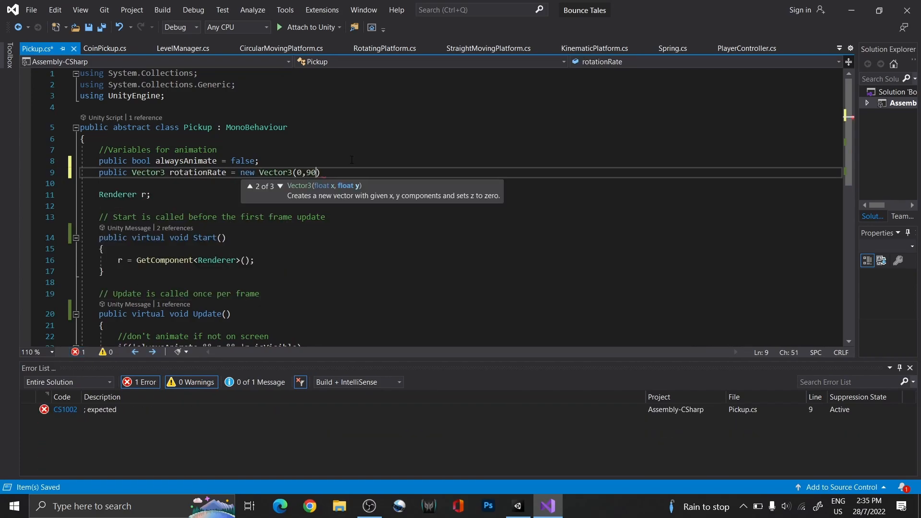
text(, 0);)
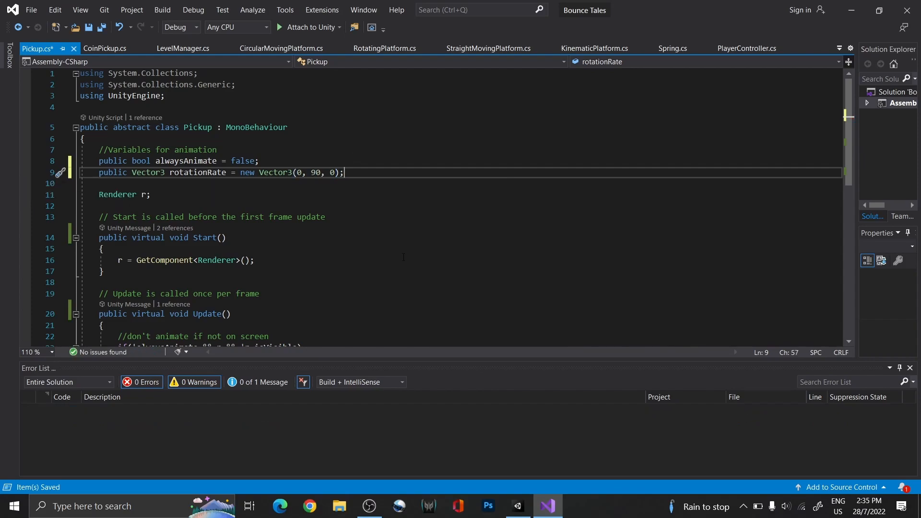
scroll(down, 3)
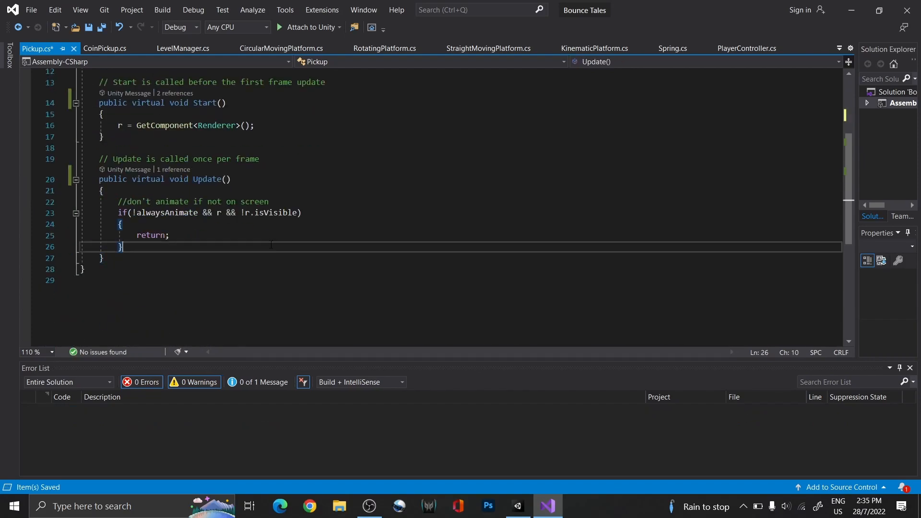
text(if(r))
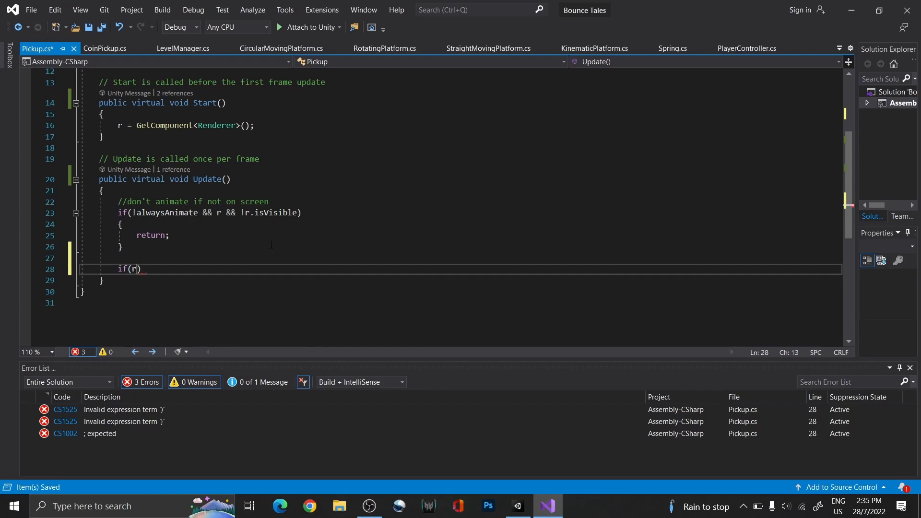
text(otationRate.sqrMagnitude > 0)
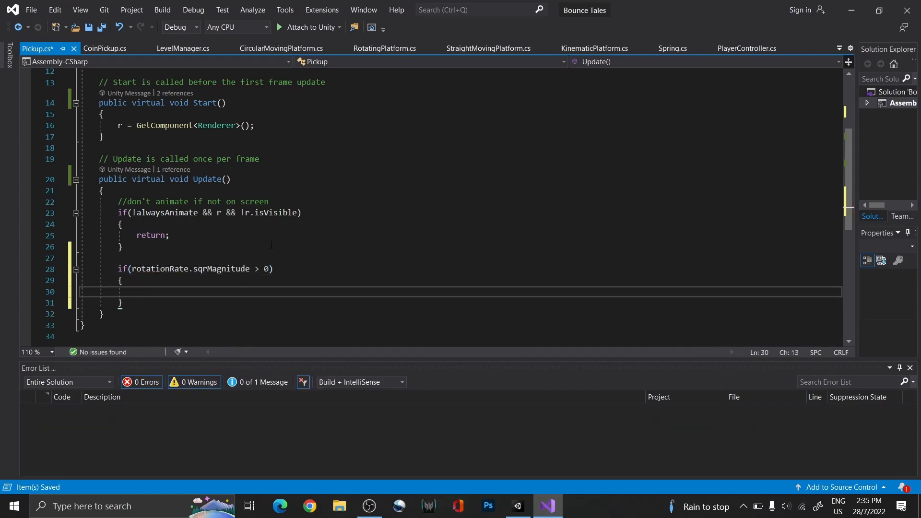
text(transform.ro)
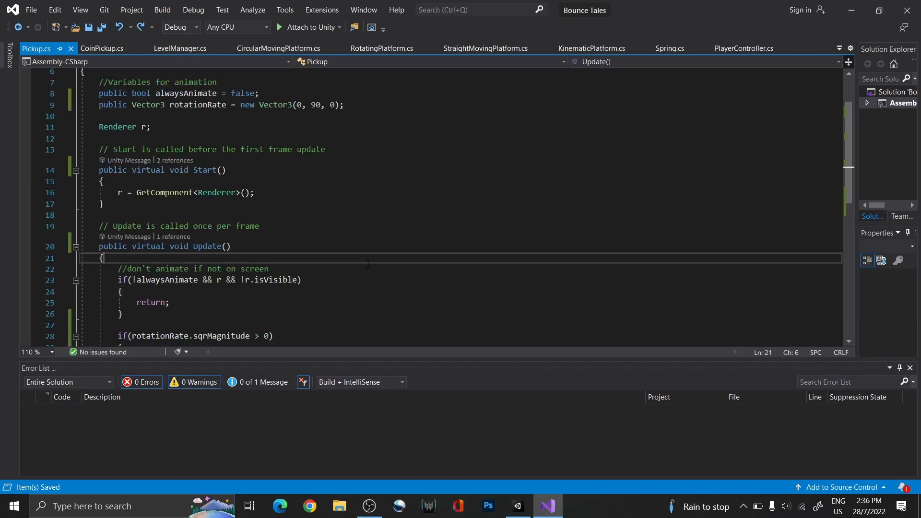
Step: Log r.isVisible with Debug.Log at the top of Update
text(Debu)
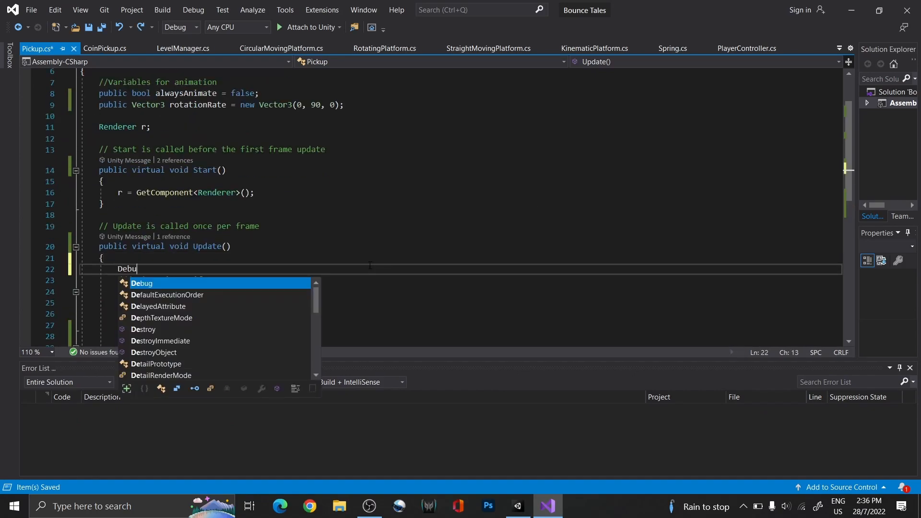
text(g.Log(r.)
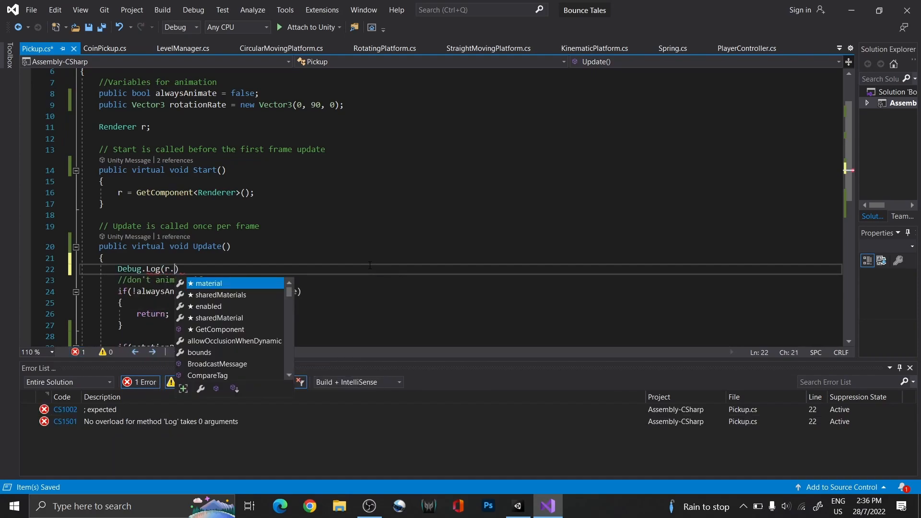
text(isVisible)
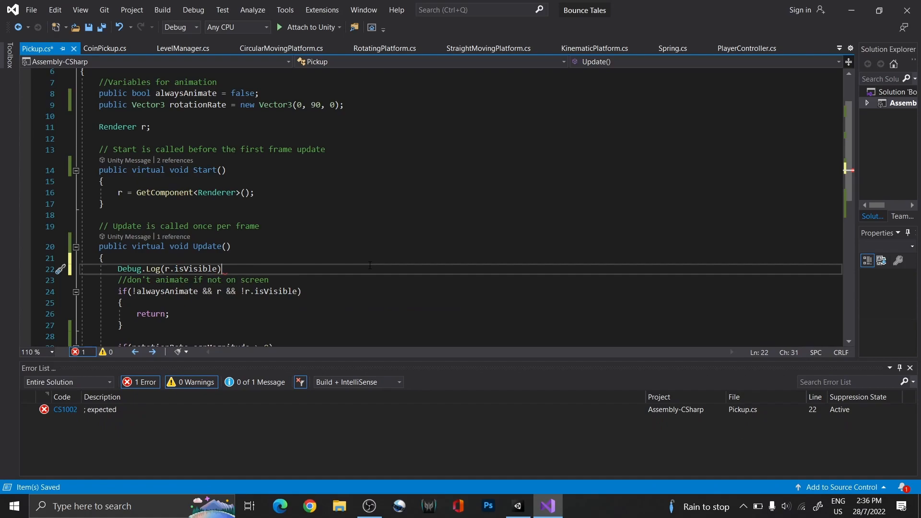
text(;)
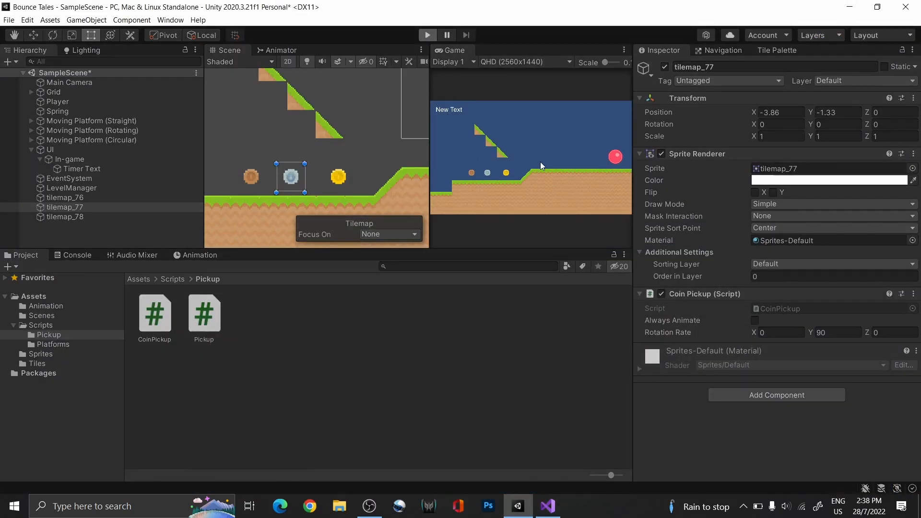
Step: Run the game to test the coin pickup, then return to the script editor
click(426, 35)
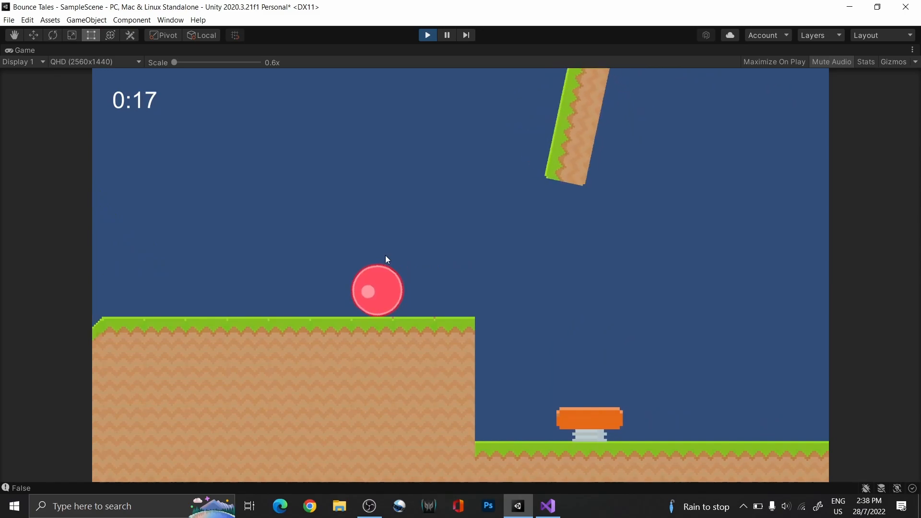
click(546, 506)
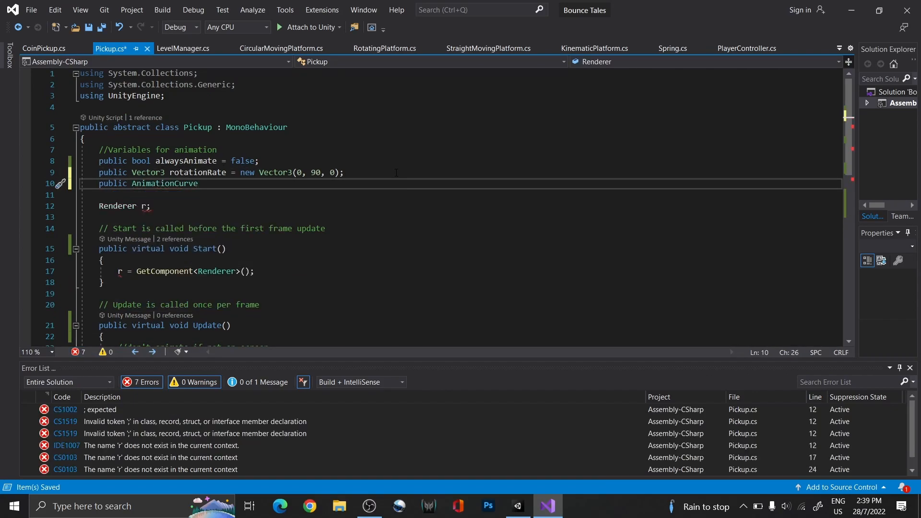
Step: Declare public AnimationCurve pulseAnimation and save the original scale in Start
double_click(164, 183)
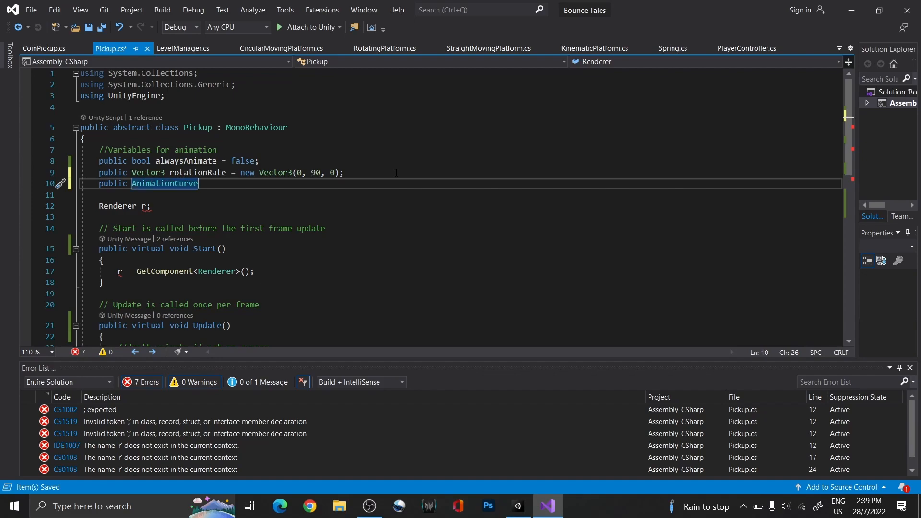
text(pulseAnimation;)
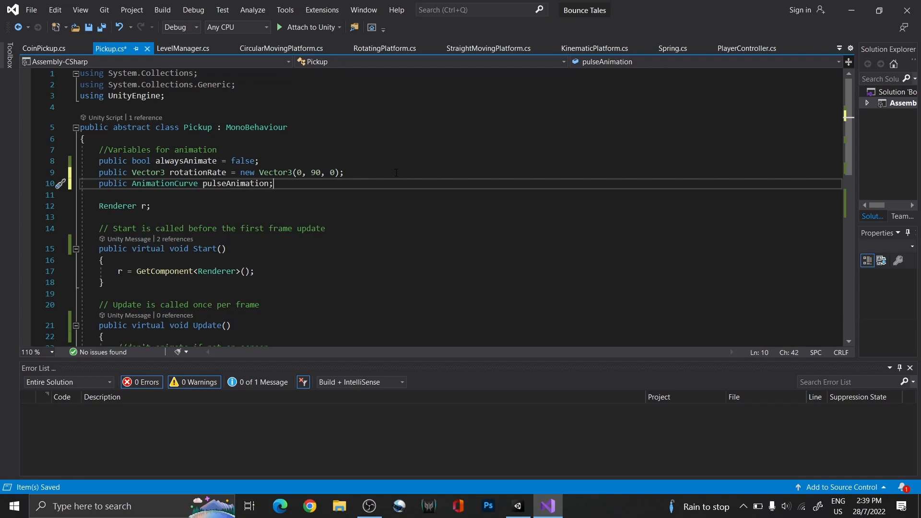
text(Vector3 originalScale;)
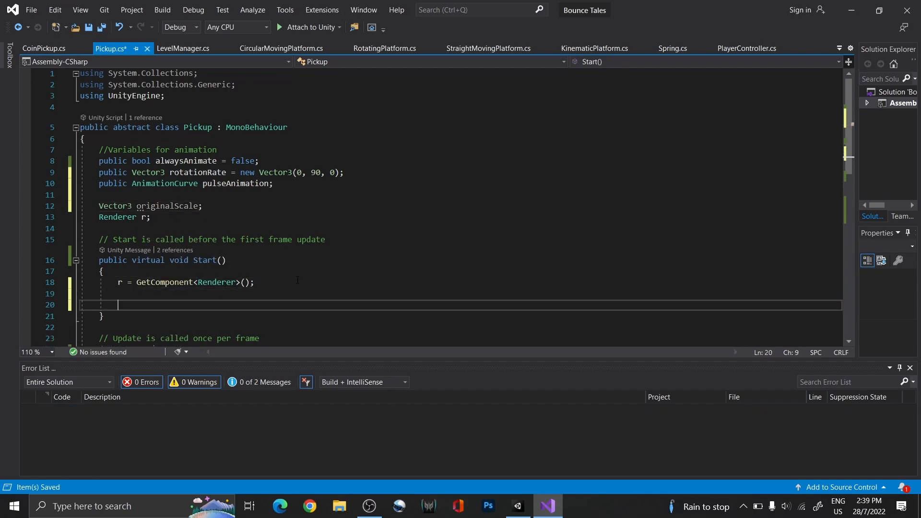
text(//Save original scale)
text(originalScale = transform.localScale;)
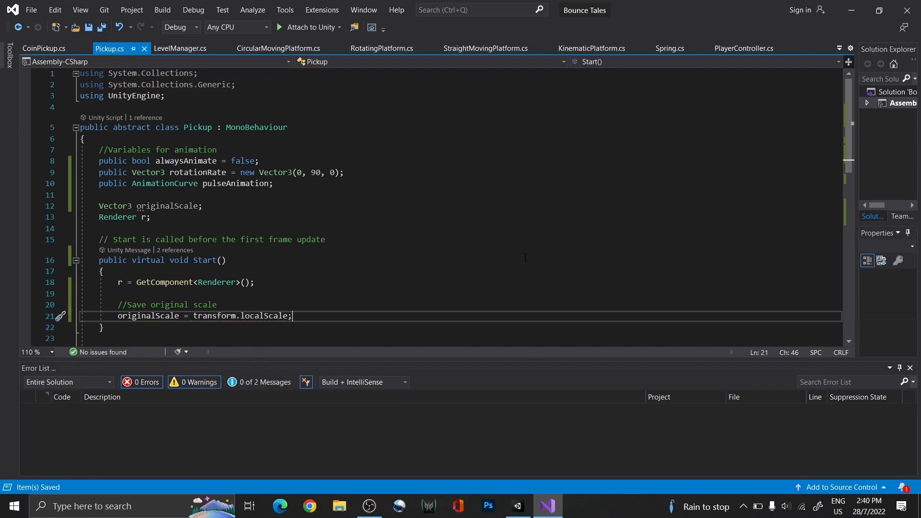
Step: Scale the pickup in Update as originalScale * pulseAnimation.Evaluate(...) when the curve has keys
text(if())
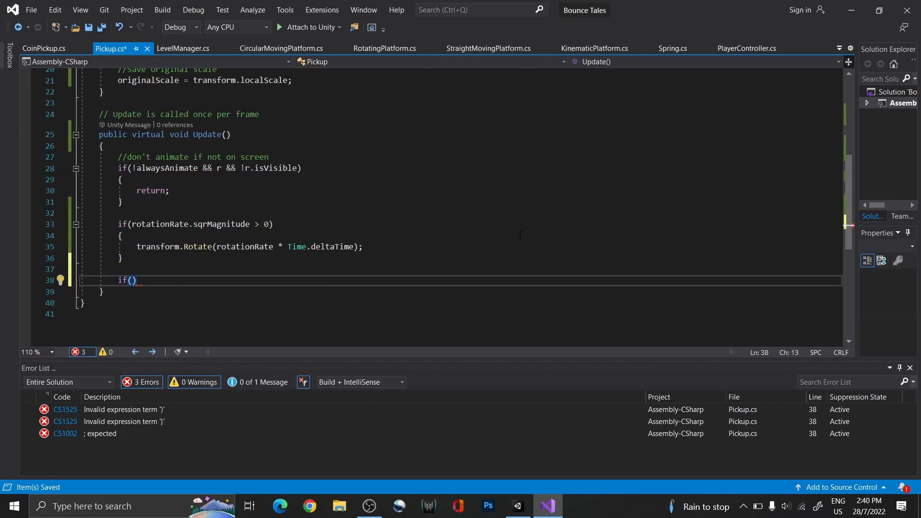
text(pulseAnimation)
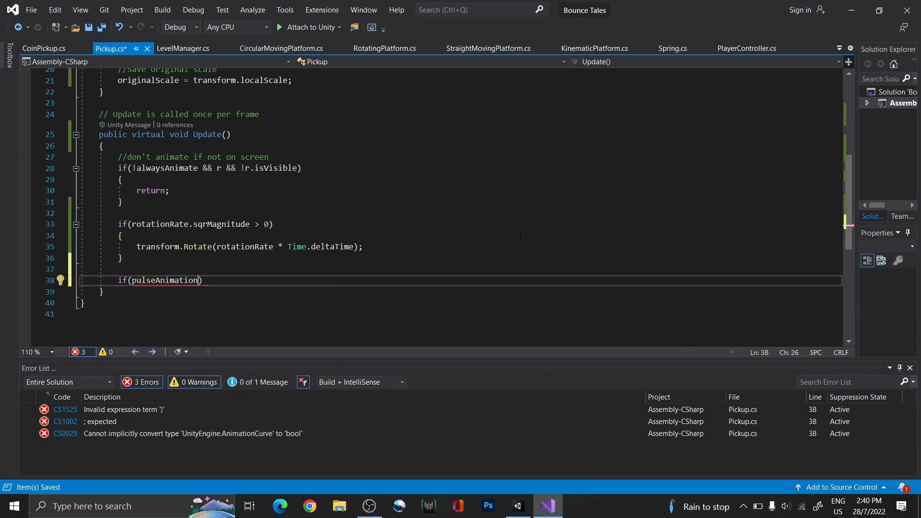
text(.keys.Length > 0) { })
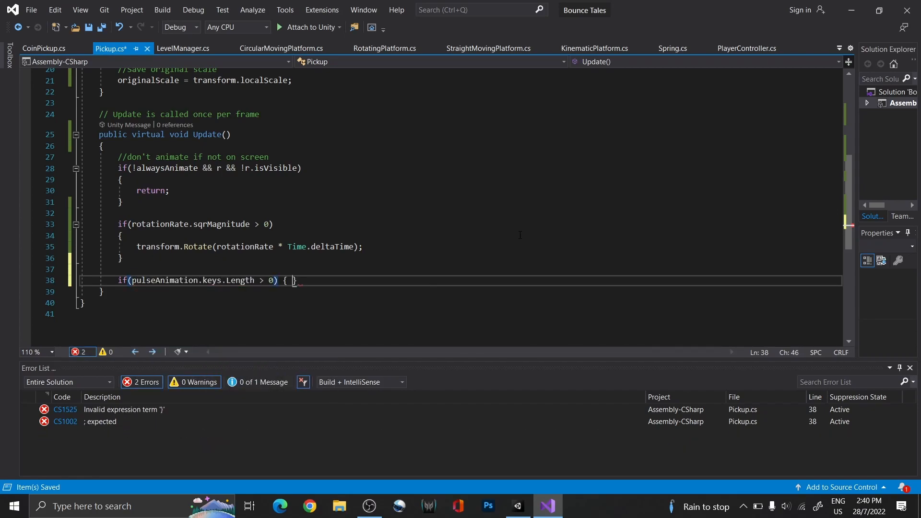
text(float interv)
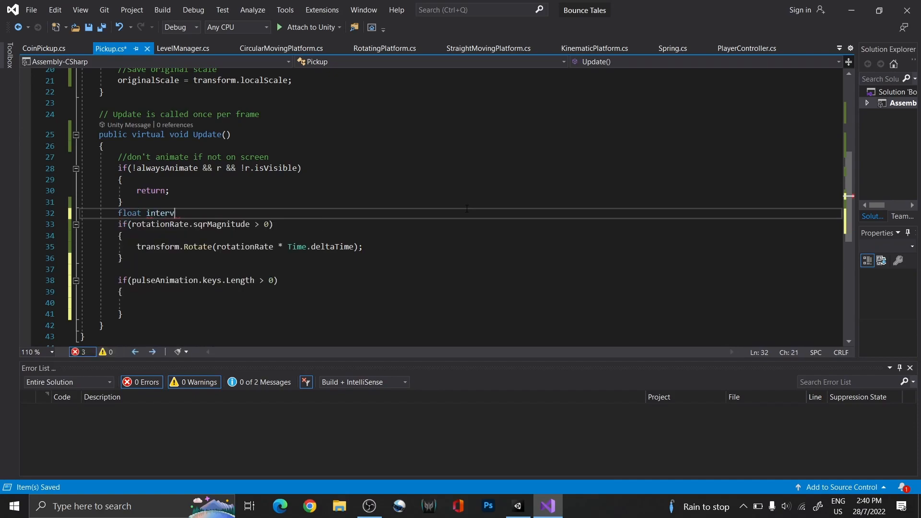
text(interval;)
text(transform.local)
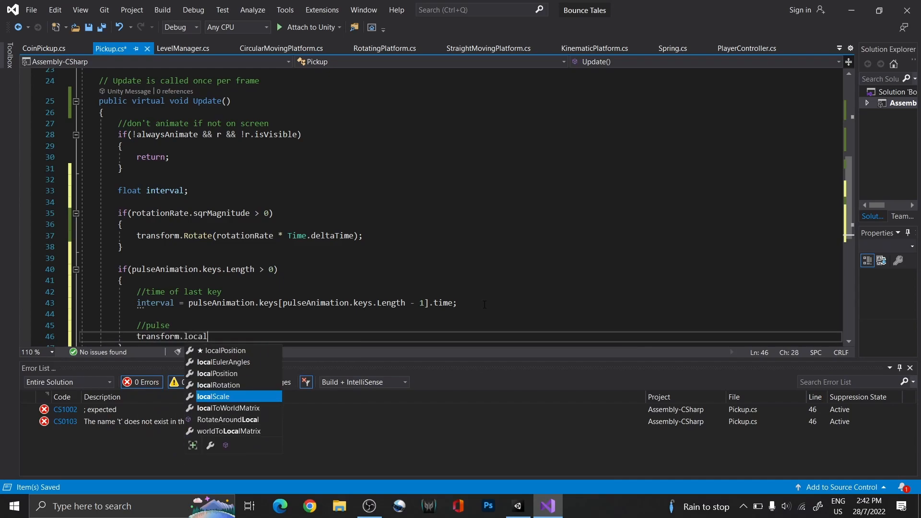
text(Scale = originalScale * pulseAnimation)
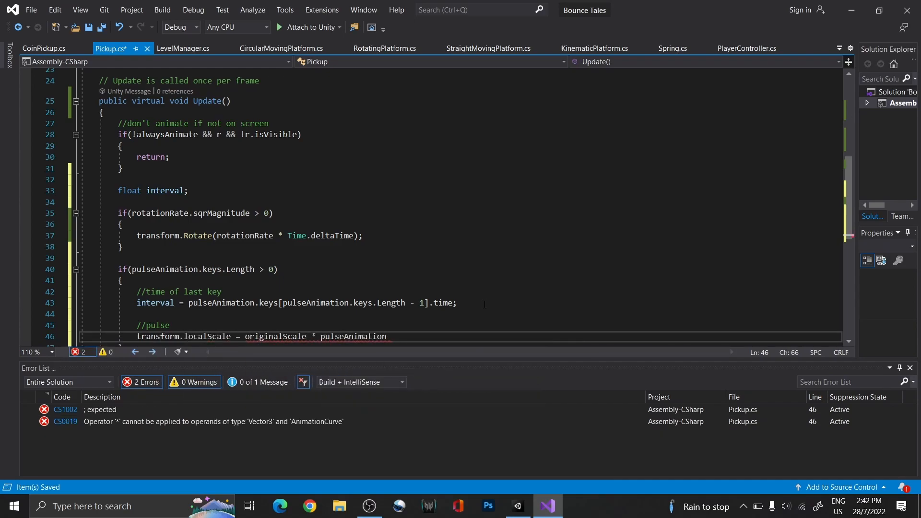
text(.Evaluate((float)))
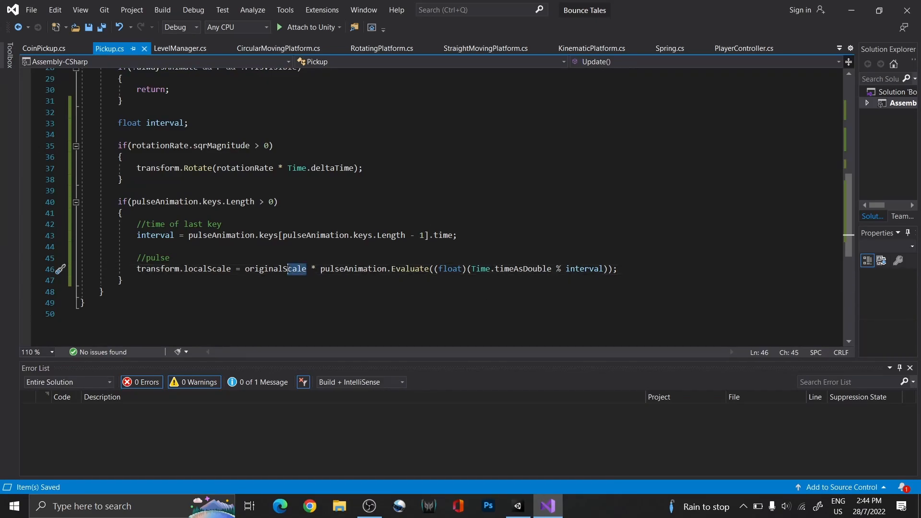
double_click(277, 268)
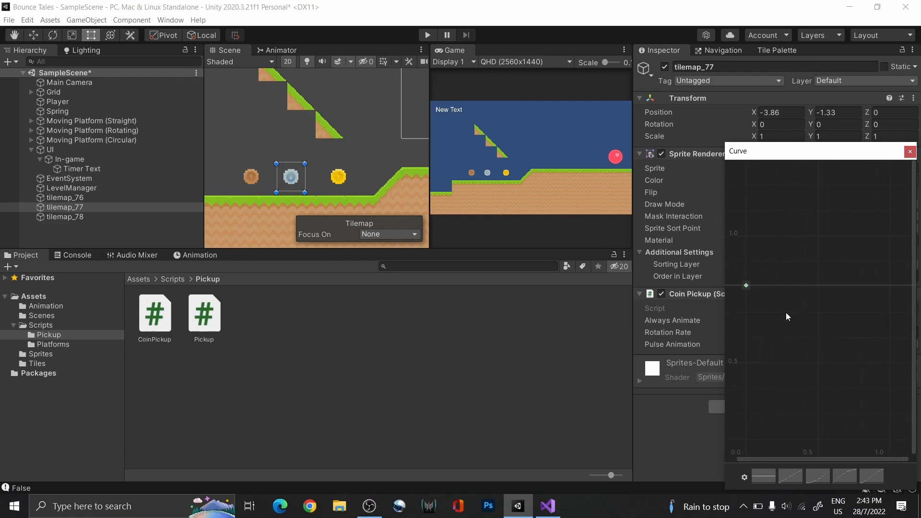
Step: Shape the coin's Pulse Animation curve into a rise and fall and play the game to preview it
drag(746, 285, 743, 334)
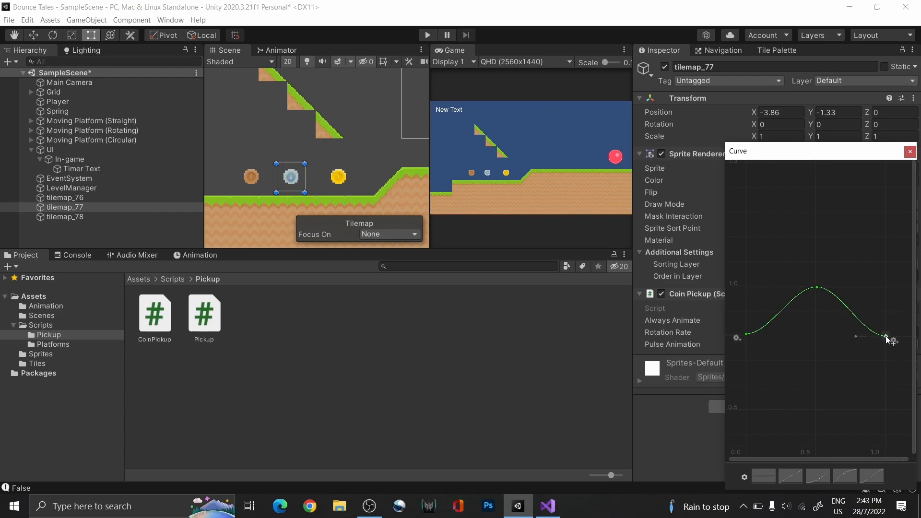
click(909, 151)
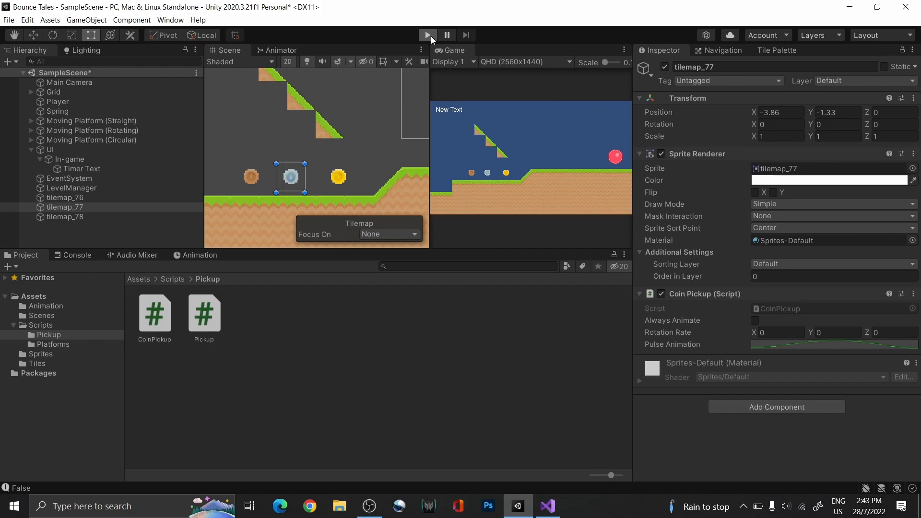
click(428, 35)
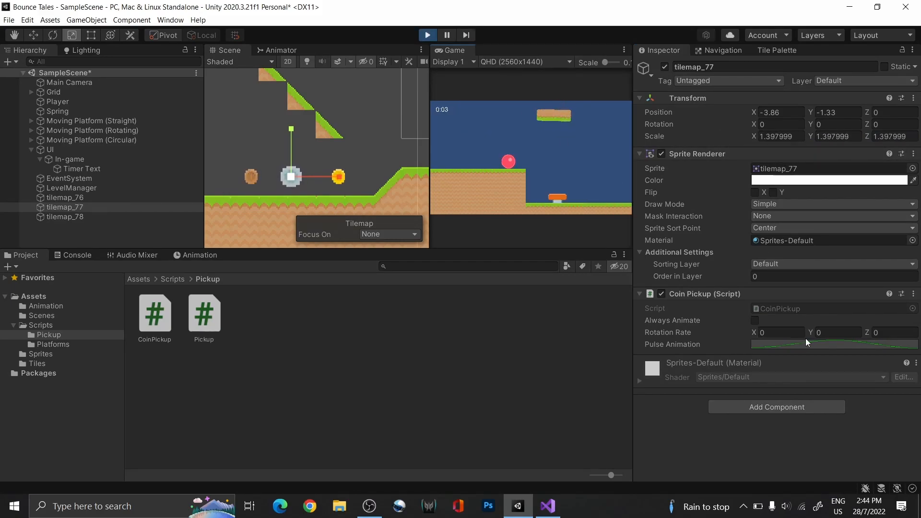
Step: Reopen the Pulse Animation curve and refine its bump shape
click(833, 344)
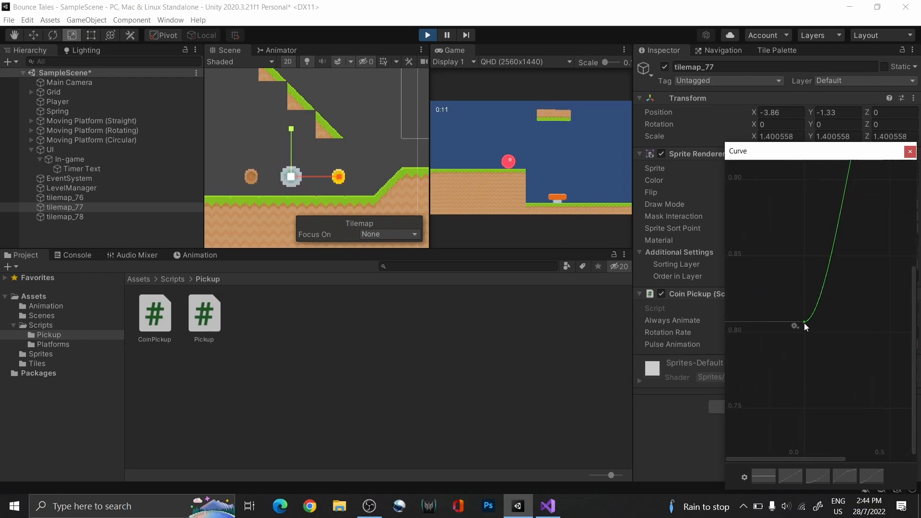
drag(805, 328, 822, 340)
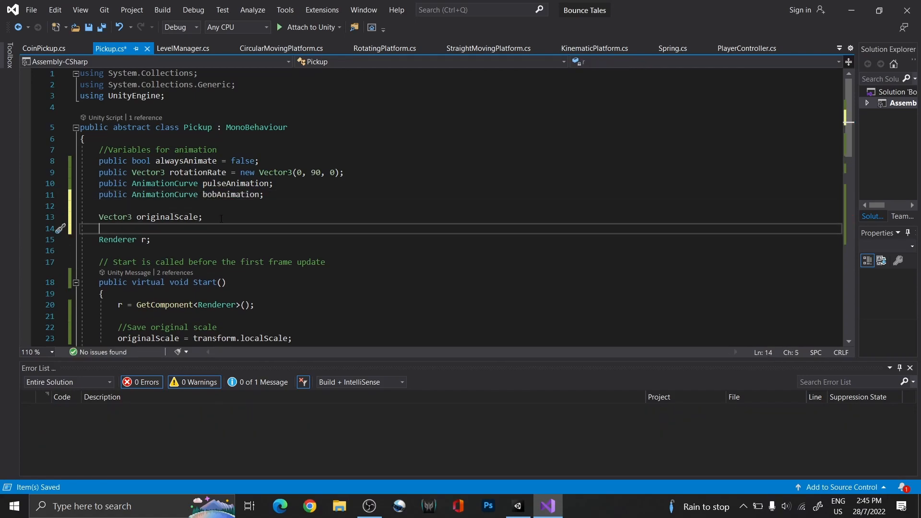
Step: Add a bob block setting transform.position to originalHeight plus the evaluated curve, keeping x and z
text(ori)
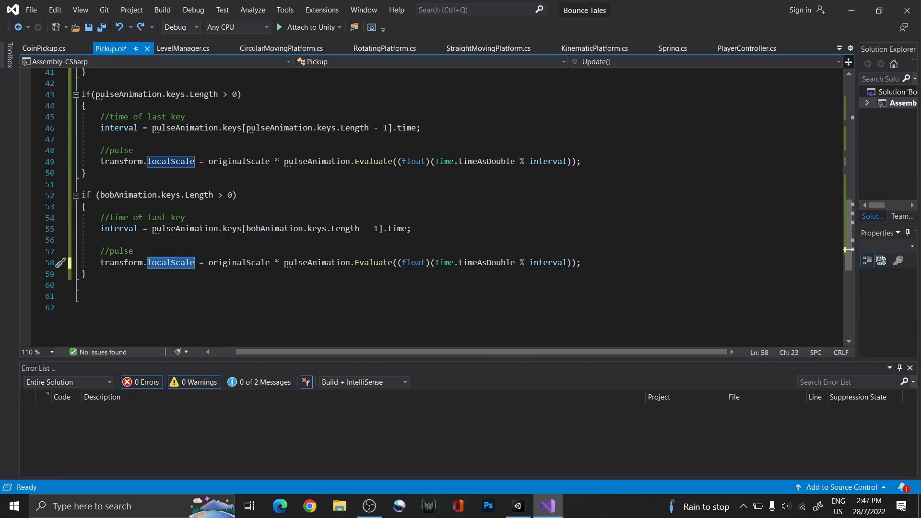
text(position = new Vector3()
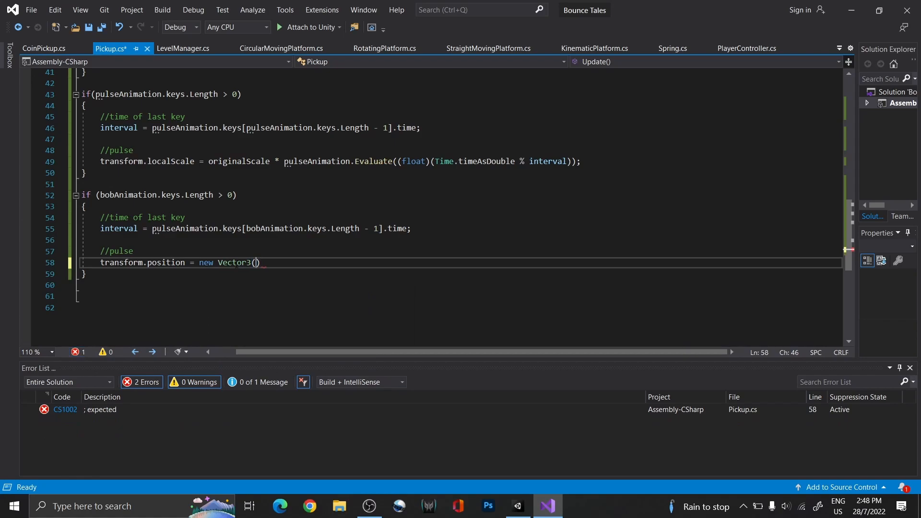
text(transform.position.x, originalHeight + pulseAnimation.Evaluate((float)(Time.timeAsDouble % interval))))
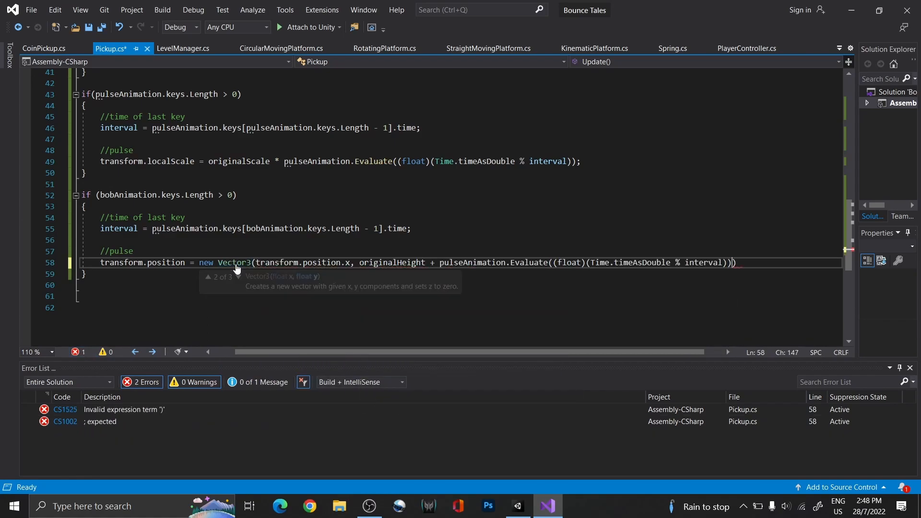
text(, transform.position.z);)
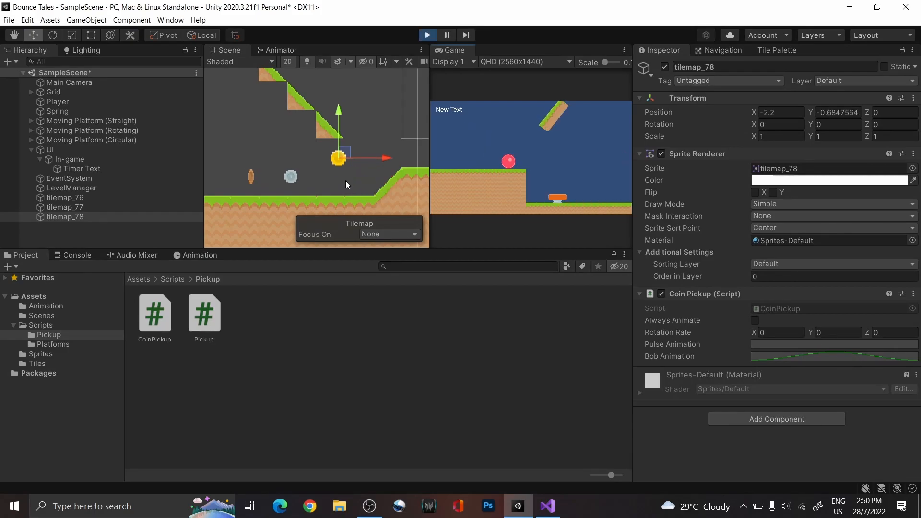
Step: Edit the coin's Bob Animation curve keys in the Curve window while the game runs
click(834, 344)
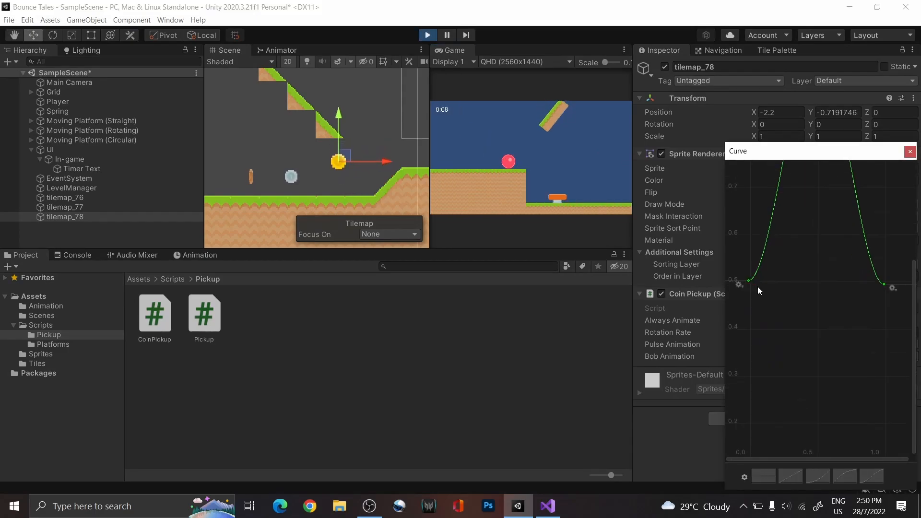
right_click(758, 286)
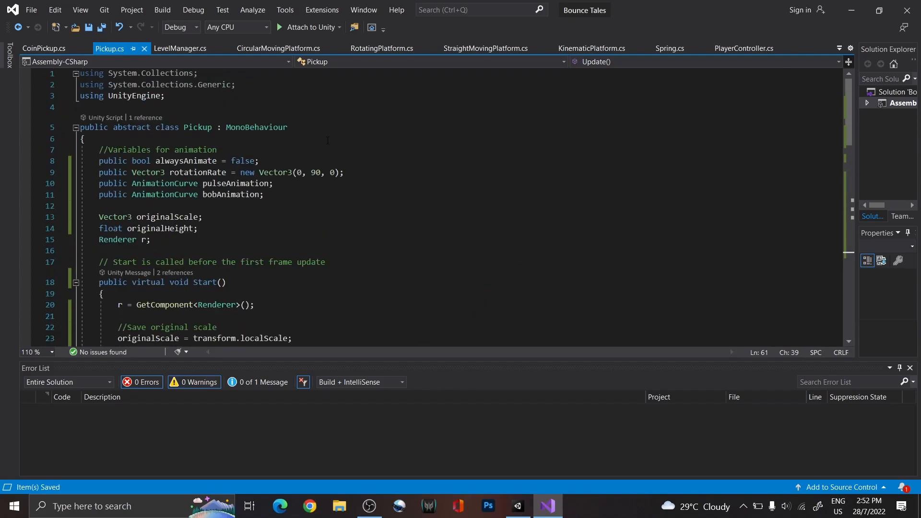
Step: Replace CoinPickup's Start/Update with a [Header("Coin Pickup")] public int value = 1 coin value field
click(43, 48)
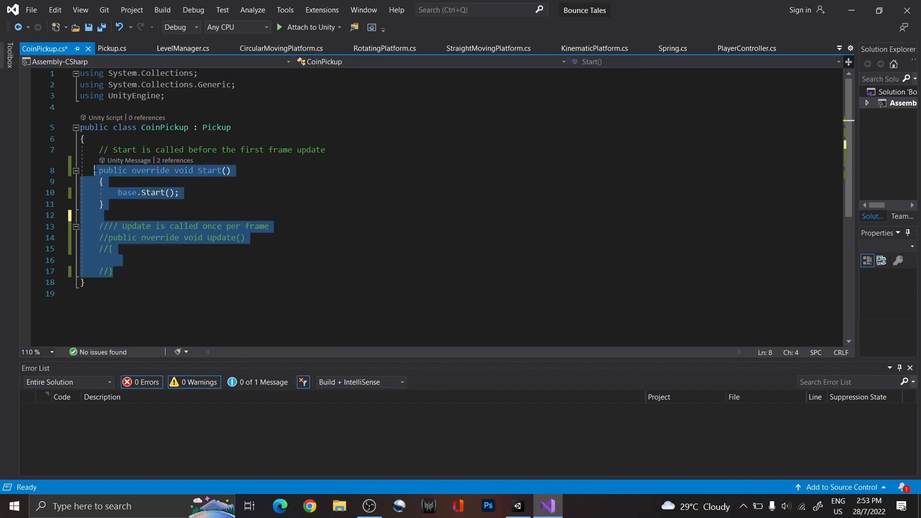
key(Delete)
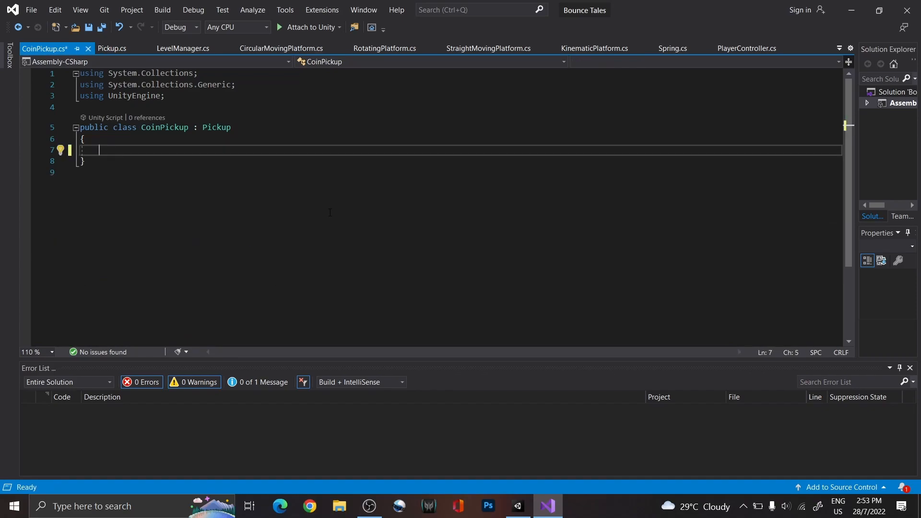
text(public int value = 1;)
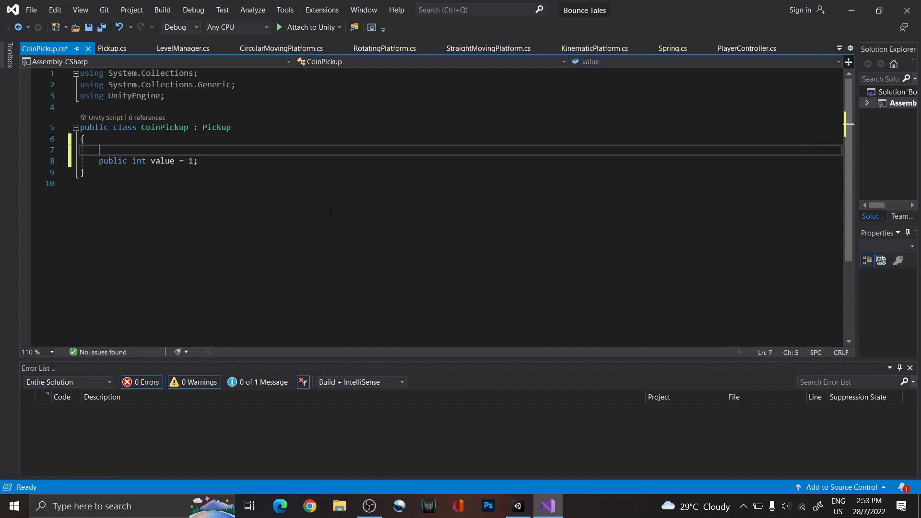
text(//coin value)
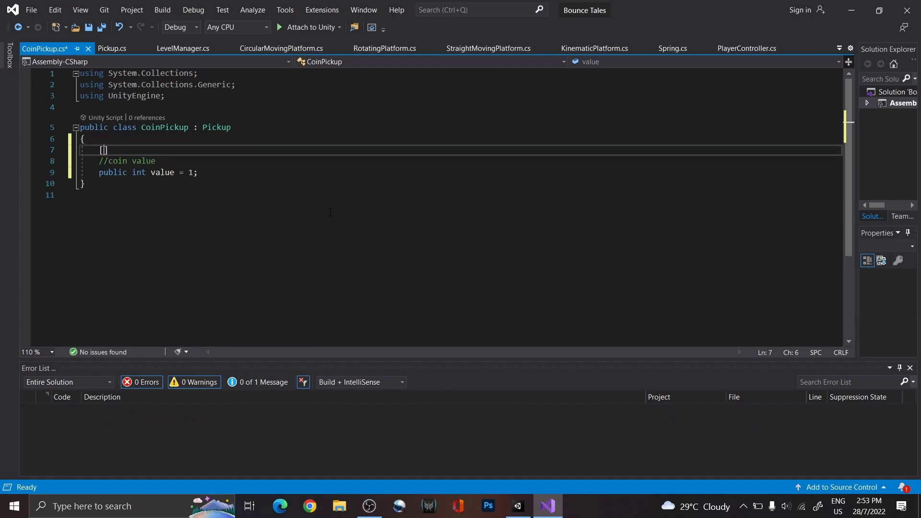
text([Header("Coin Pickup")])
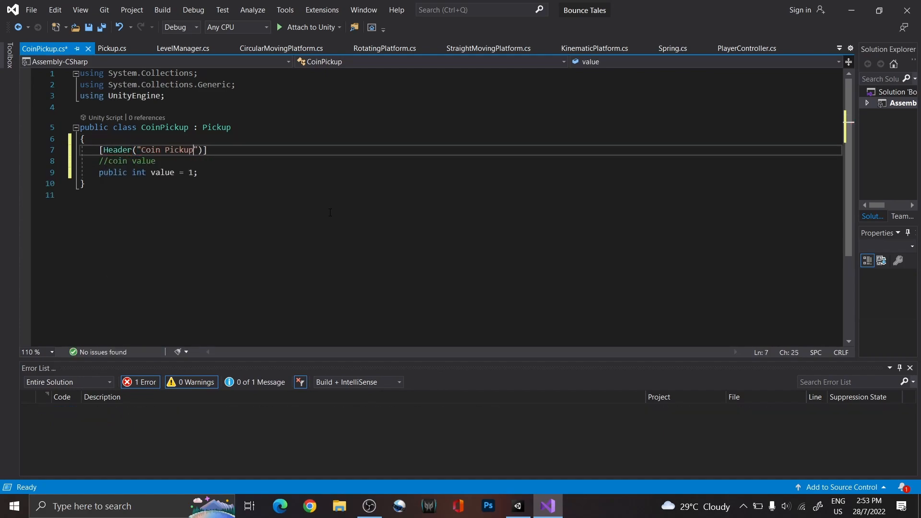
text(v)
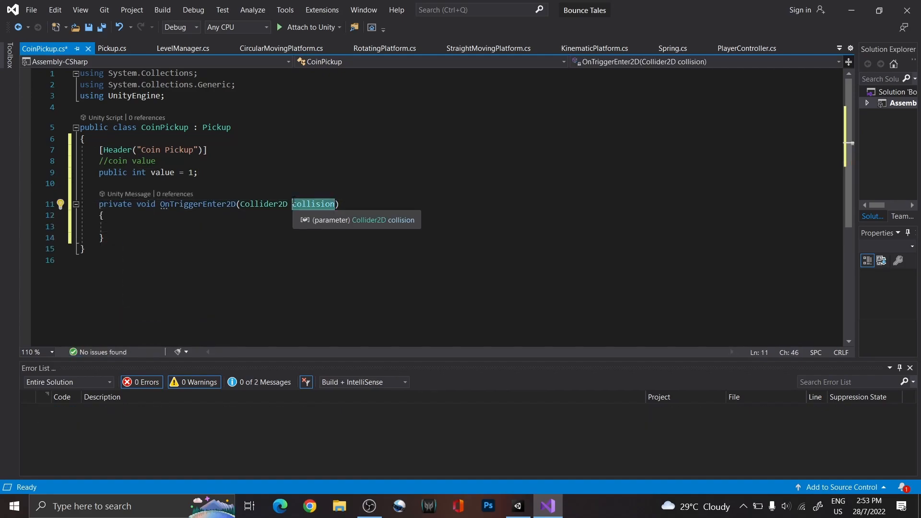
Step: Add an OnTriggerEnter2D handler with //update counter and //Destoy the coin, destroying the coin on touch
text(if(other.getComponent<PlayerController>()
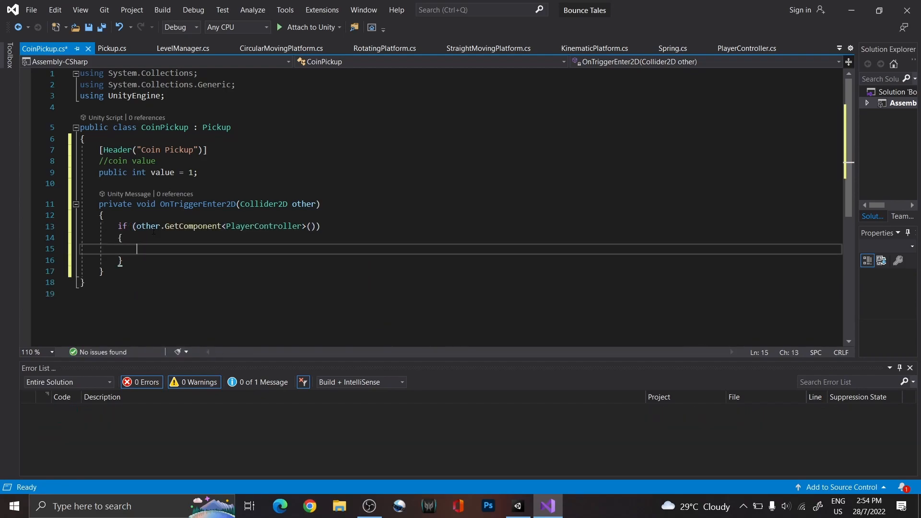
text(//update counter)
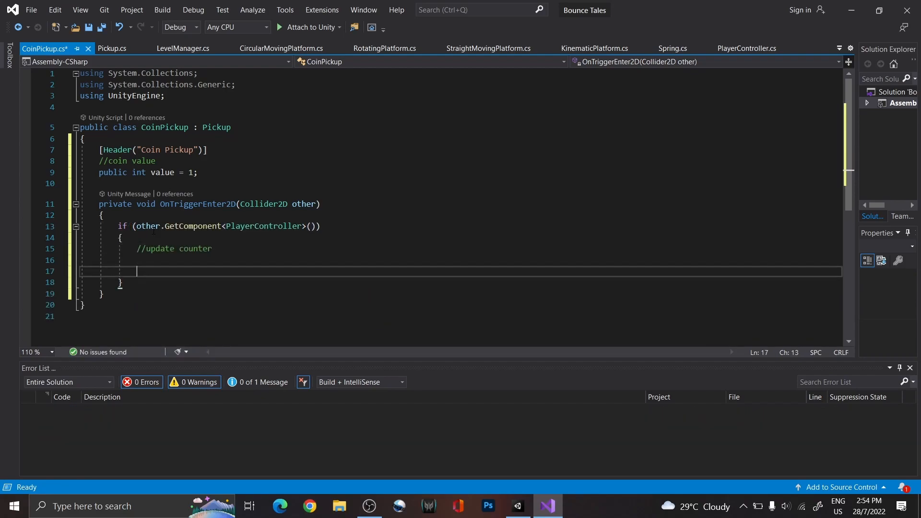
text(//Destoy the coin)
text(Destroy(gameObject);)
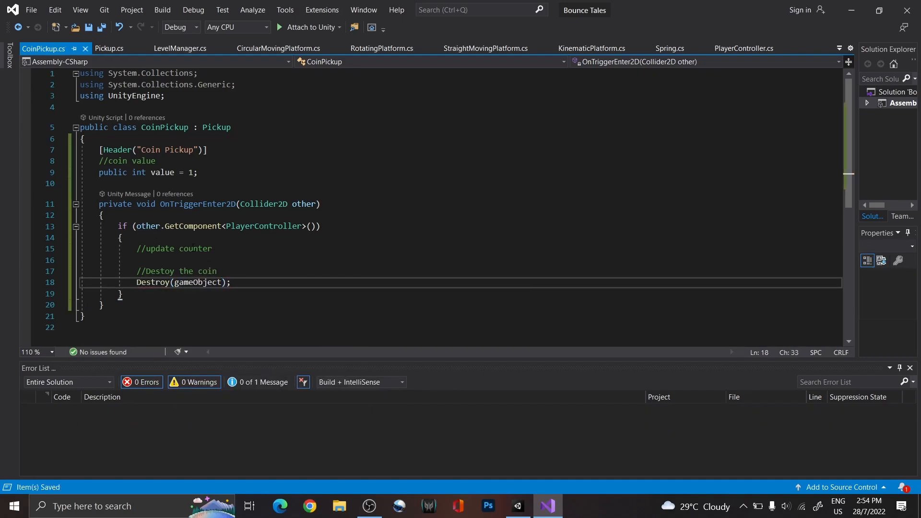
double_click(195, 248)
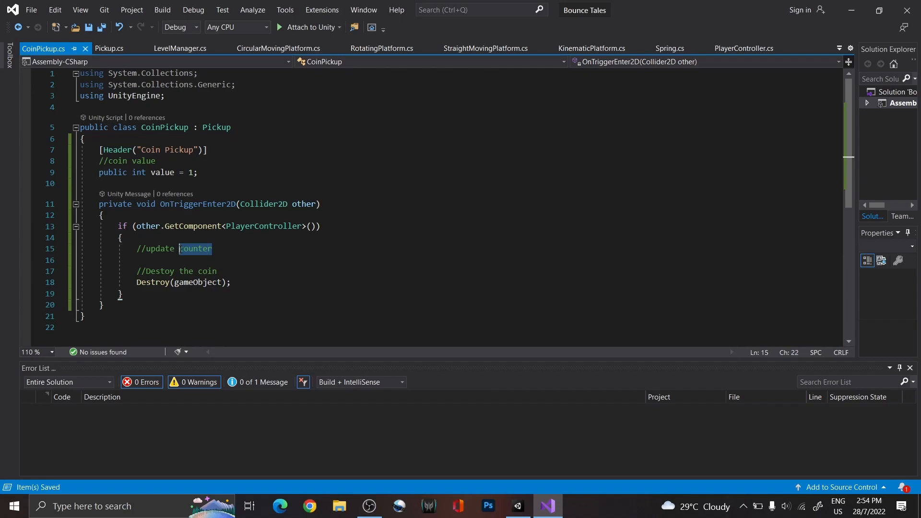
click(180, 48)
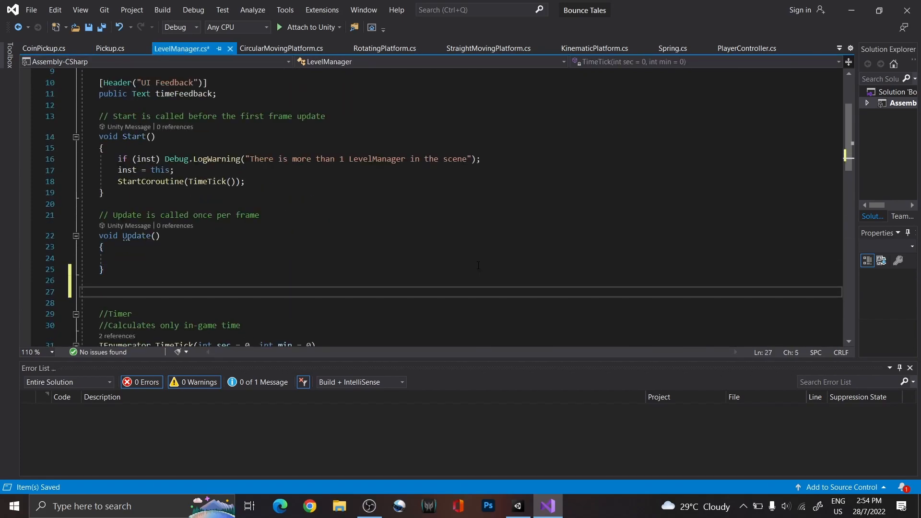
Step: Give LevelManager an int coinCounter and public void UpdateCoinCounter(int value) adding value to it
text(public void UpdateCoinCOunter(int value)
text({)
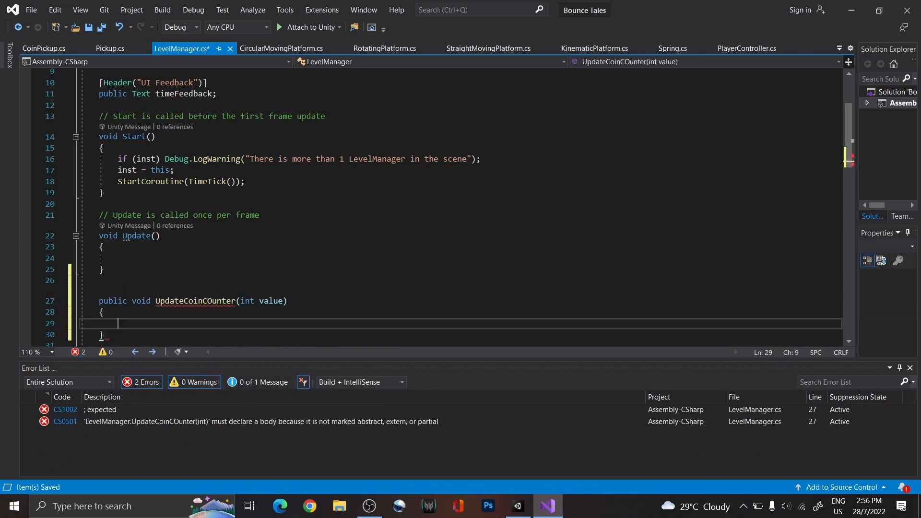
text(coinCounter)
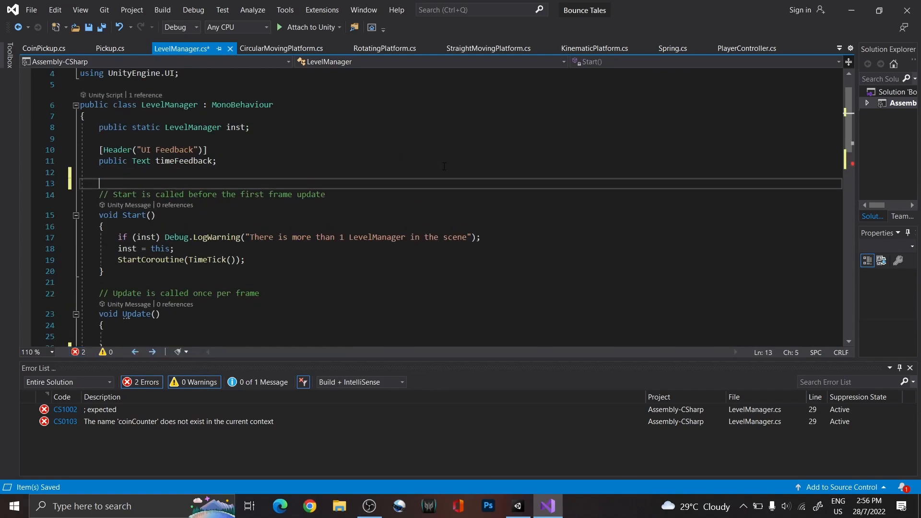
text(int coinCount)
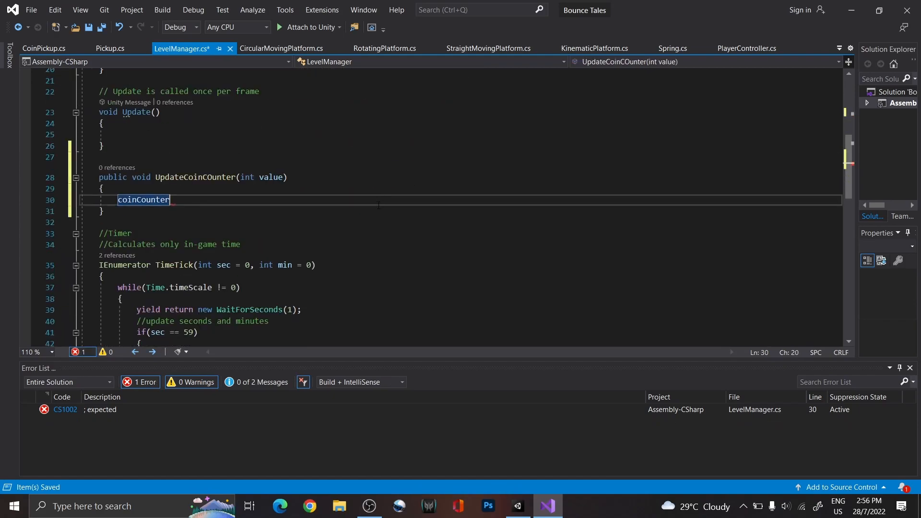
text(+=)
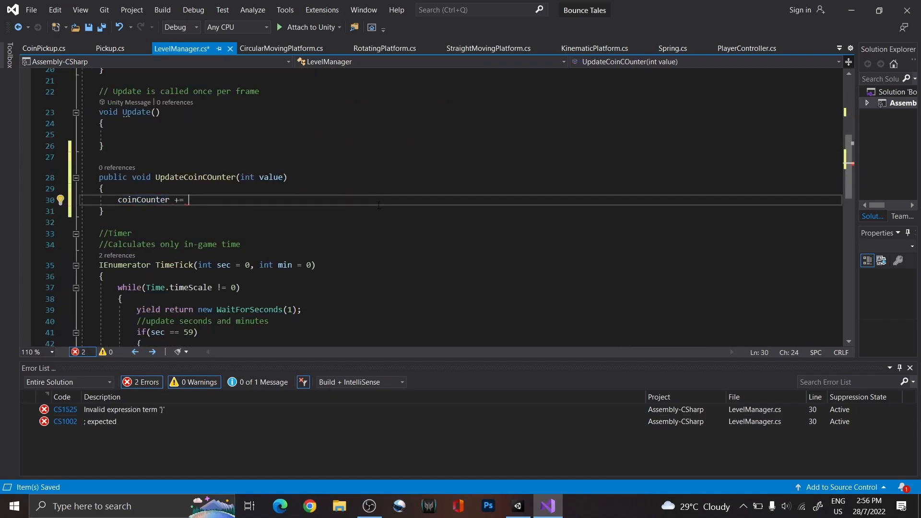
text(value;)
text(LevelManager.is)
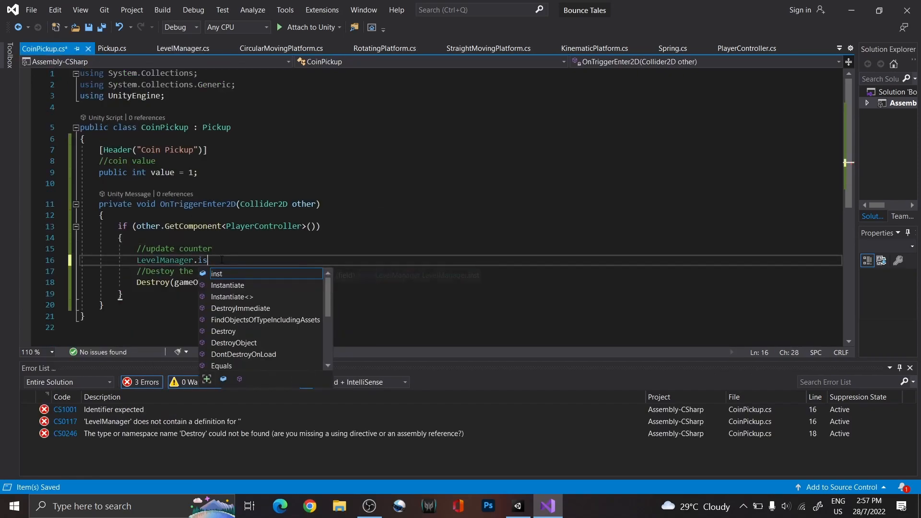
Step: Call LevelManager.inst.UpdateCoinCounter(value) from CoinPickup and fix the method-name typo
text(inst.UpdateCoinCounter(value);)
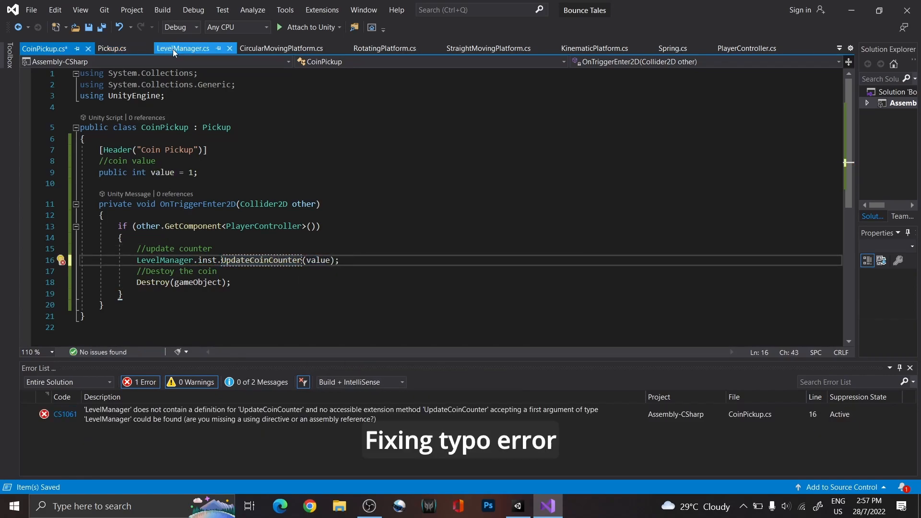
click(184, 48)
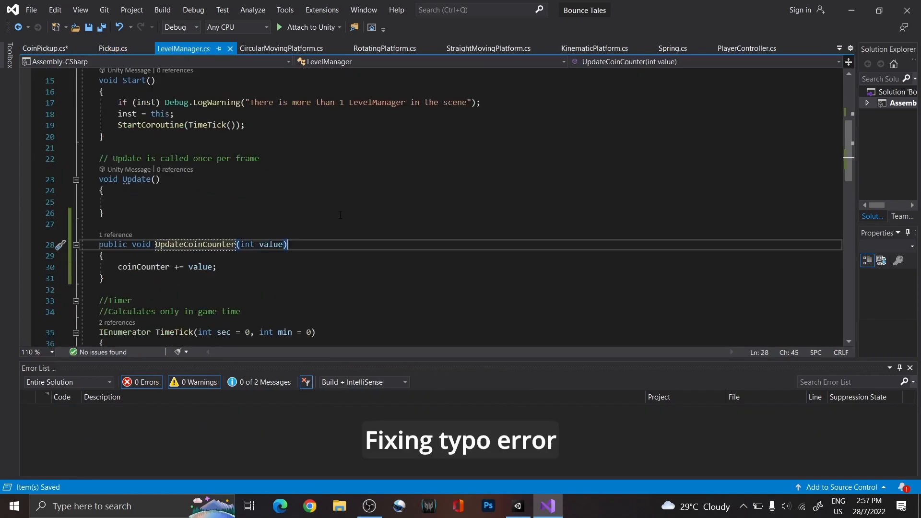
text(public)
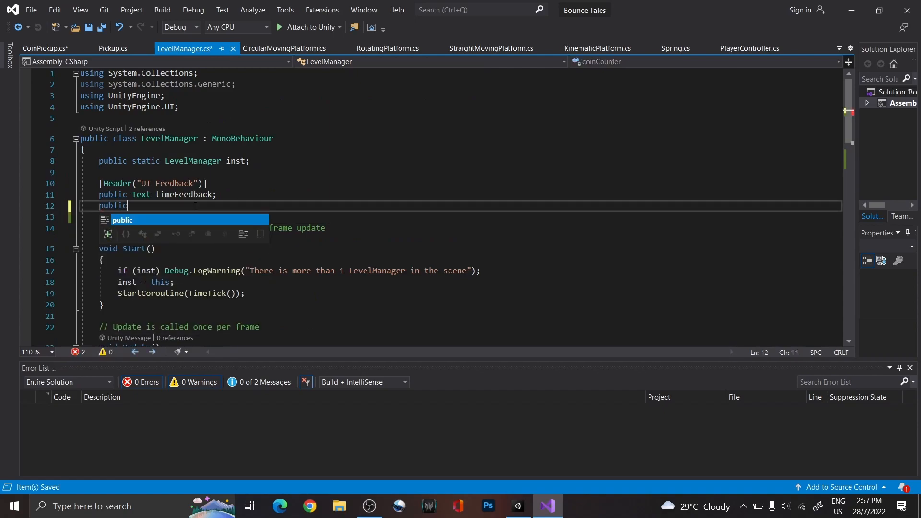
Step: Declare public Text coinFeedback and set coinFeedback.text = coinCounter.ToString() in Start
text(Text coin)
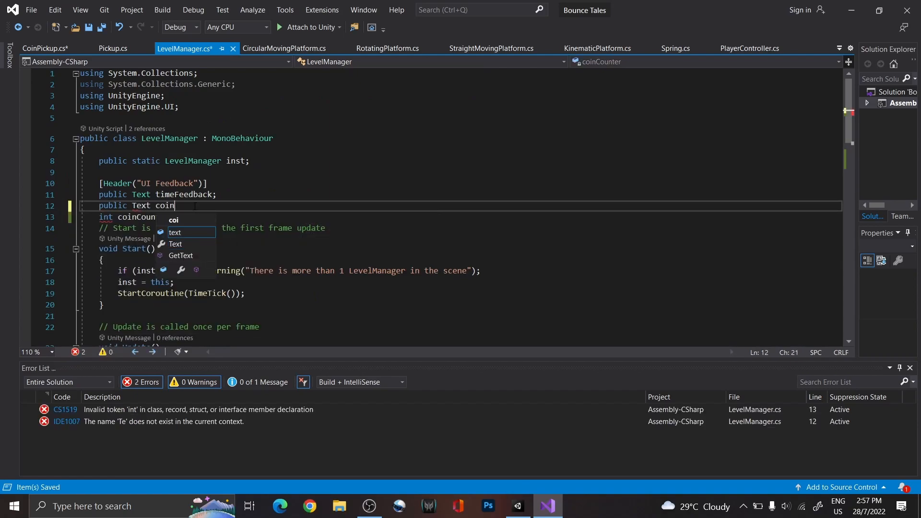
text(Feedback;)
text(coinFeedback)
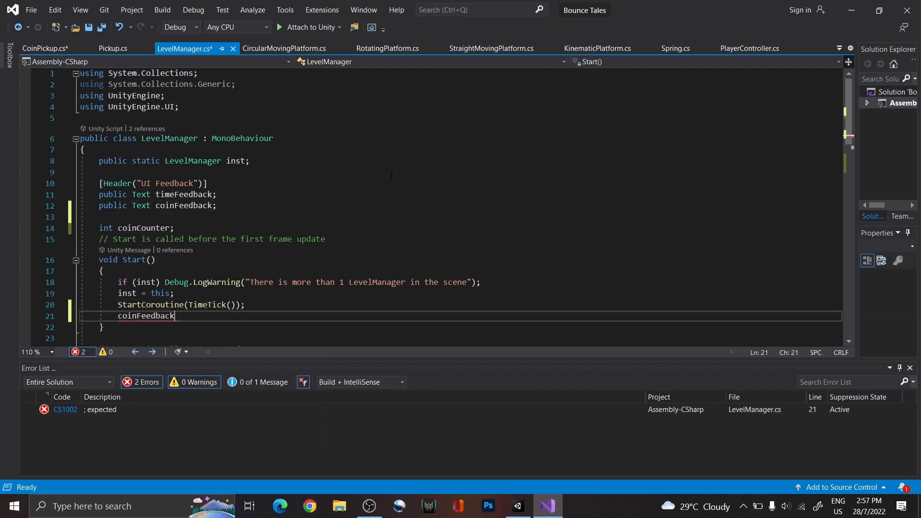
text(.text = coinCounter)
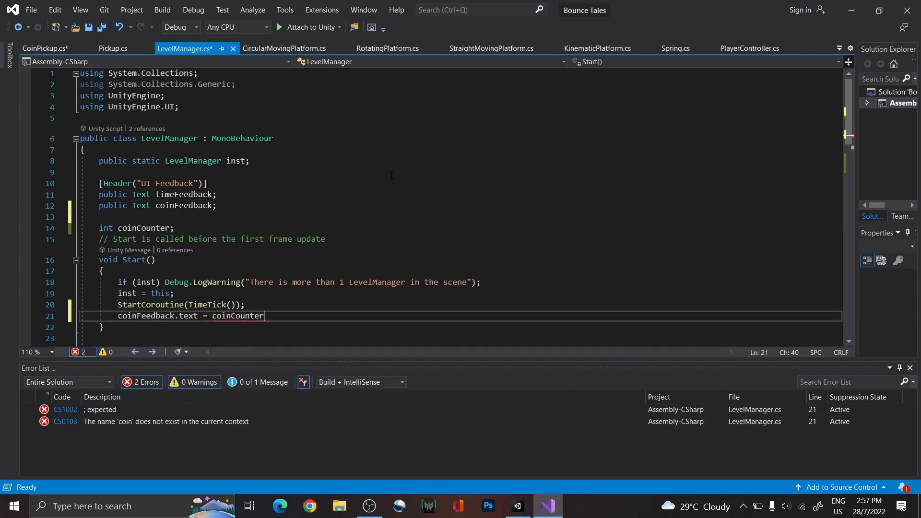
text(.ToString();)
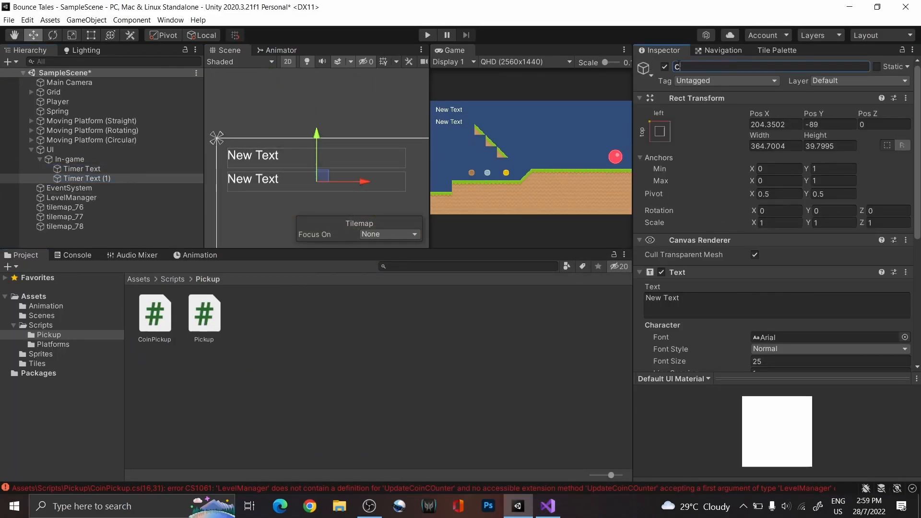
Step: Name the second text Coin Text and assign it to LevelManager's Coin Feedback slot
click(73, 198)
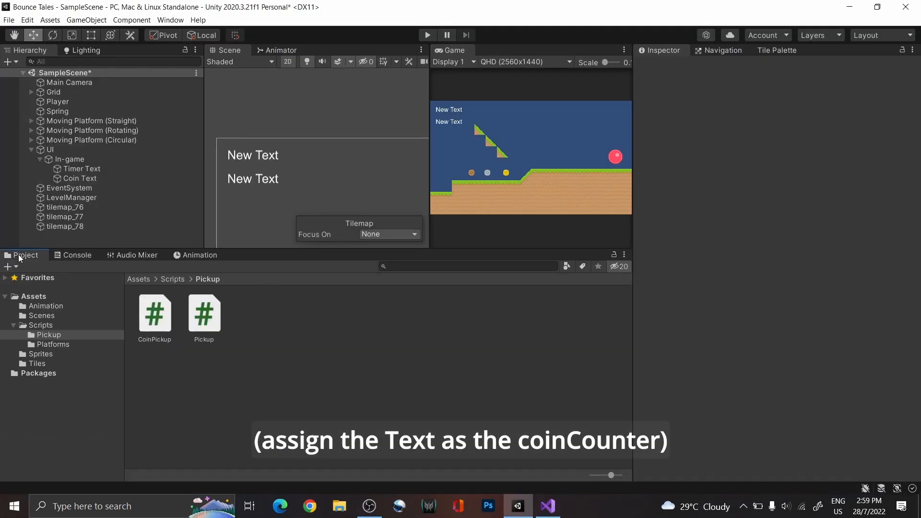
click(72, 198)
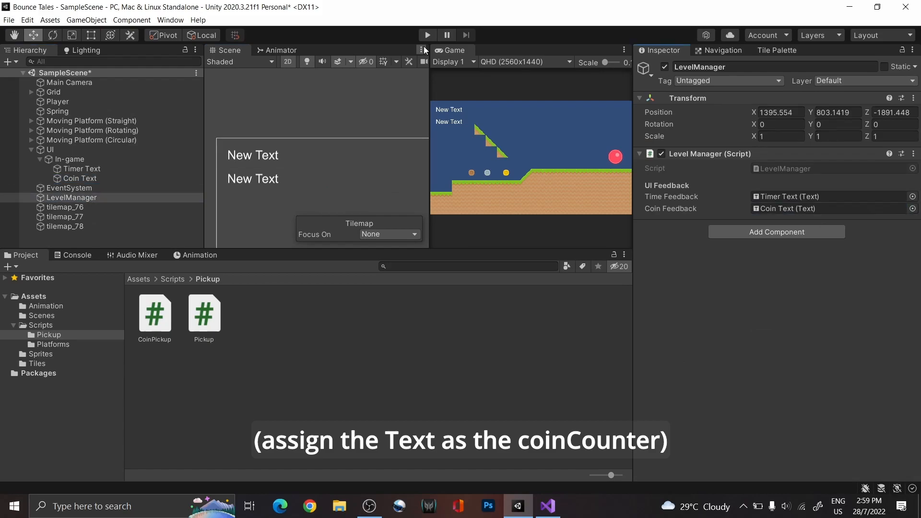
click(64, 207)
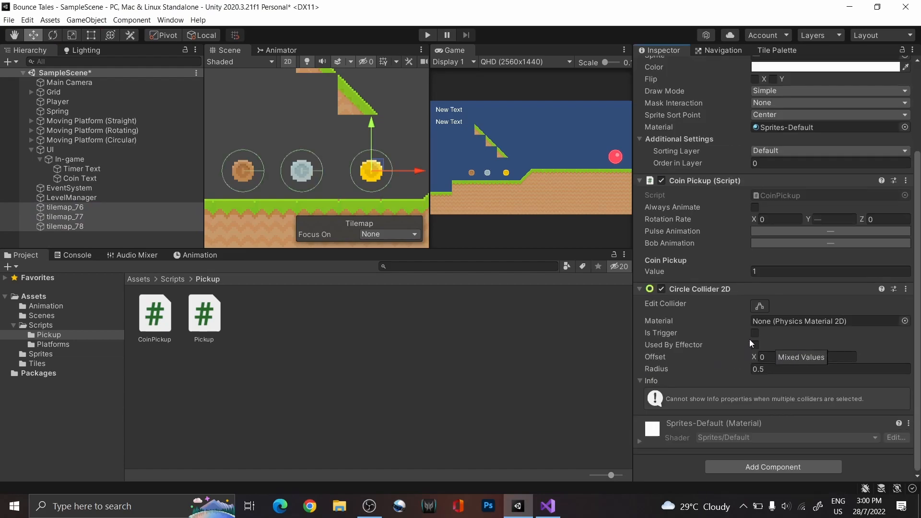
Step: Make the coins' Circle Collider 2D triggers and play-test the coin counter
click(755, 333)
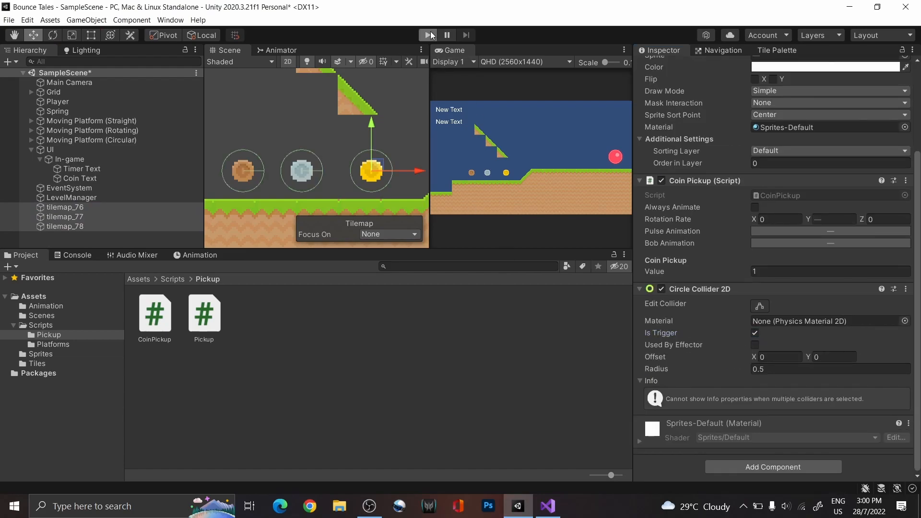
click(428, 35)
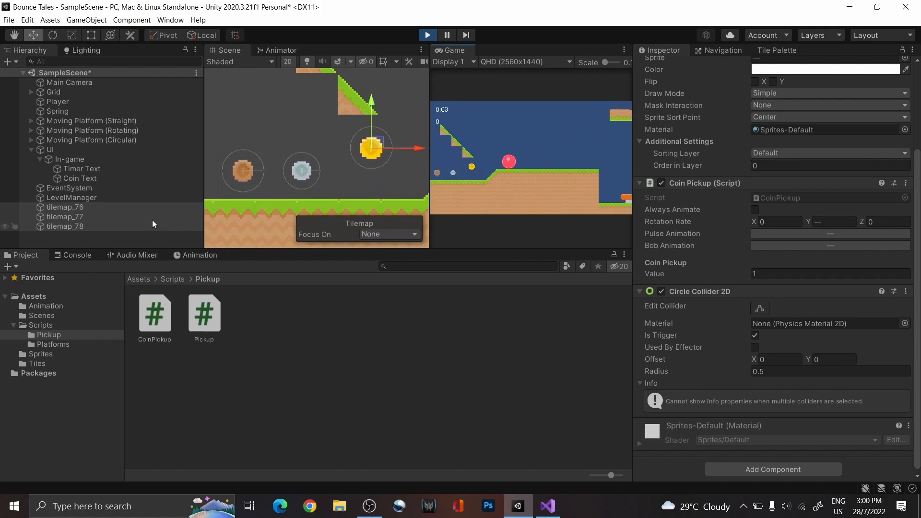
click(65, 217)
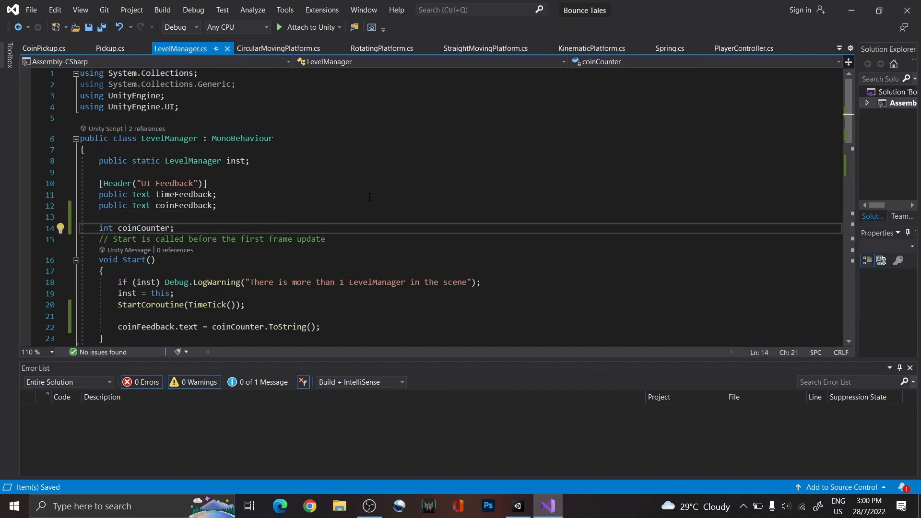
Step: Declare an int totalCoins field below coinCounter in LevelManager
key(enter)
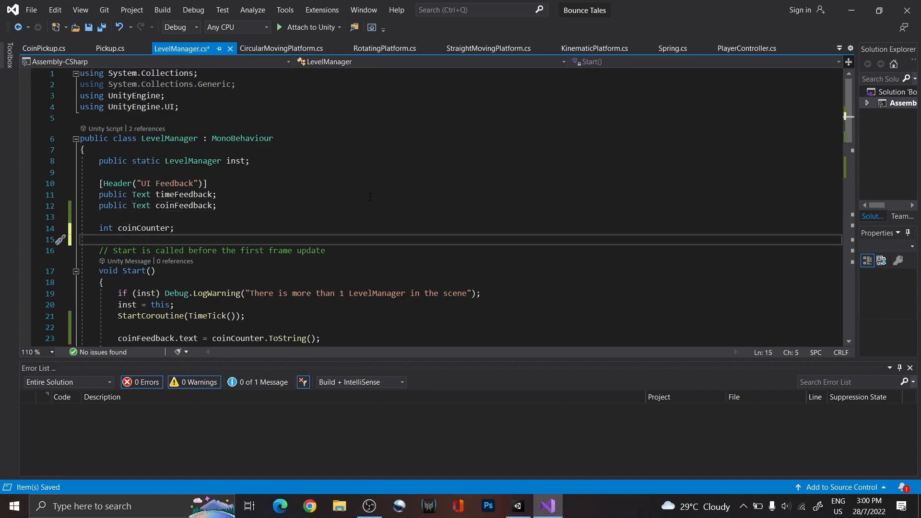
text(int tot)
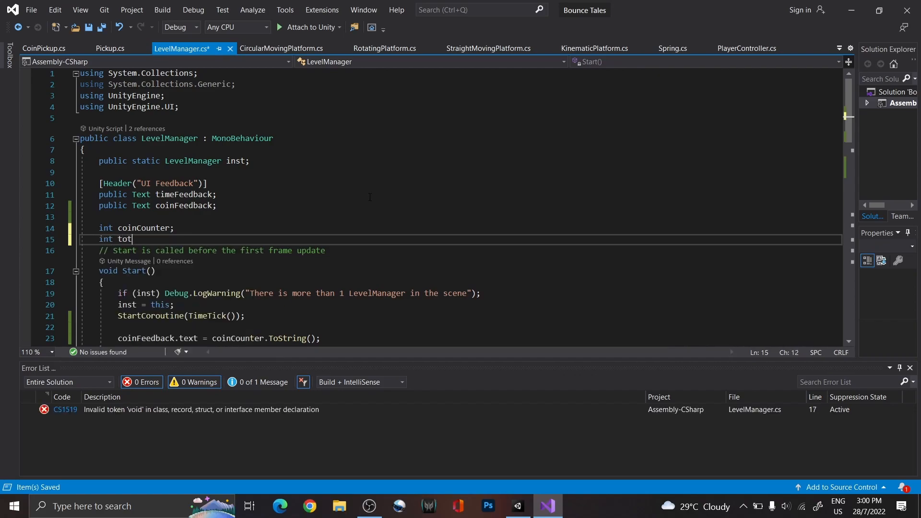
text(alCoins)
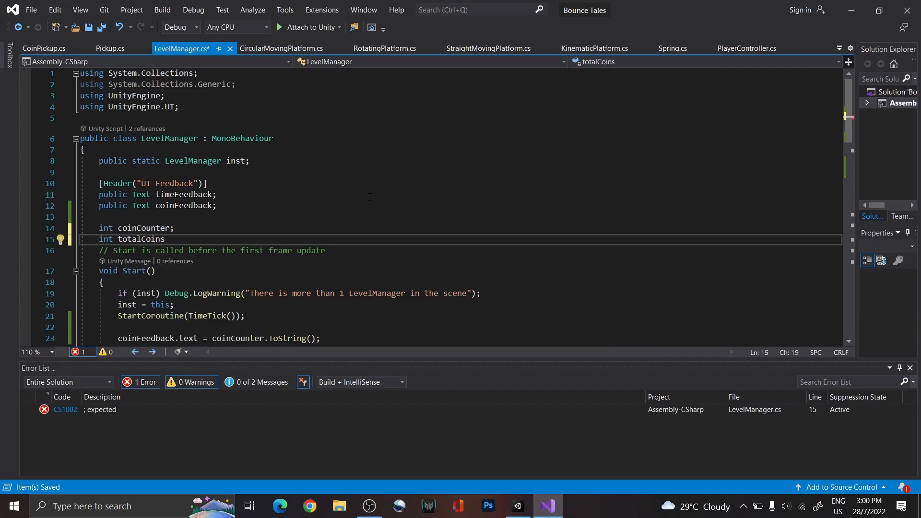
text(;)
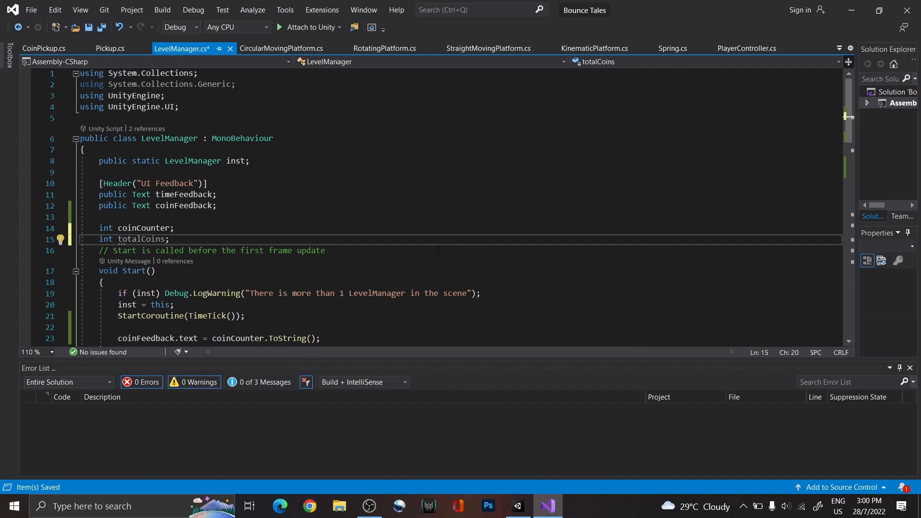
scroll(down, 3)
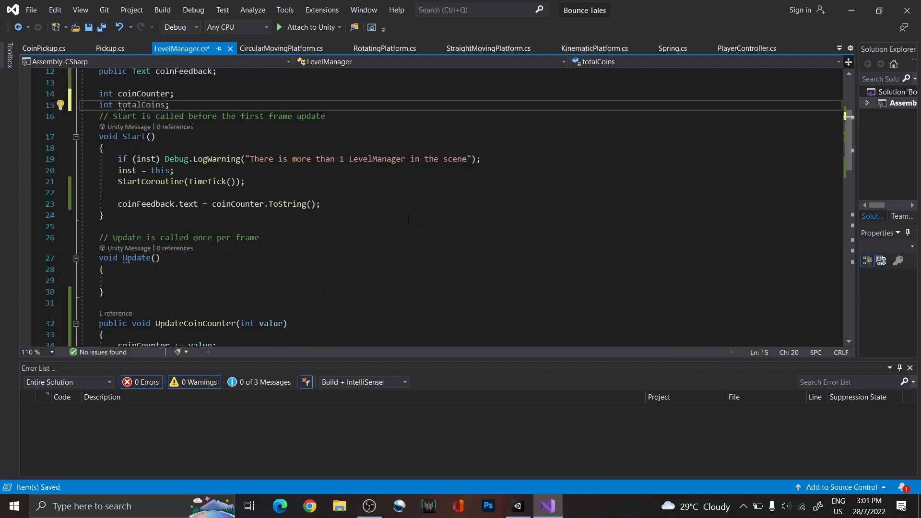
Step: Write Pickup's static CountNumberInScene returning FindObjectsOfType<Pickup>().Length and copy it to CoinPickup
click(43, 48)
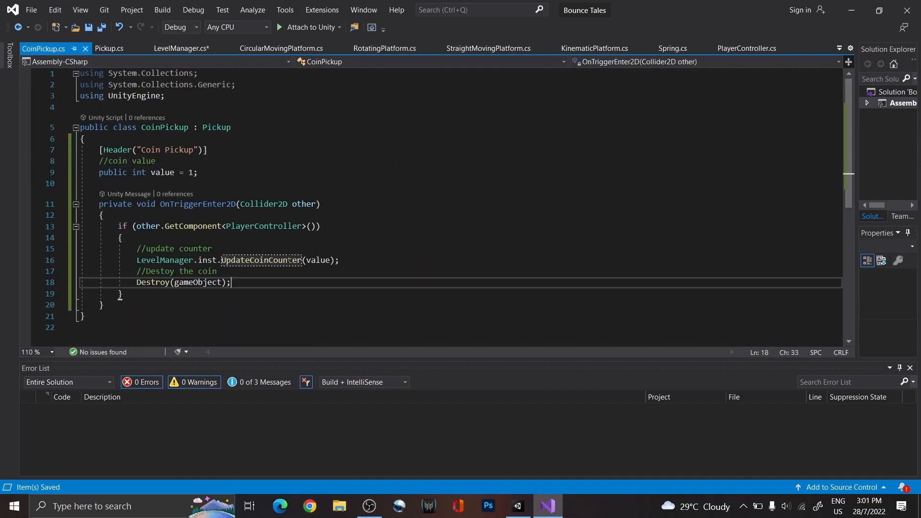
click(109, 47)
text(public static int CountNumberInScene()
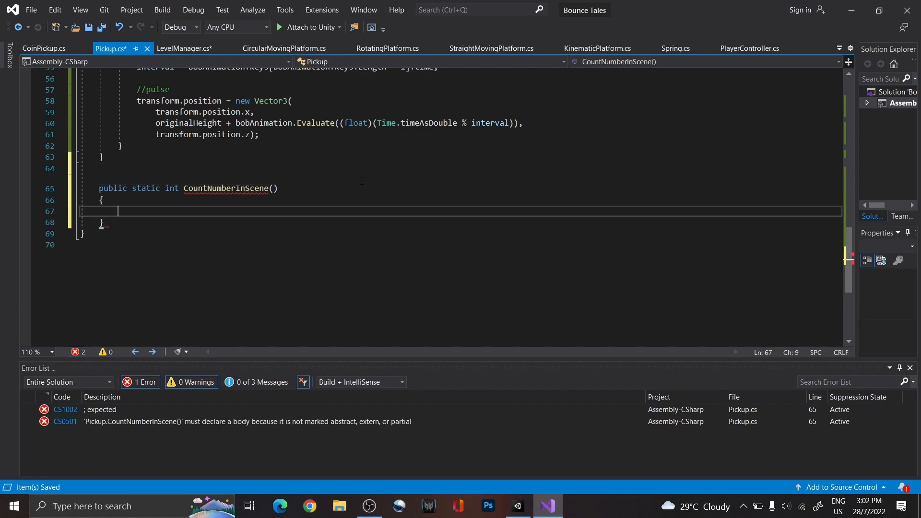
text(return FindObjectsOfType)
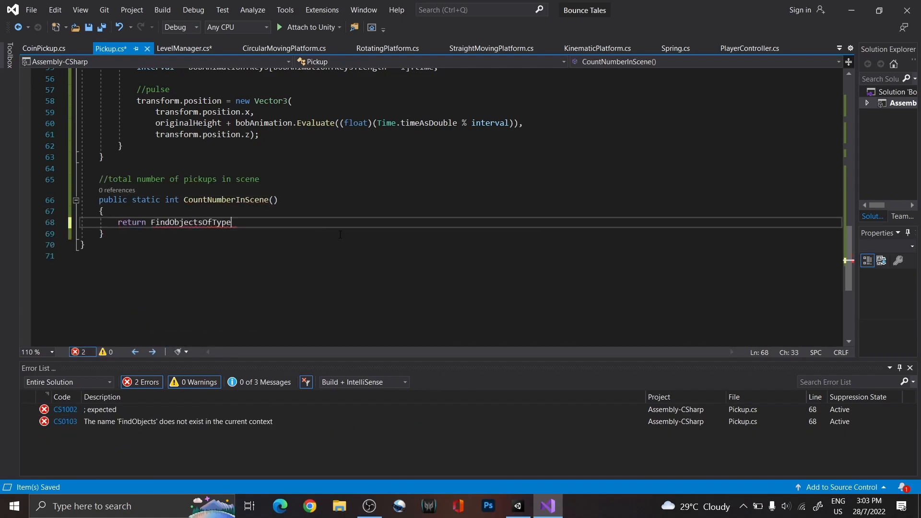
text(<Pickup>().Length;)
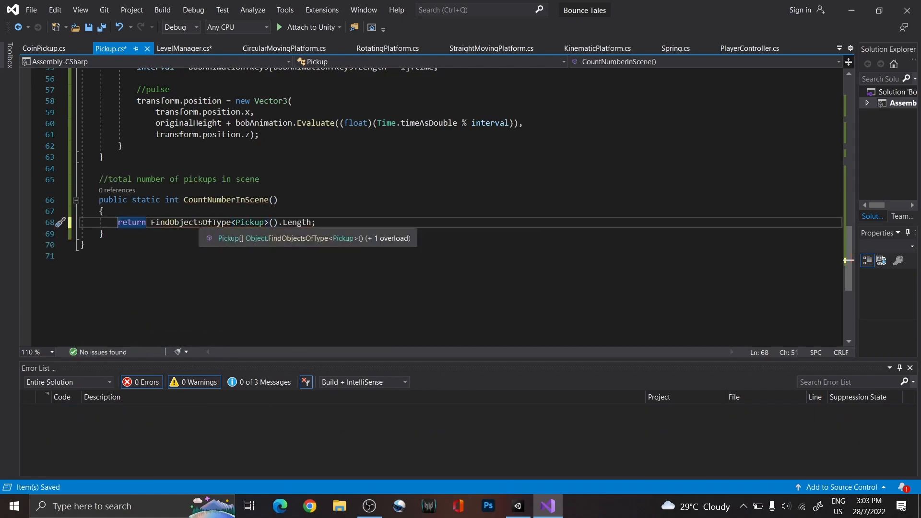
click(43, 48)
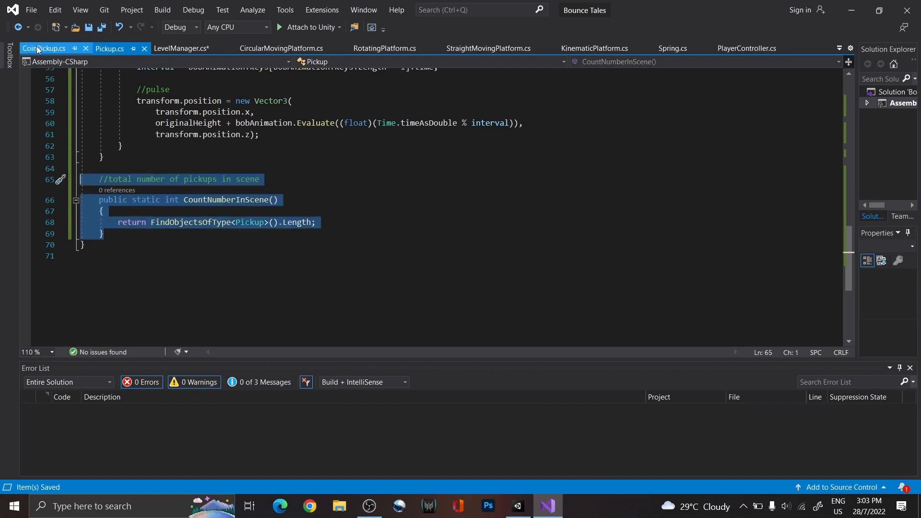
click(41, 48)
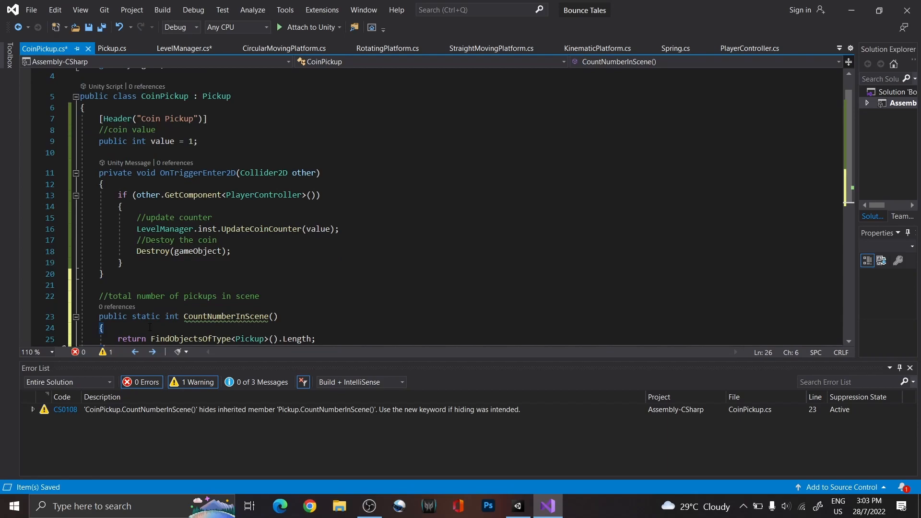
Step: Make CoinPickup's new CountNumberInScene sum c.value over FindObjectsOfType<CoinPickup>()
text(new)
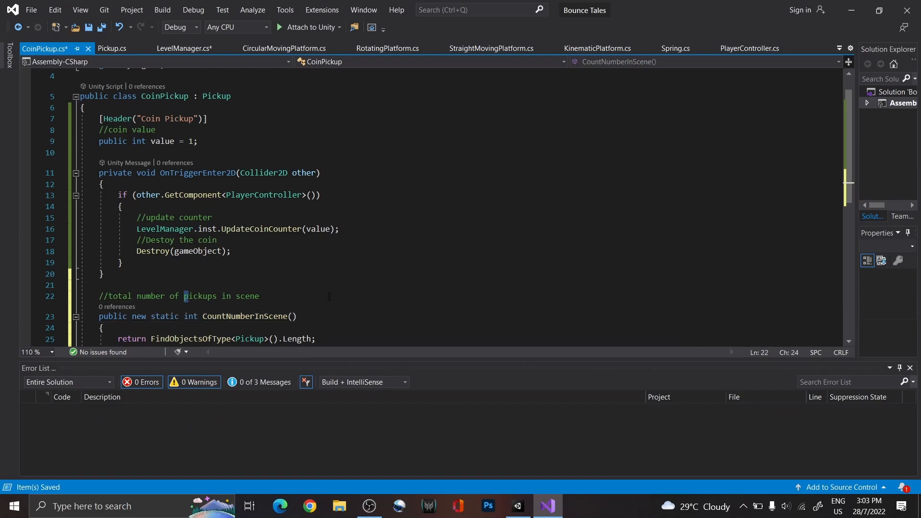
text(coin)
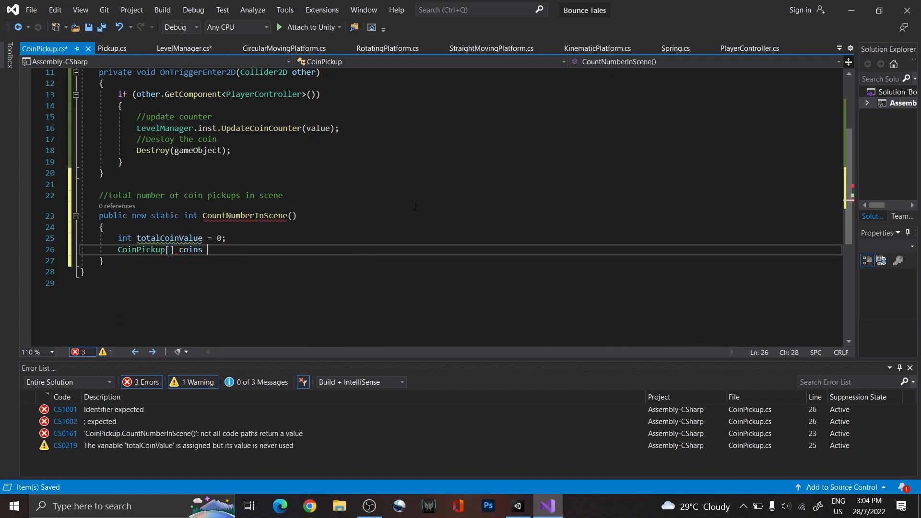
text(= FindObjectsOfType<CoinPickup>();)
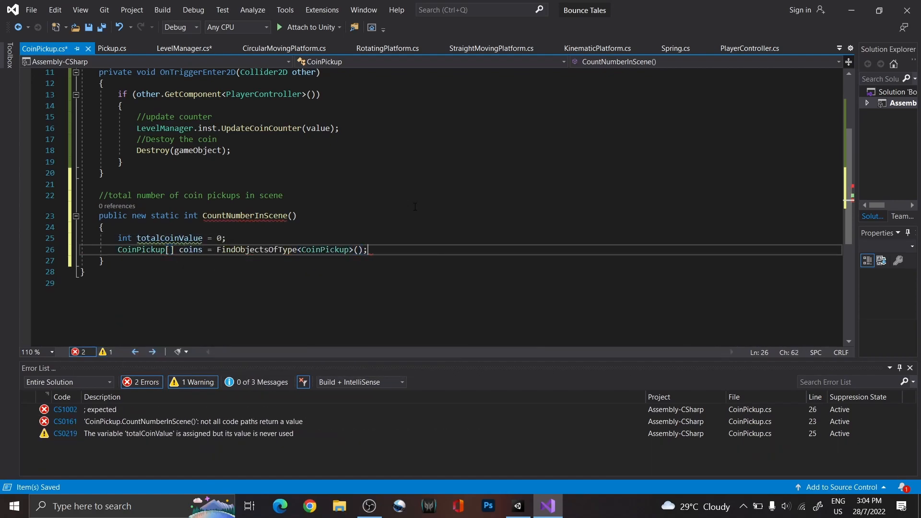
text(foreach(CoinPickup c in coins)
text(totalCoinValue += c.value;)
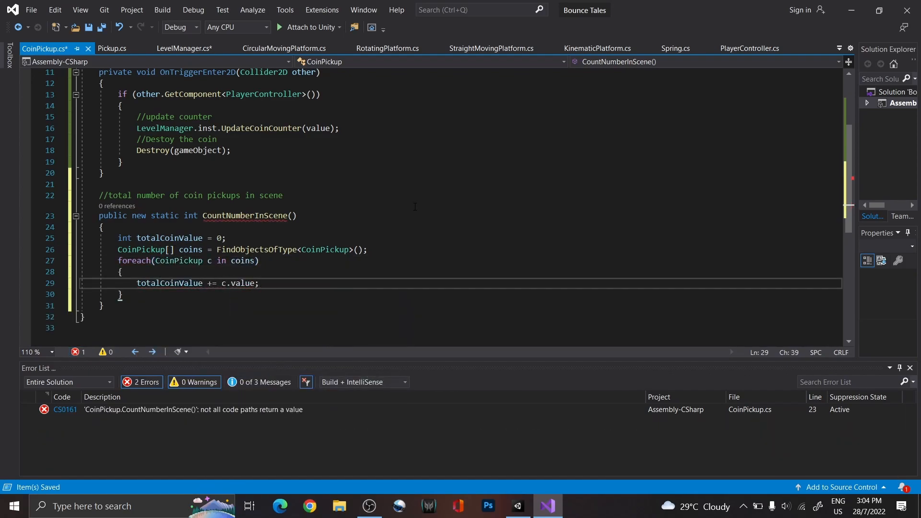
text(//calculate total amount of coin value)
text(retur)
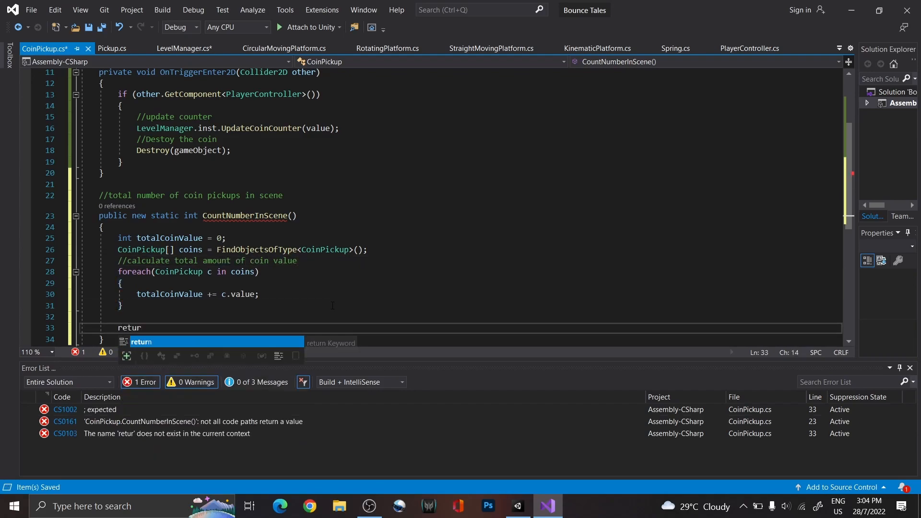
click(183, 48)
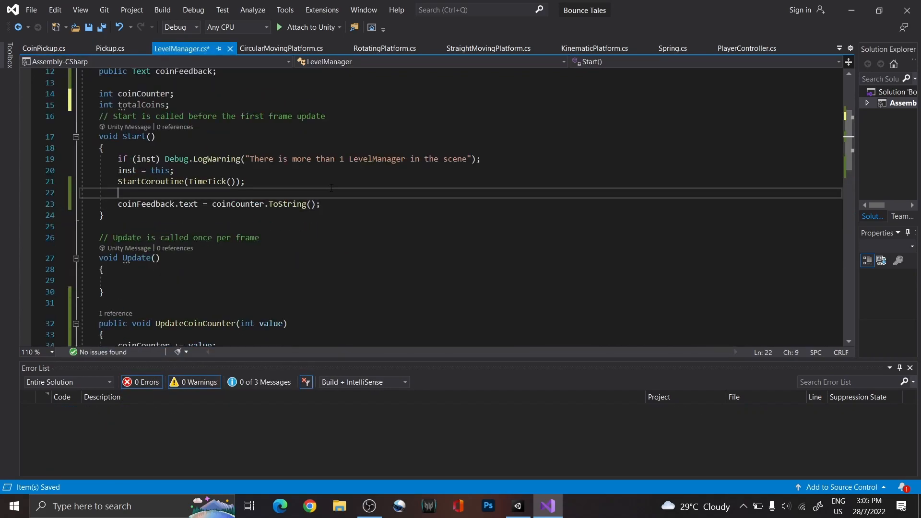
Step: Assign totalCoins from CoinPickup.CountNumberInScene() and show coinCounter/totalCoins, then return to Unity
text(totalCoins = CoinPickup.)
text(coinFeedback.text = coinCounter + "/" + totalCoins;)
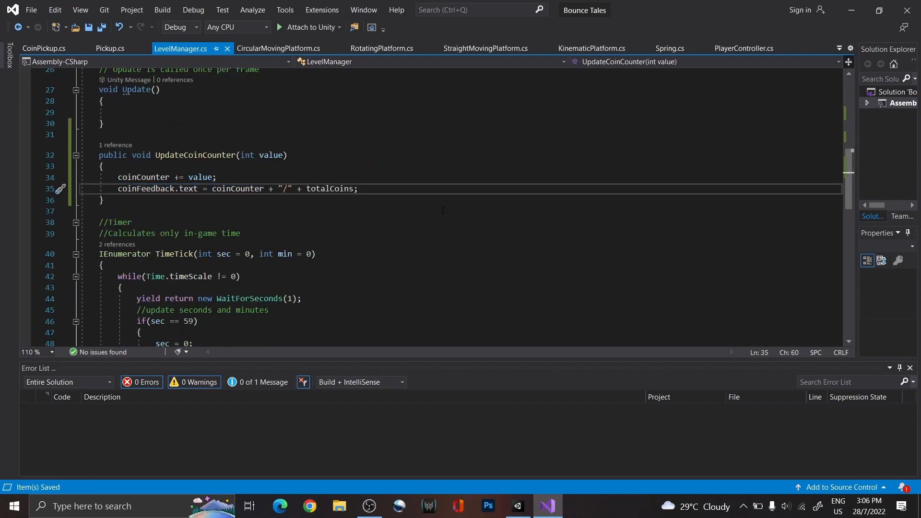
click(516, 506)
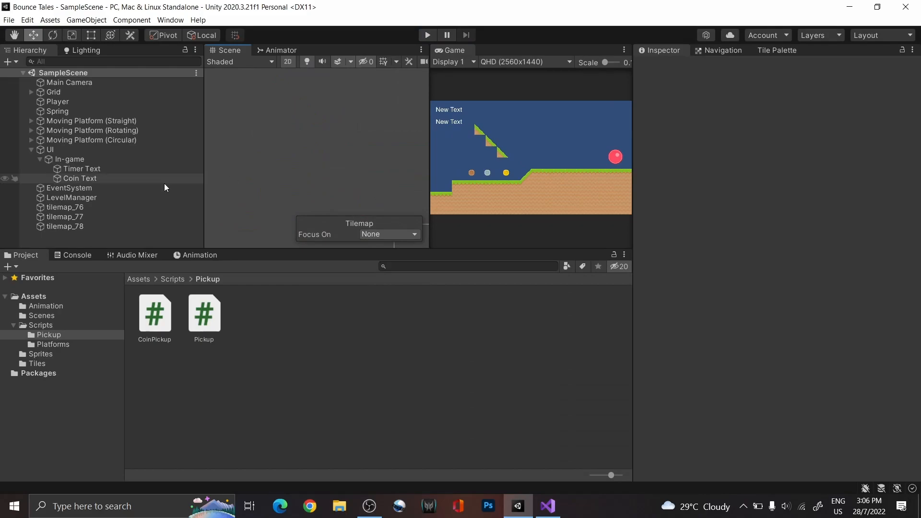
Step: Relabel the HUD texts time and coin and add two UI Images, one using tilemap_78
click(80, 179)
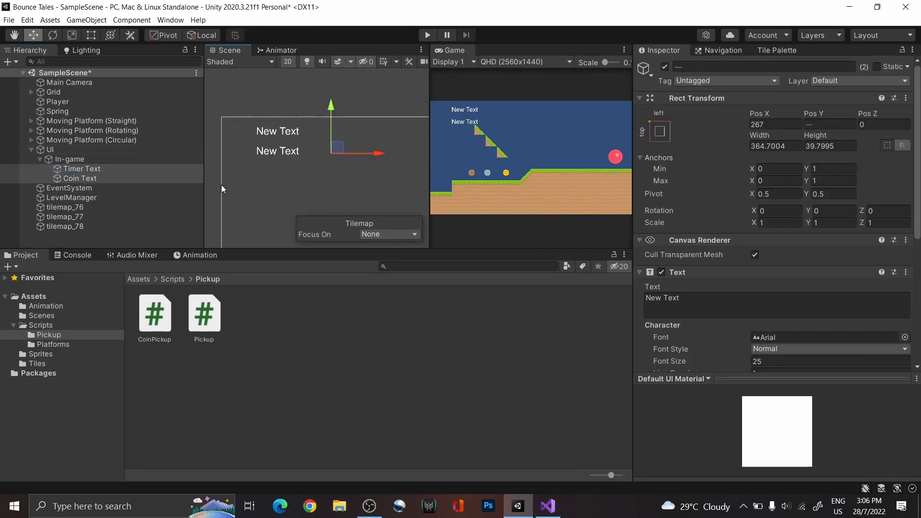
text(coi)
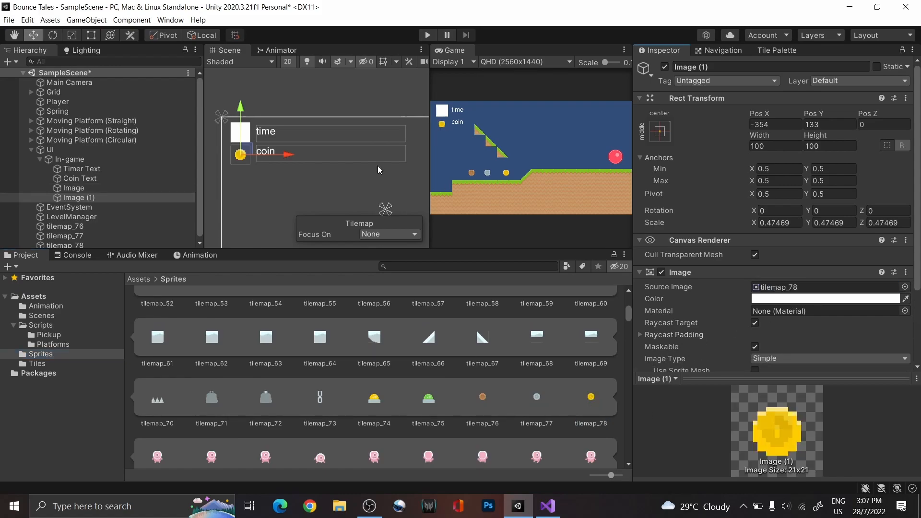
click(75, 188)
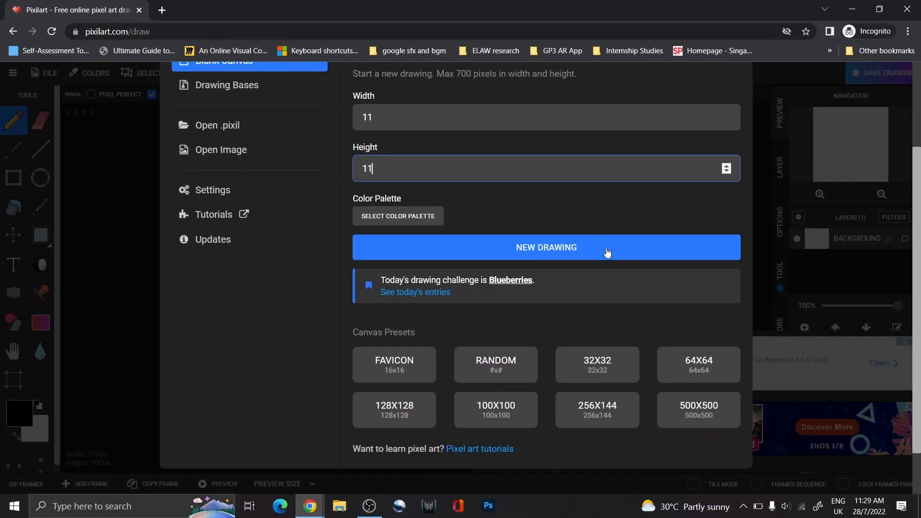
Step: Draw an 11×11 grey clock icon in Pixilart and import it into the Sprites folder
click(546, 248)
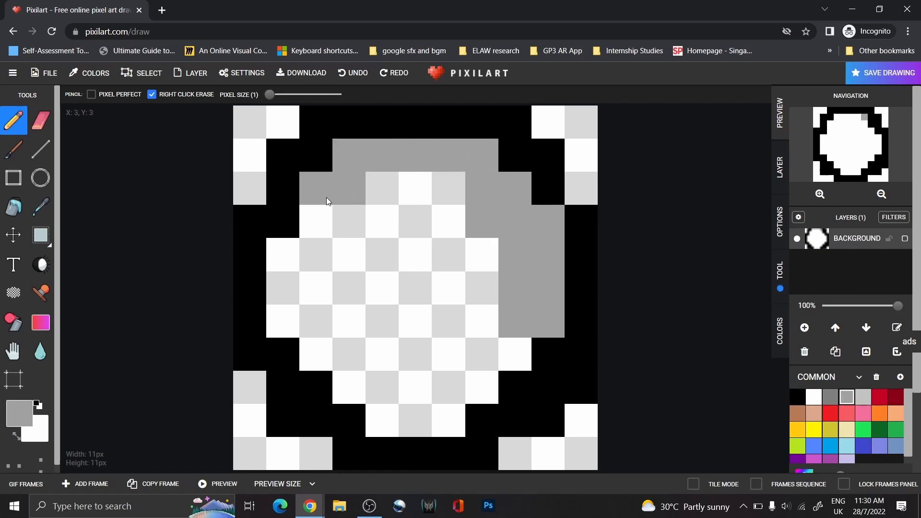
click(41, 120)
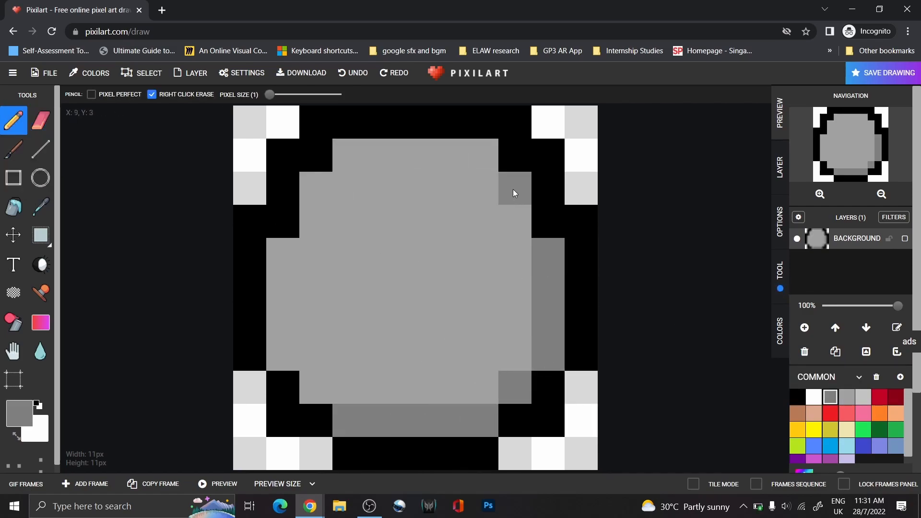
drag(513, 193, 499, 328)
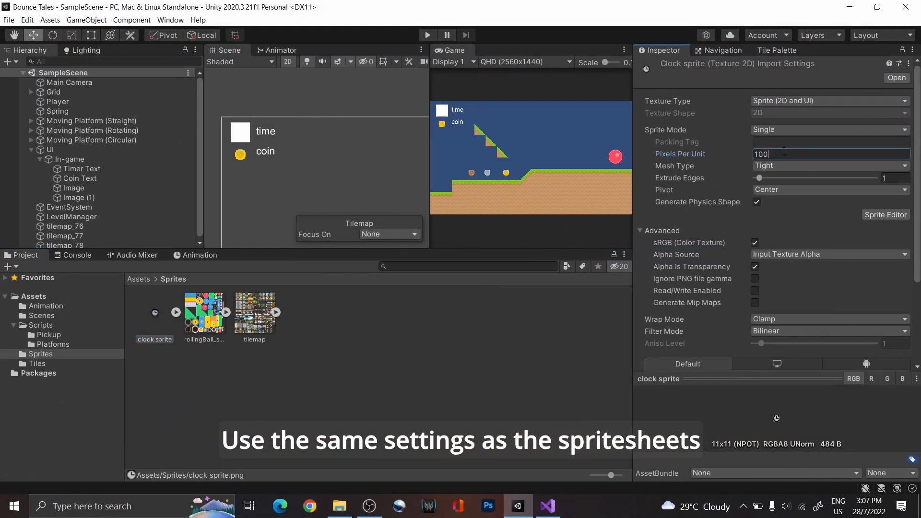
Step: Give the clock sprite pixel-art import settings and set it as the blank image's source
scroll(down, 3)
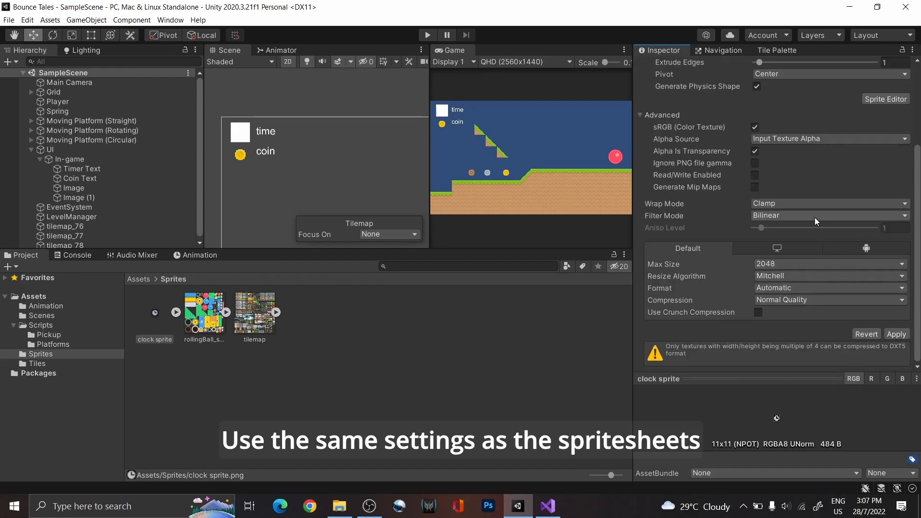
click(74, 188)
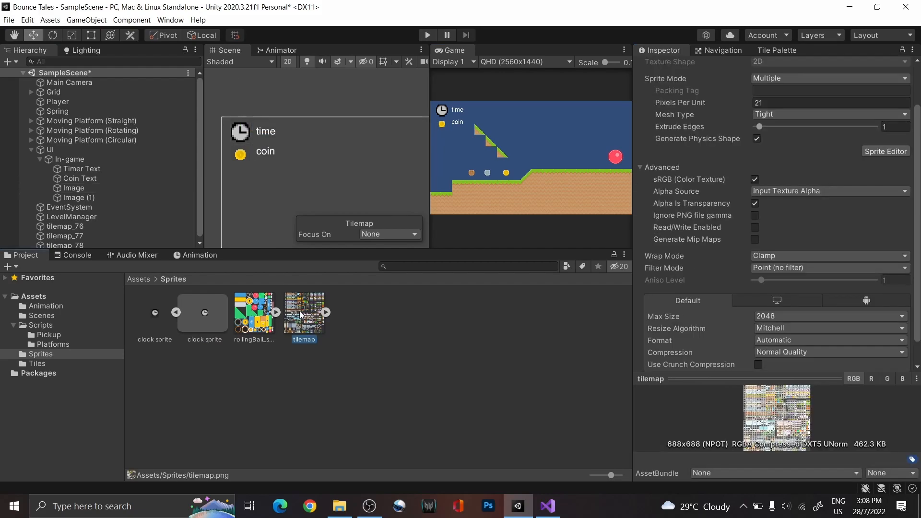
click(75, 188)
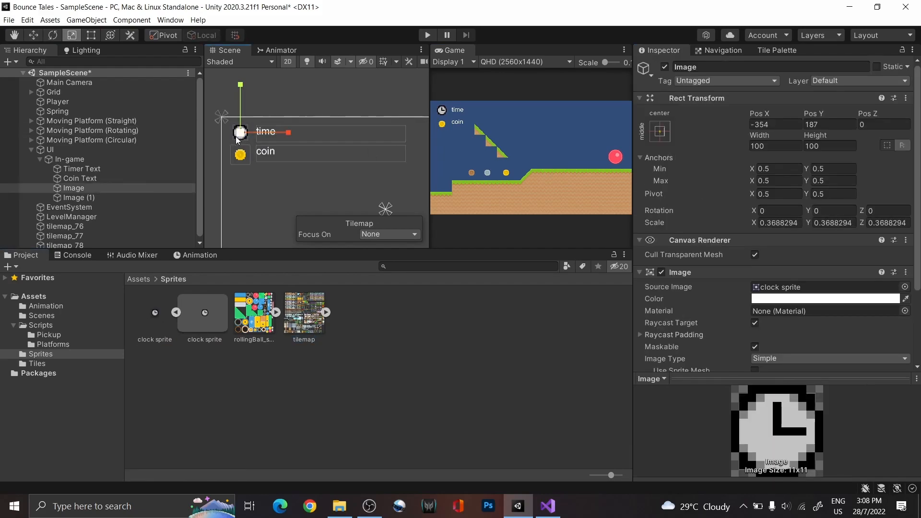
Step: Rename the icon images time and coin and anchor both to the top-left
click(80, 198)
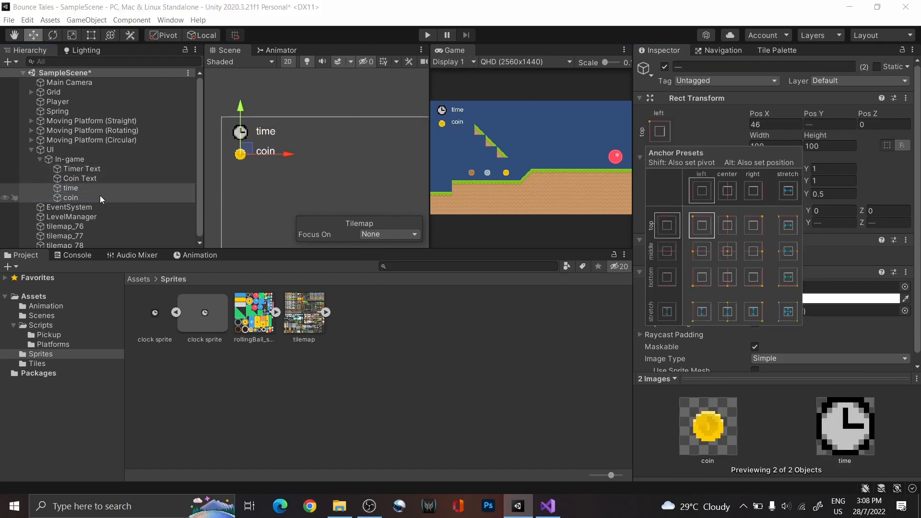
click(79, 178)
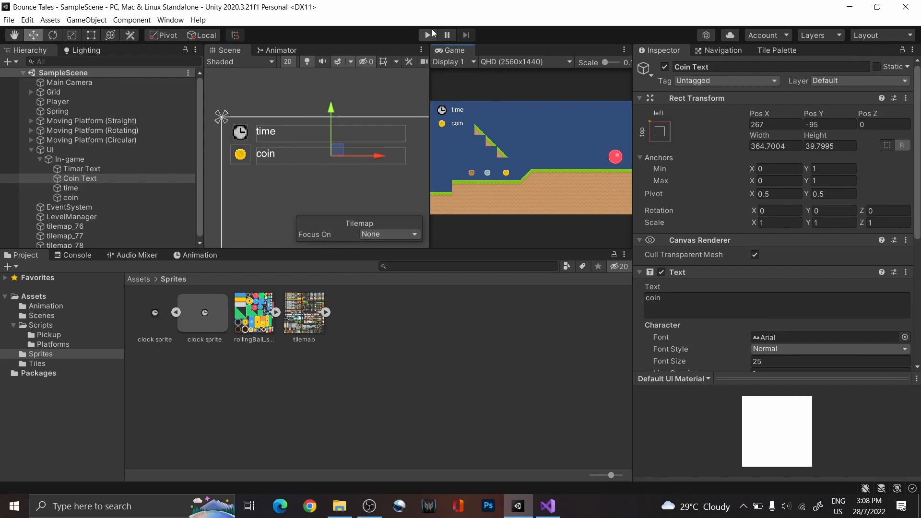
click(65, 234)
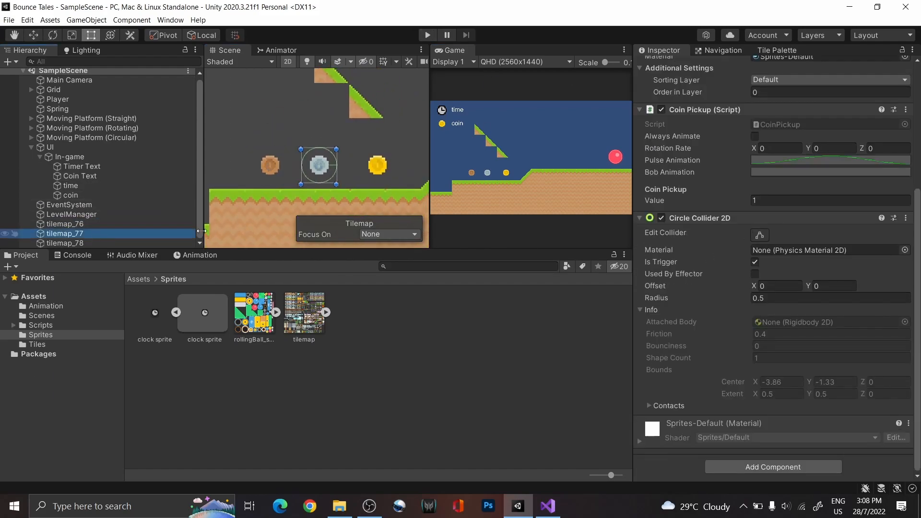
Step: Check the gold coin's value of 3 and play-test the HUD showing 0:03 and 0/6
click(376, 165)
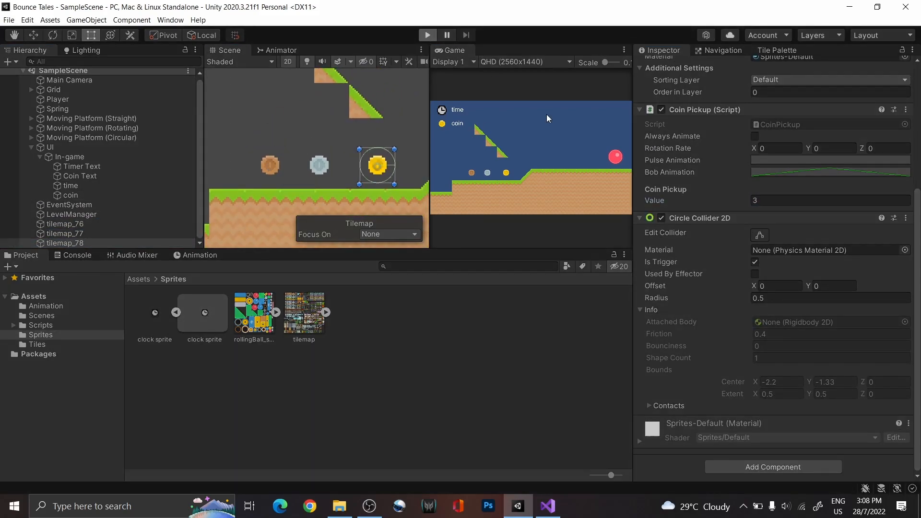
click(428, 35)
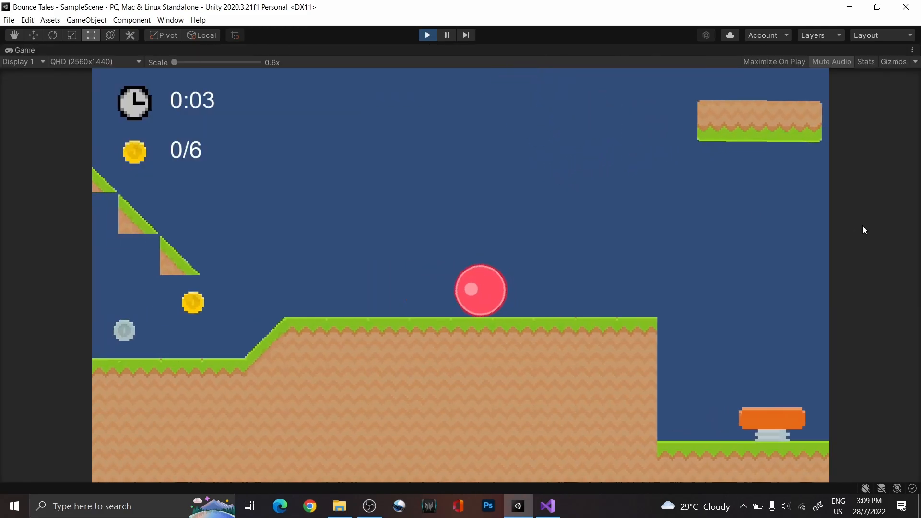